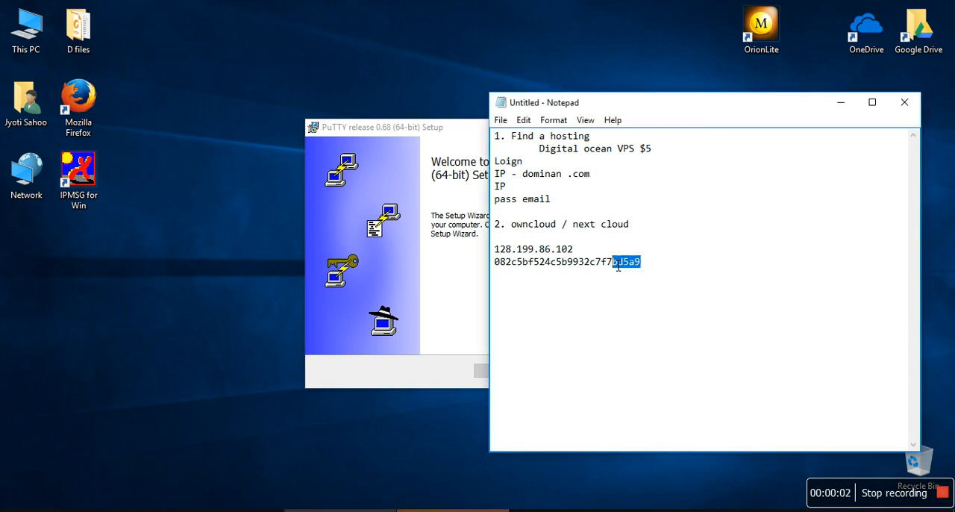
Add 'root' on the line below the server IP in the notes
triple_click(552, 261)
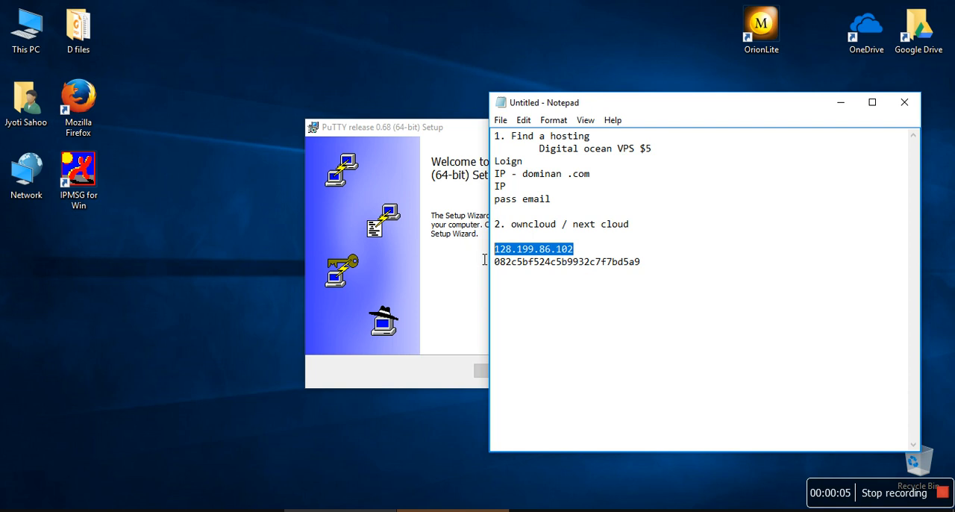
left_click(595, 256)
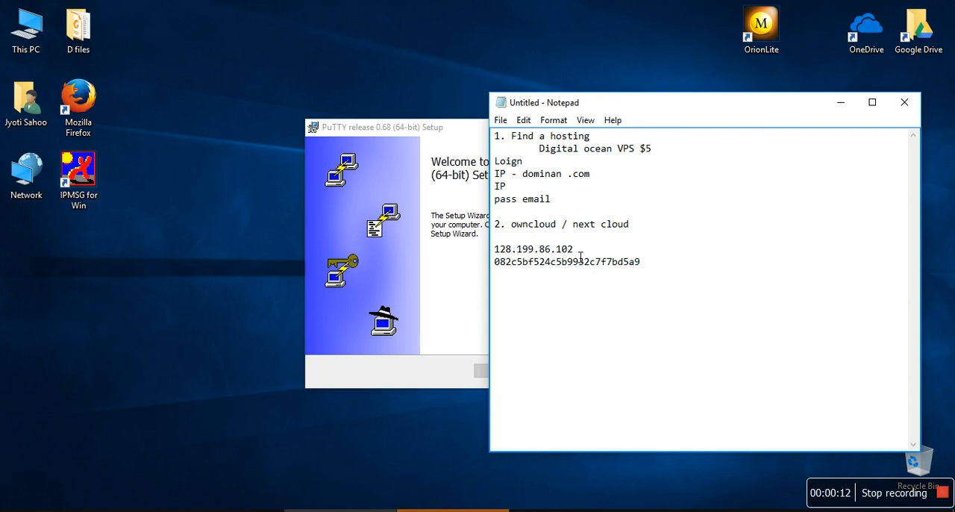
type("ro")
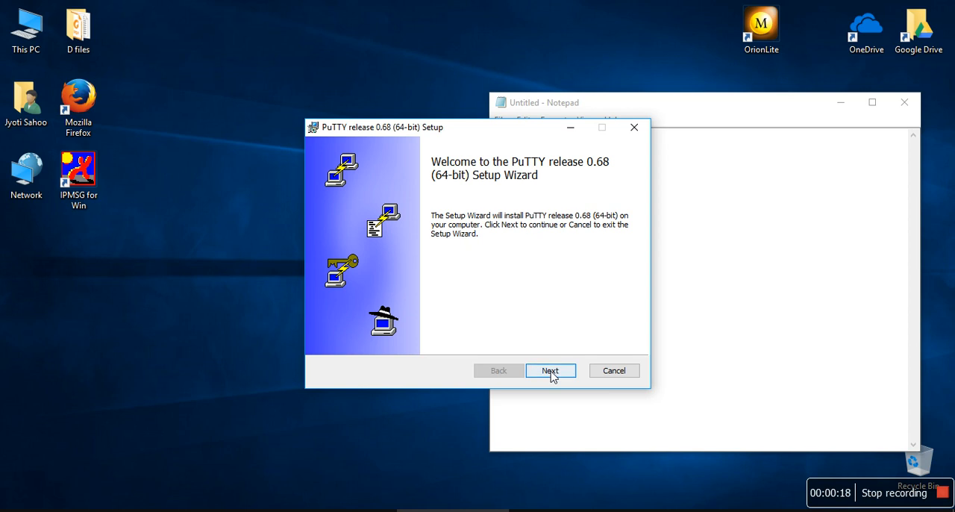
Install PuTTY 0.68 to the default folder and close the setup wizard
left_click(550, 370)
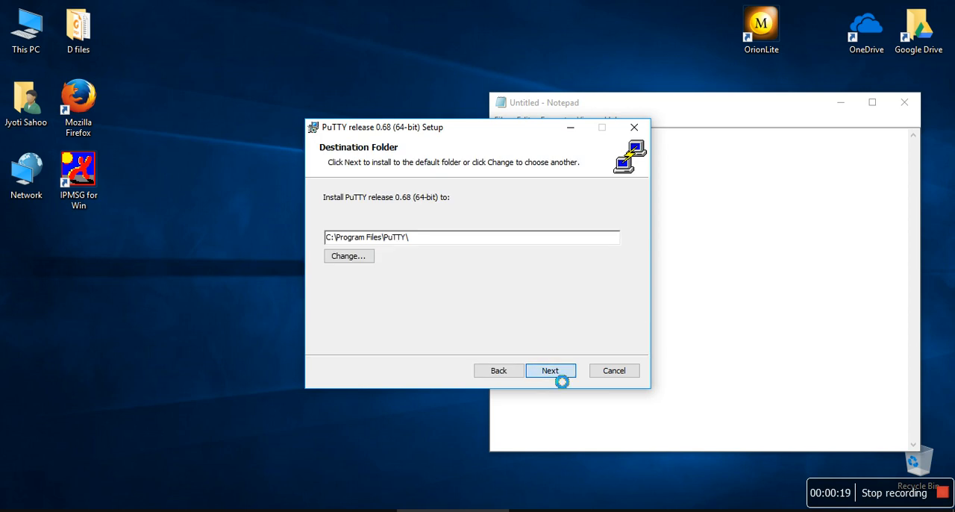
left_click(550, 370)
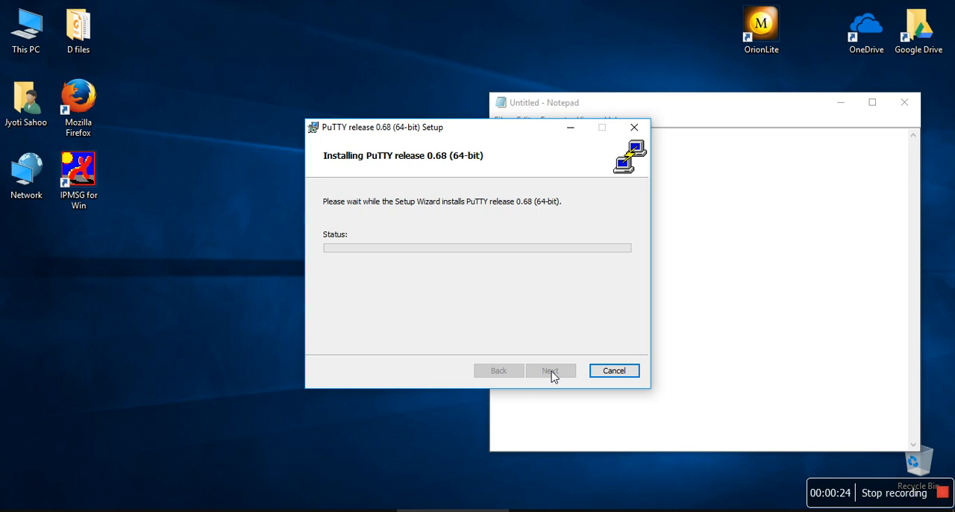
mouse_move(443, 364)
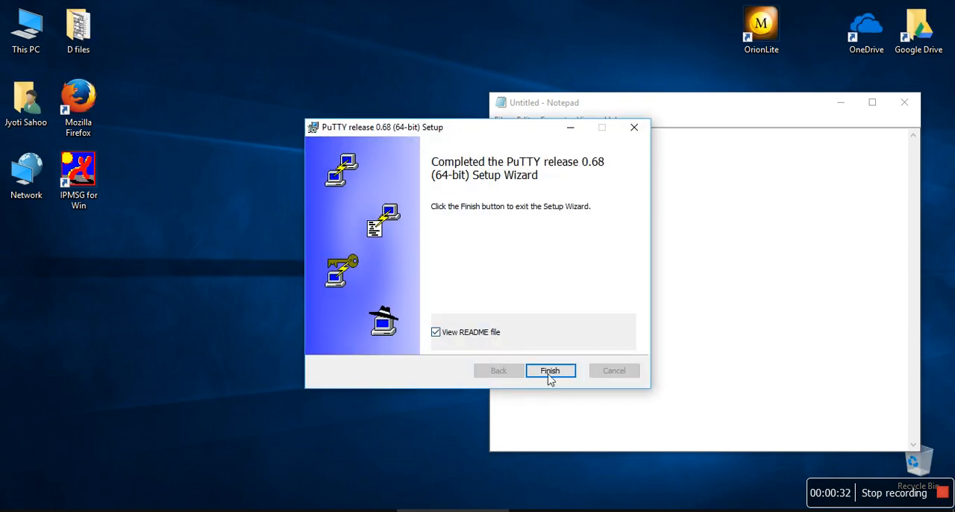
left_click(550, 370)
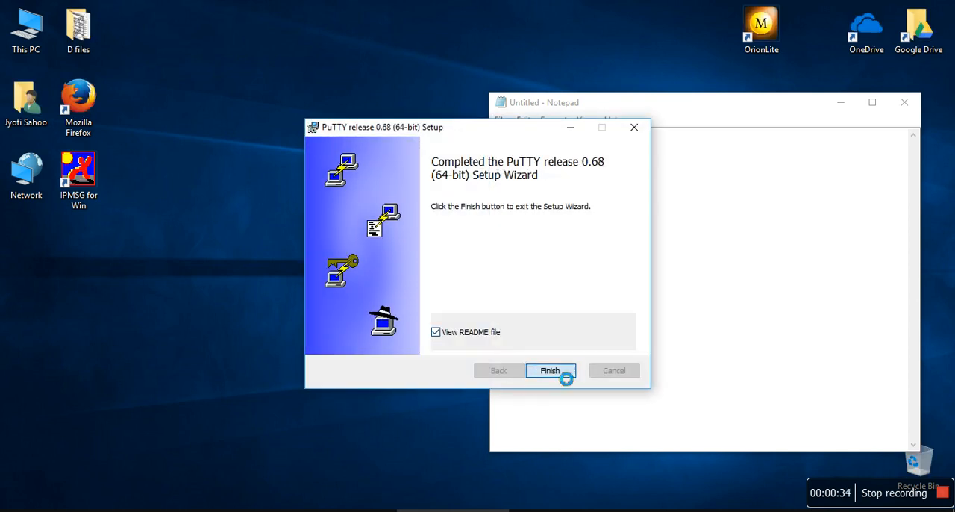
left_click(549, 370)
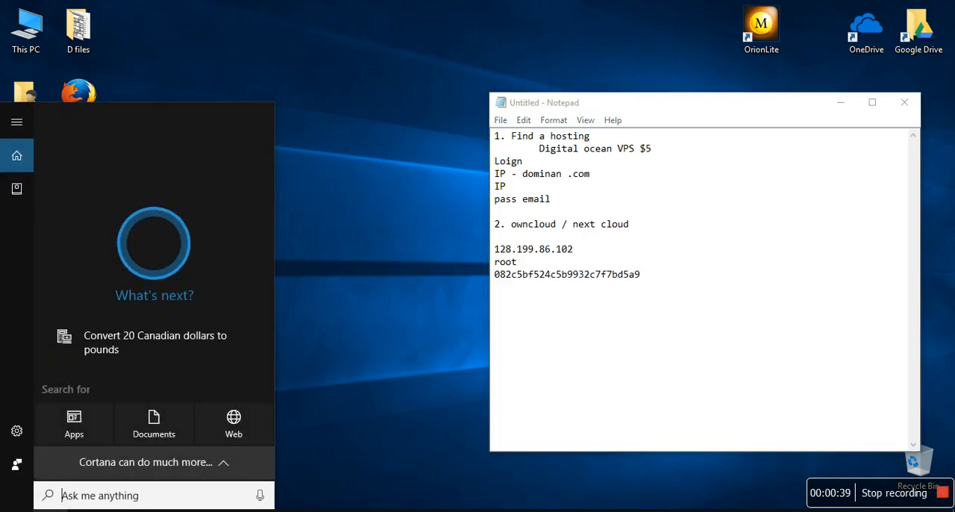
Launch PuTTY and open an SSH session to 128.199.86.102 on port 22
type("pur")
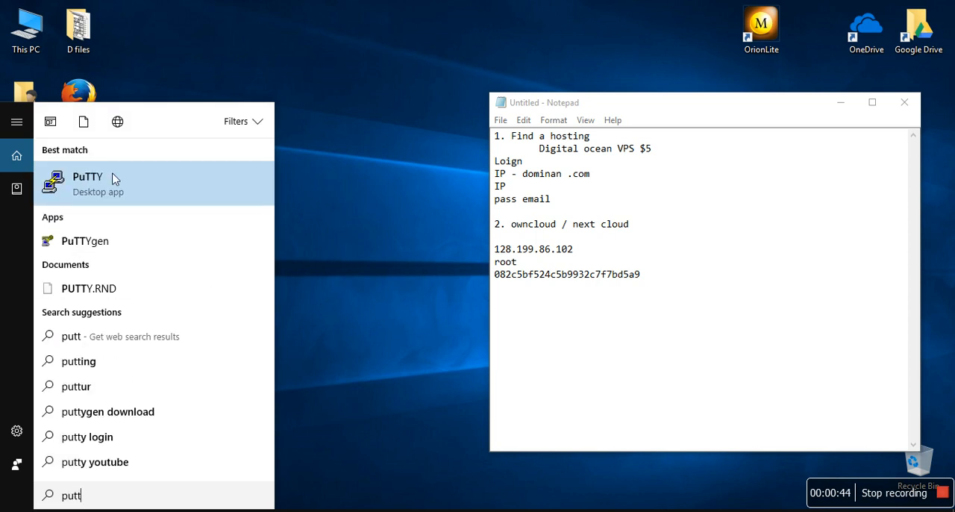
left_click(87, 177)
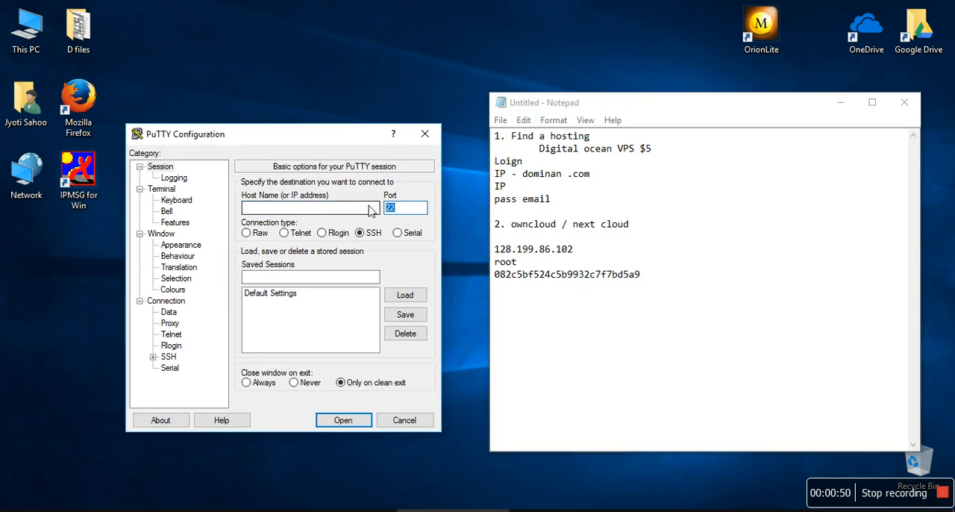
double_click(533, 248)
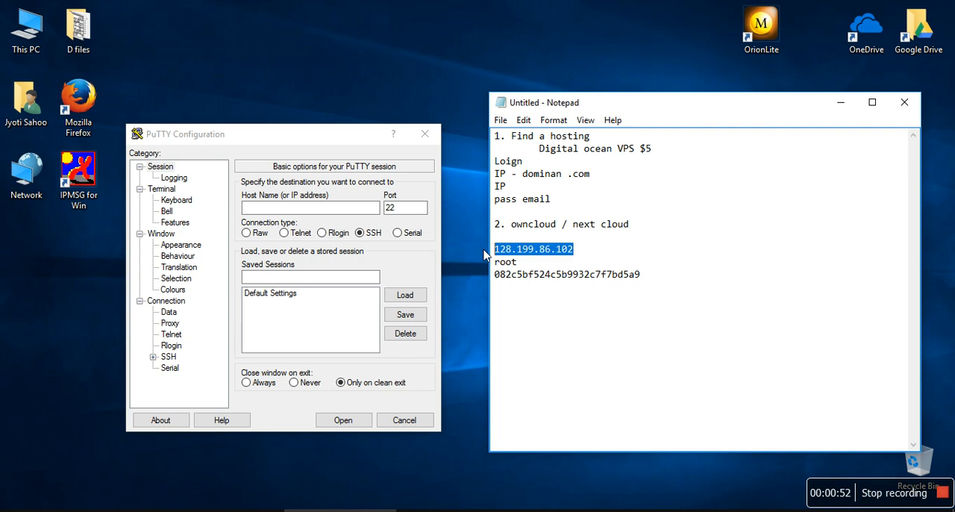
type("128.199.86.102")
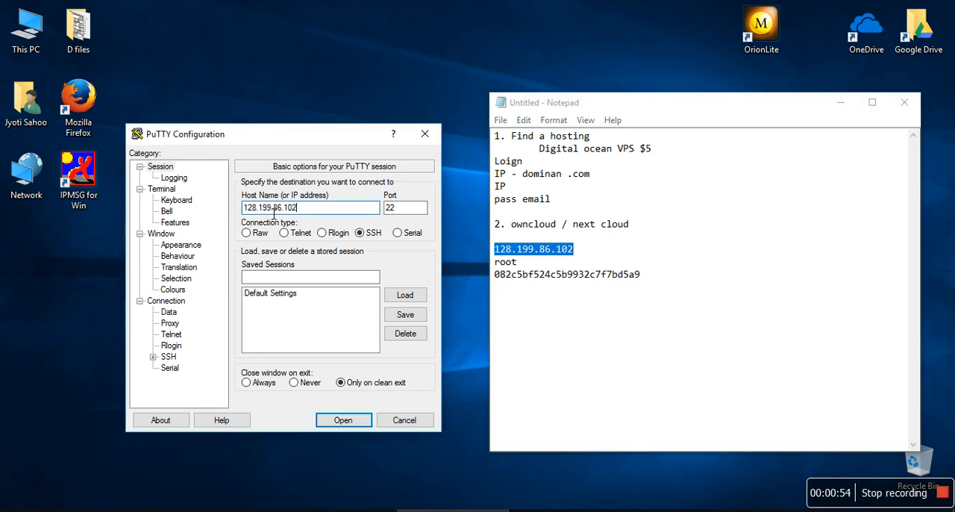
left_click(343, 419)
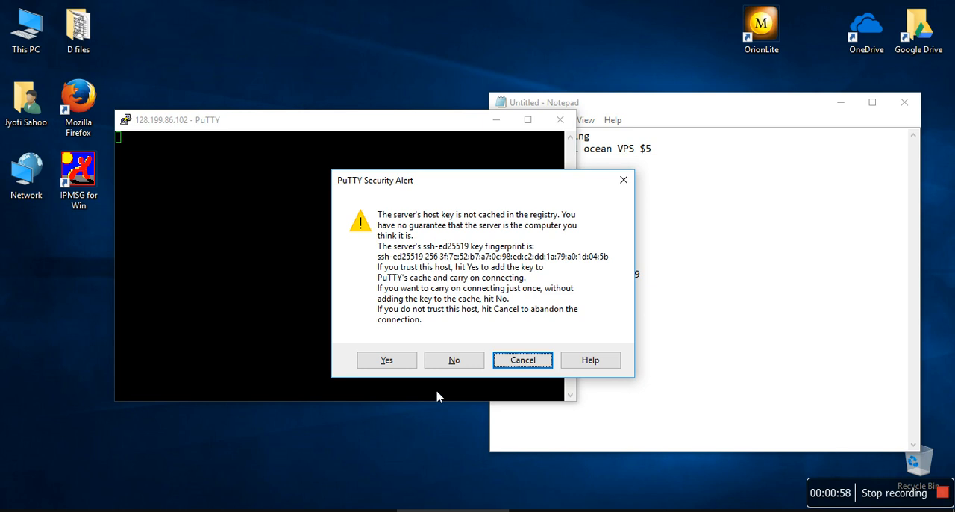
Trust the server's host key, log in as root and set a new password
left_click(387, 360)
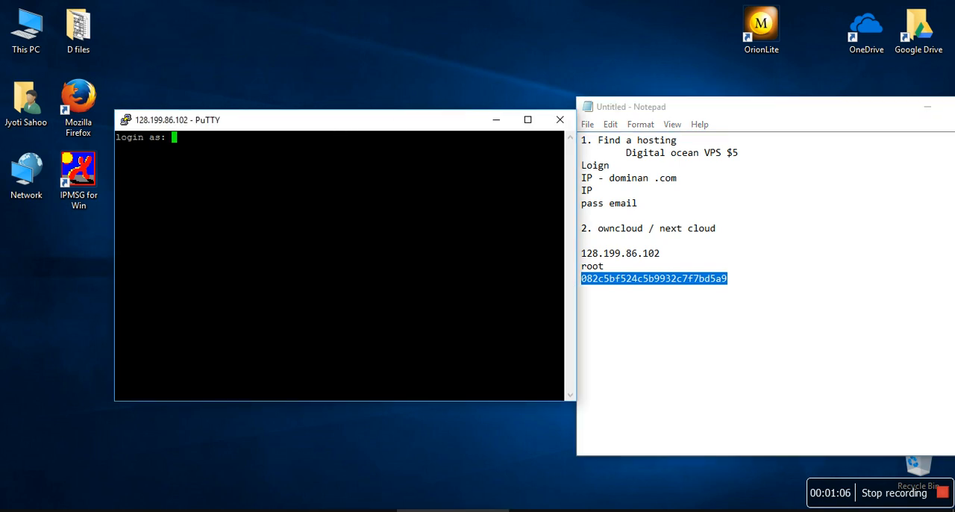
type("root")
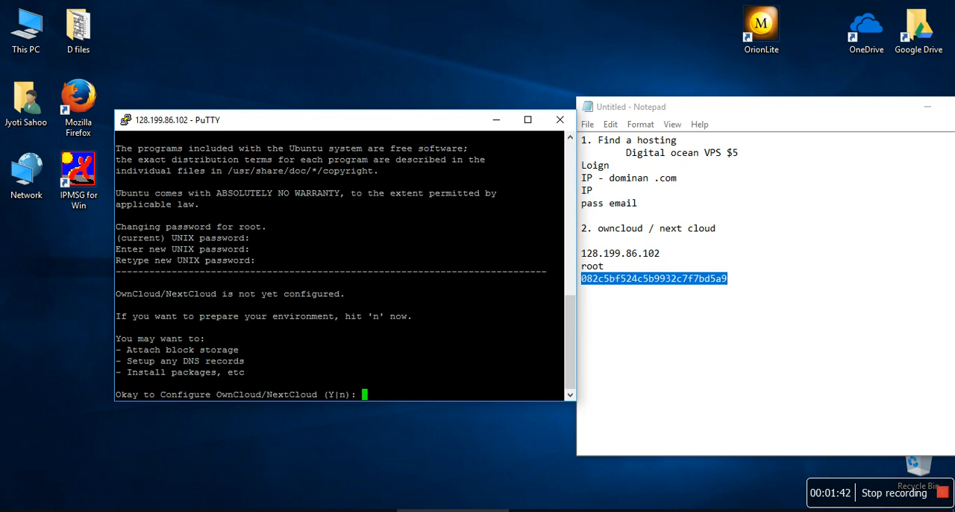
mouse_move(381, 438)
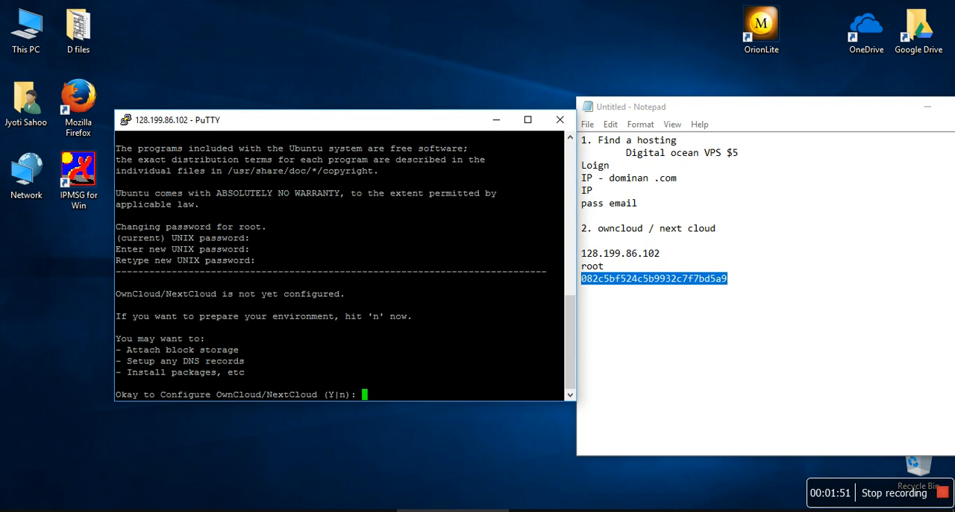
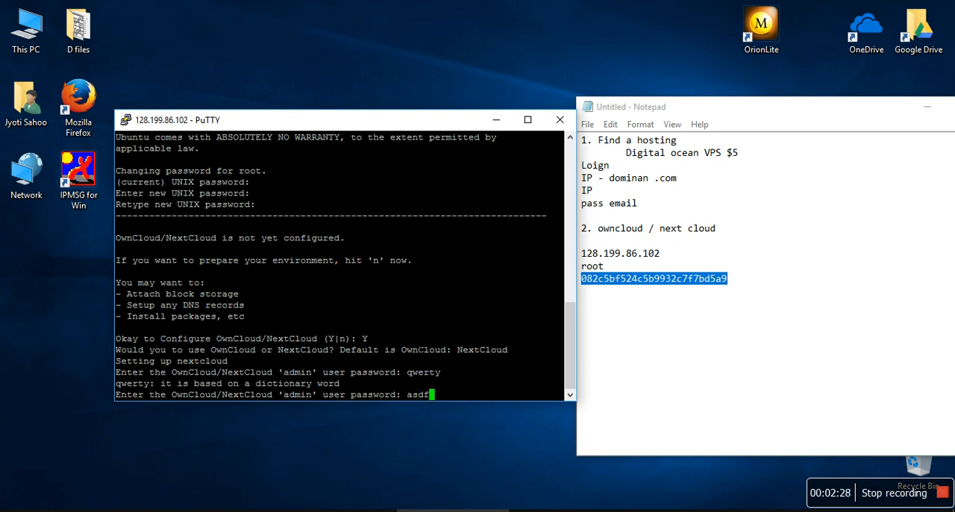
Confirm configuration with Y and choose NextCloud as the product
key("Return")
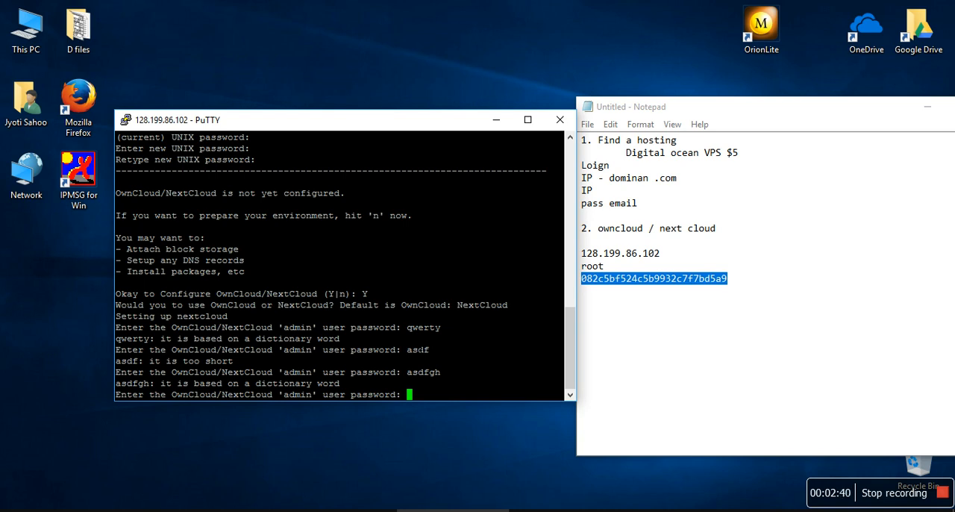
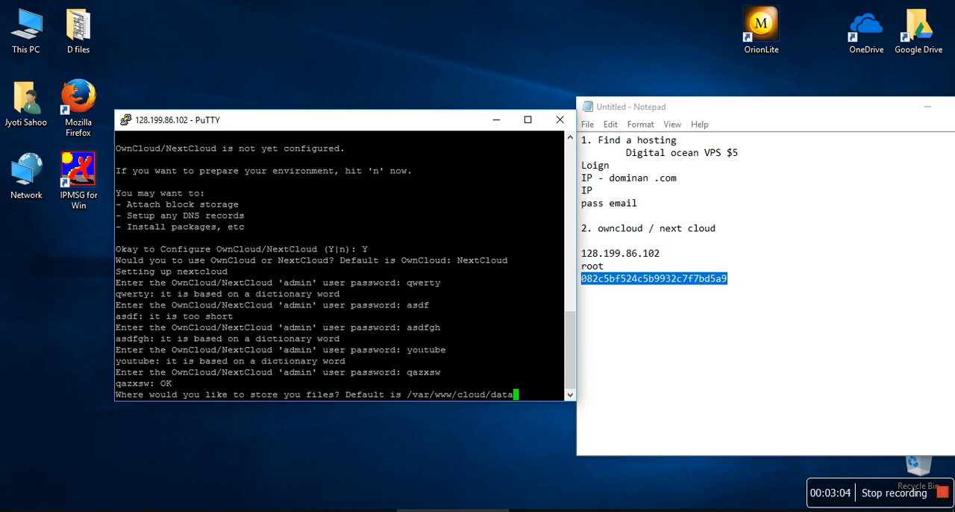
mouse_move(456, 426)
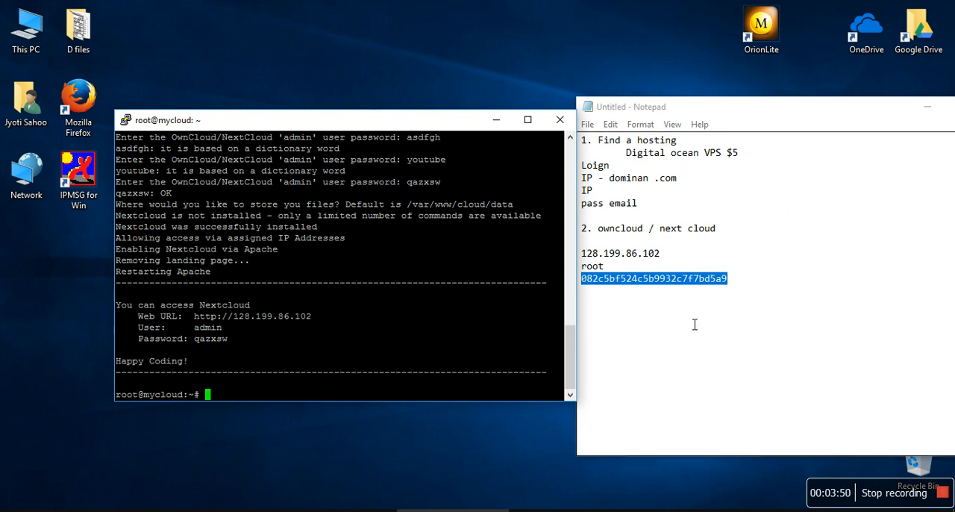
Add a 'DMS' line to the notes
left_click(747, 284)
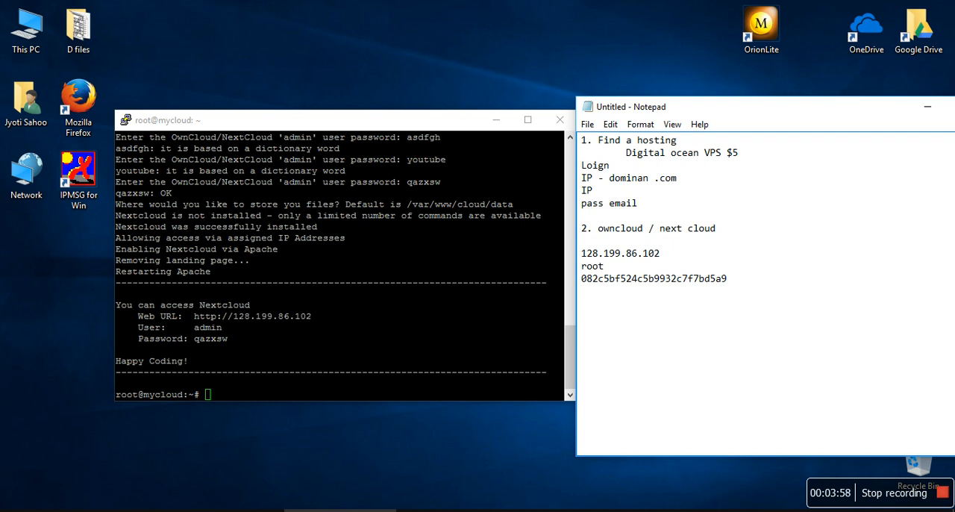
type("DMS")
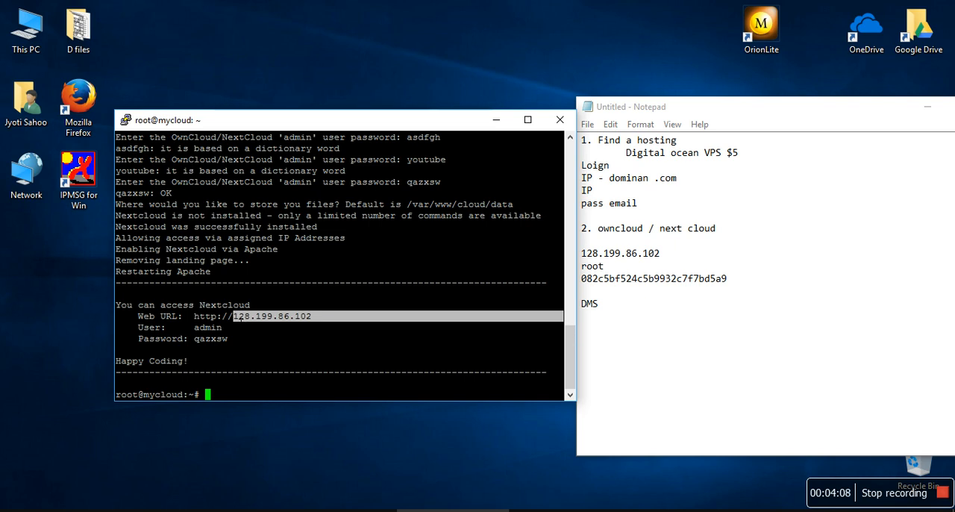
mouse_move(287, 489)
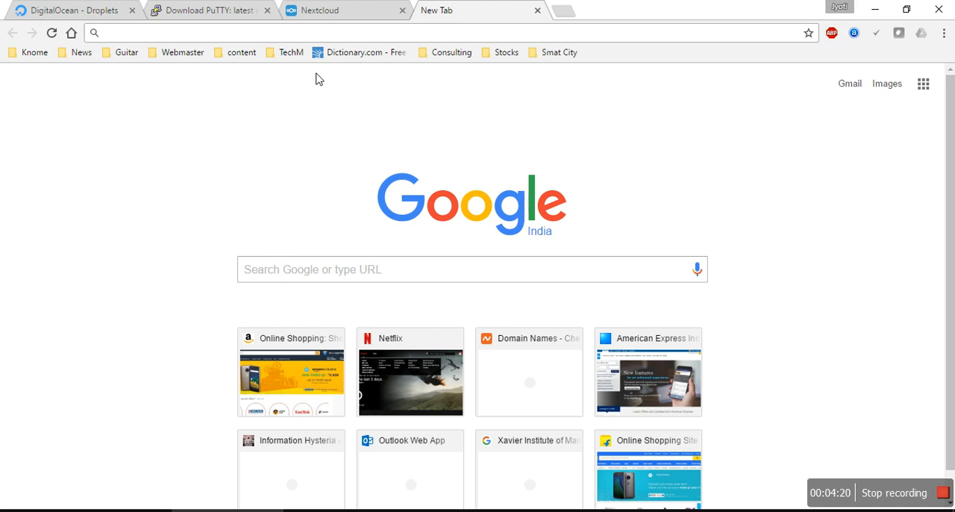
Browse to 128.199.86.102 and log in to Nextcloud as admin
type("128.199.86.102/index.php/login")
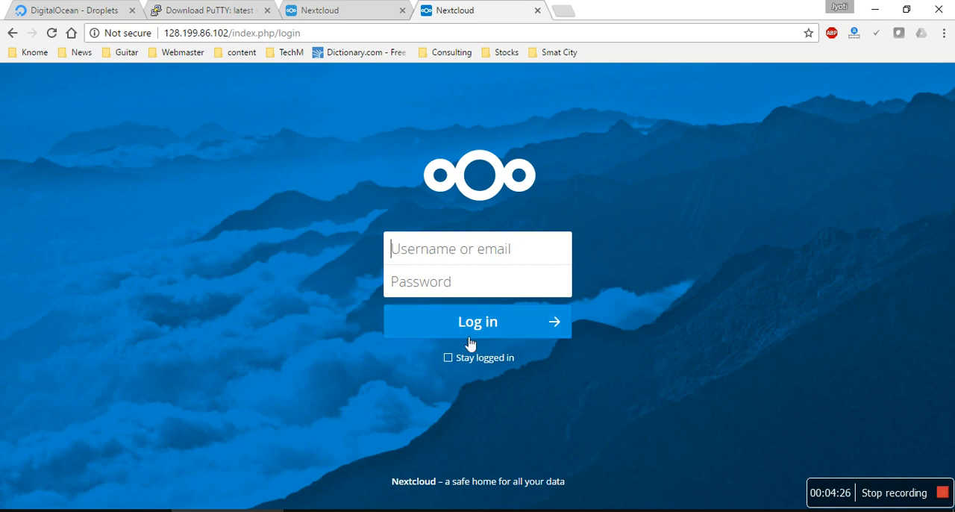
mouse_move(402, 164)
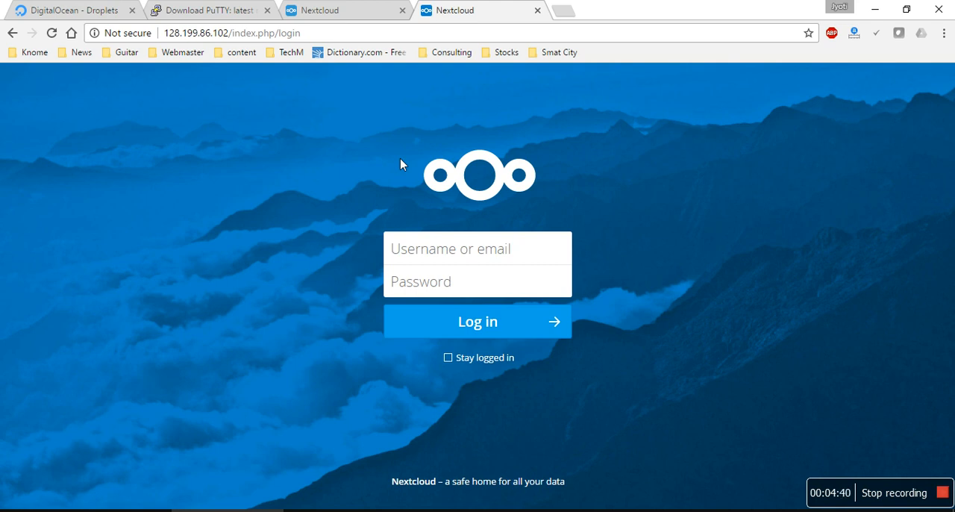
left_click(477, 248)
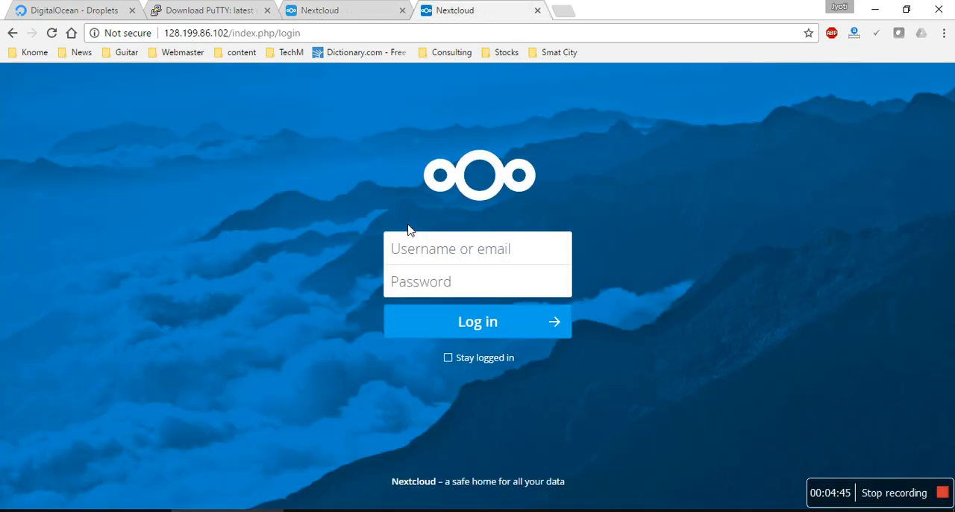
type("admin")
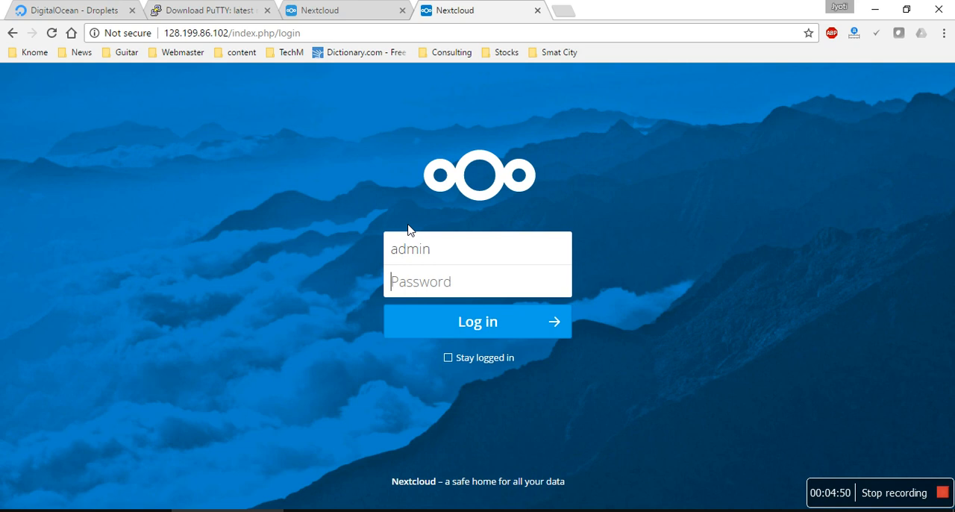
type("password")
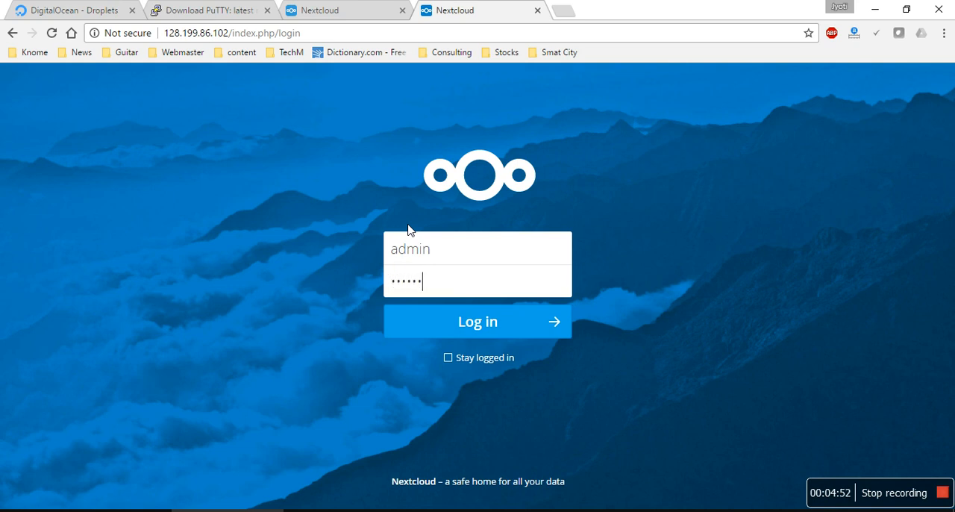
left_click(477, 321)
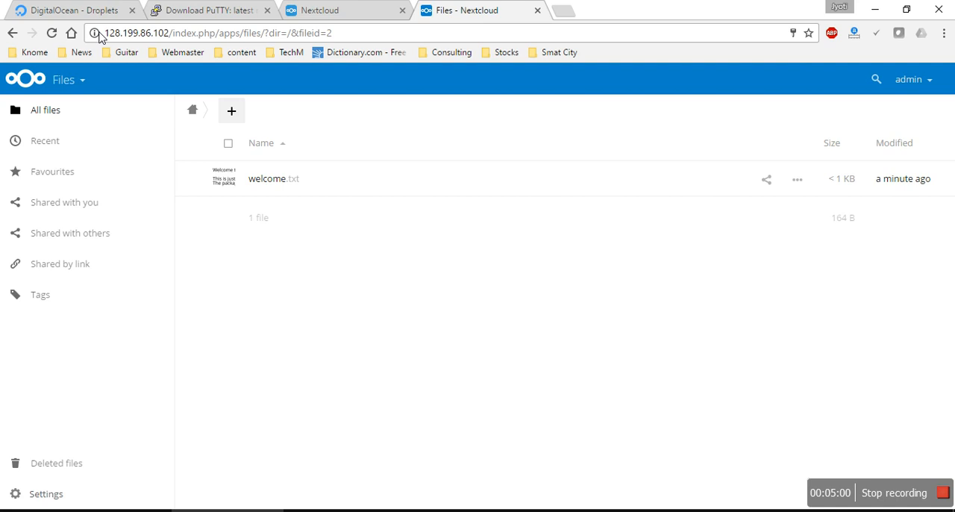
Search 'SSL' and 'comodo free ssl' in new tabs, then open Comodo's Free SSL page
left_click(94, 33)
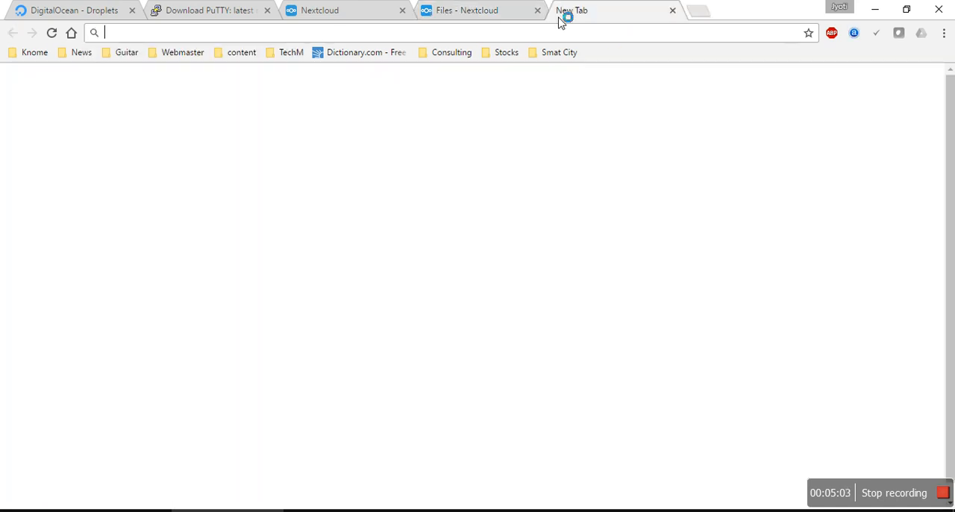
type("SSL")
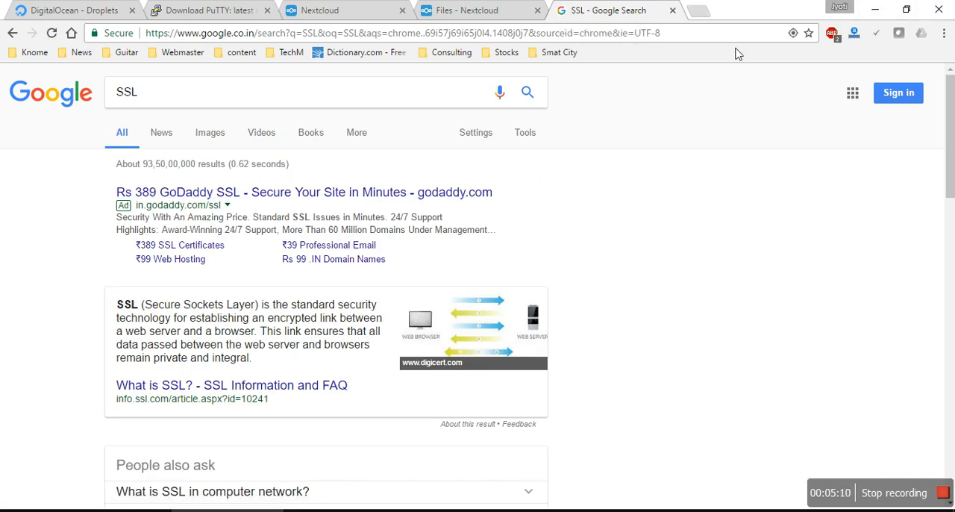
left_click(698, 11)
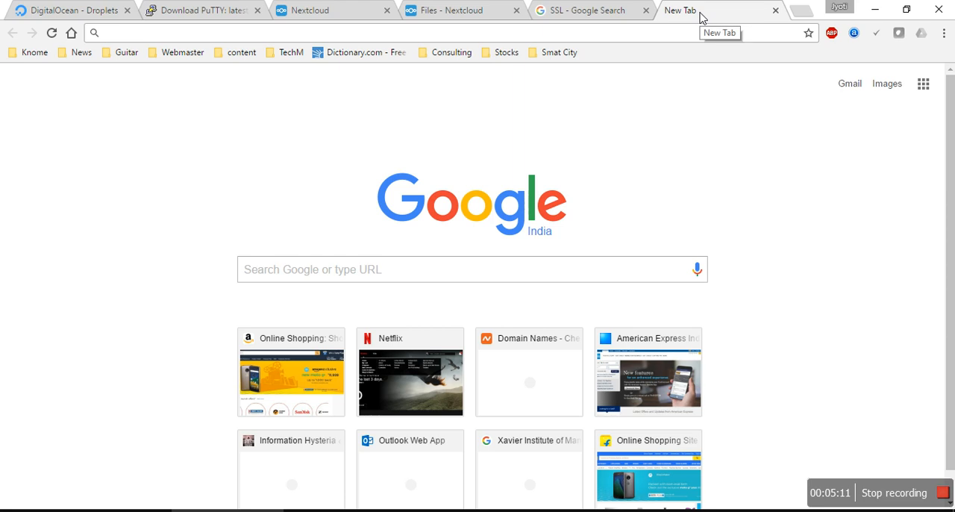
type("comodo free ssl")
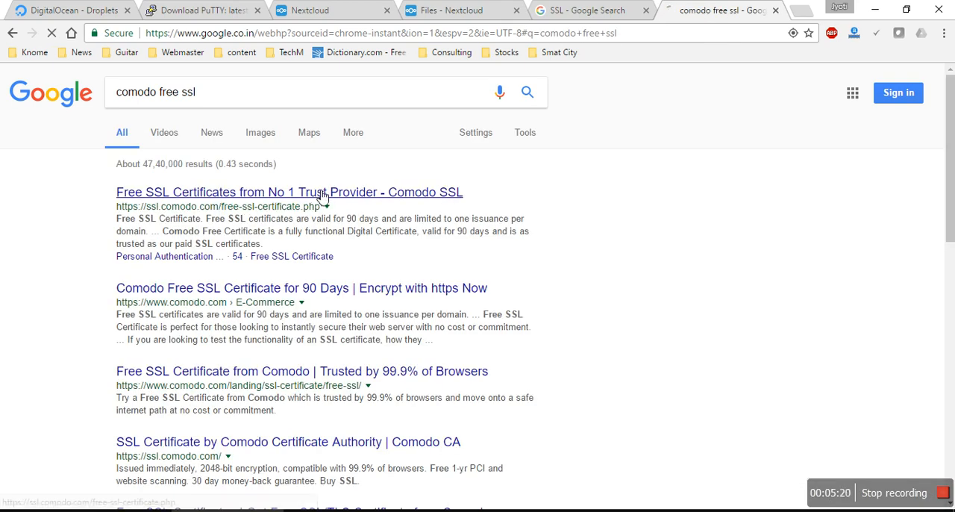
left_click(289, 193)
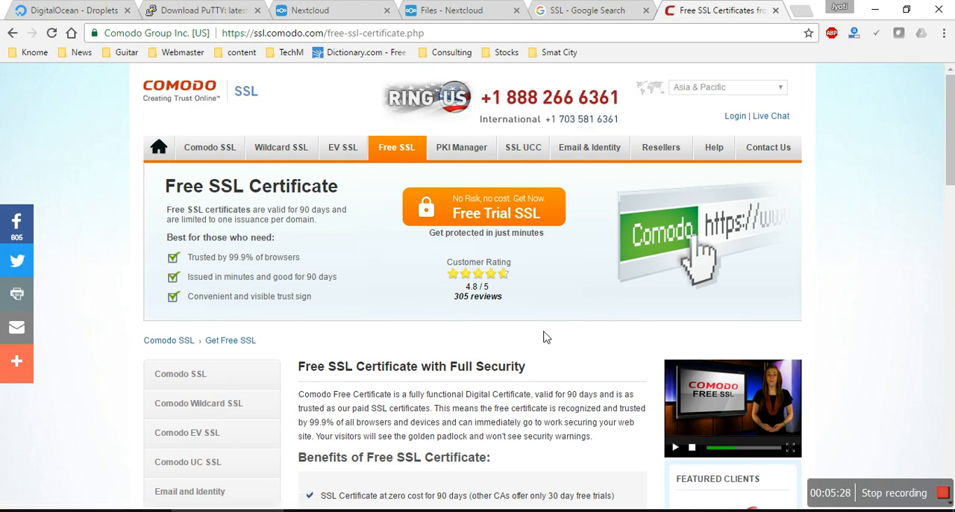
scroll("down", 3)
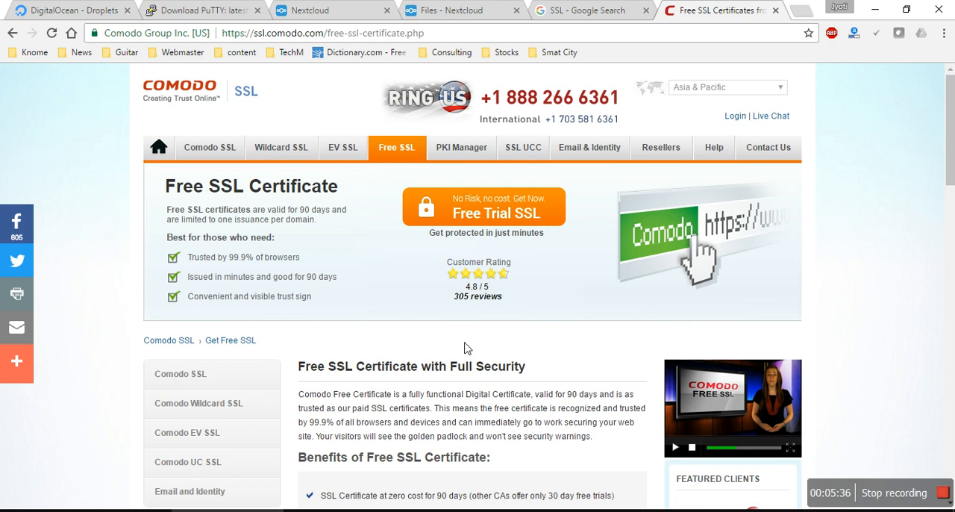
left_click(463, 11)
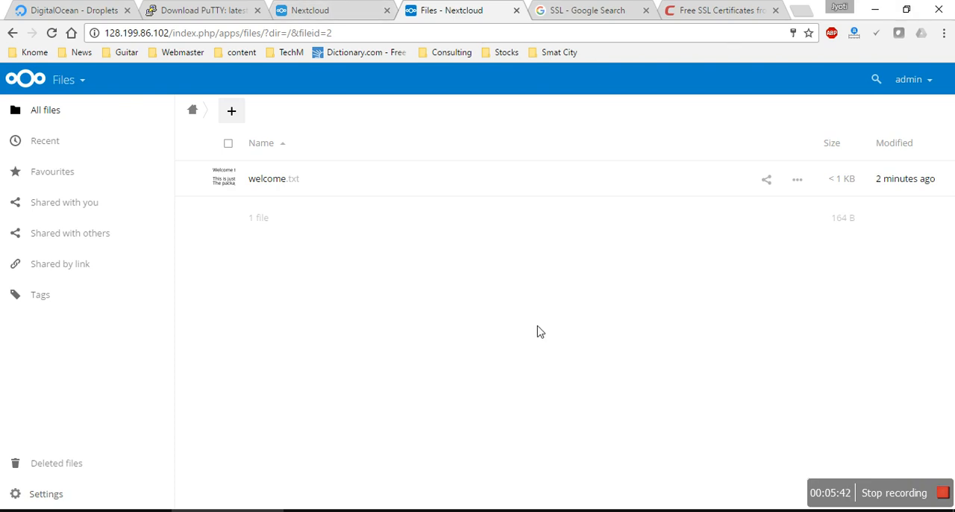
mouse_move(688, 330)
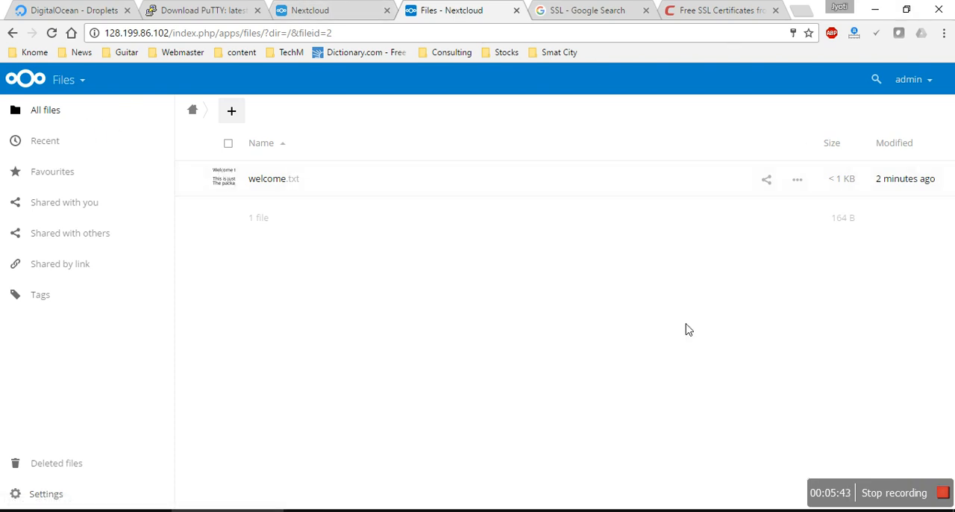
mouse_move(776, 123)
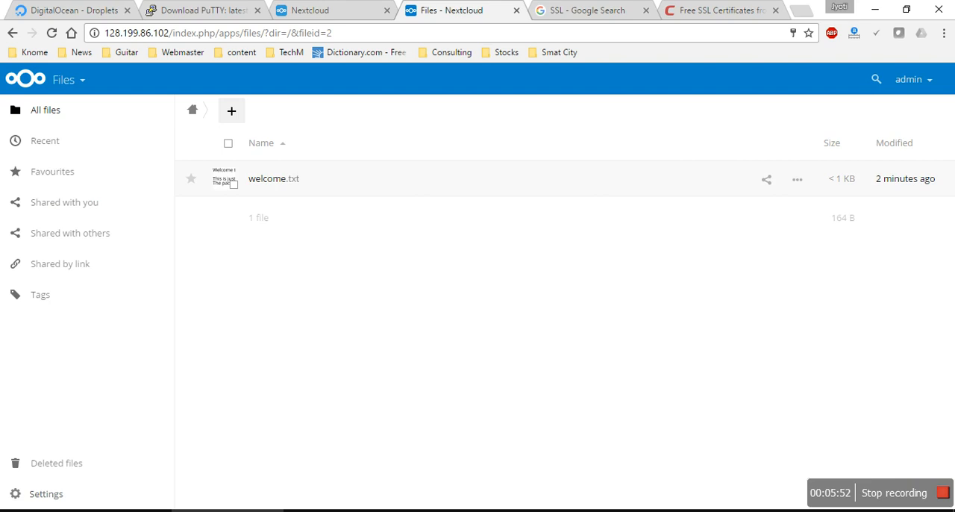
Open Users from the admin menu and note 'user 1 Alpha' in the notes
left_click(909, 79)
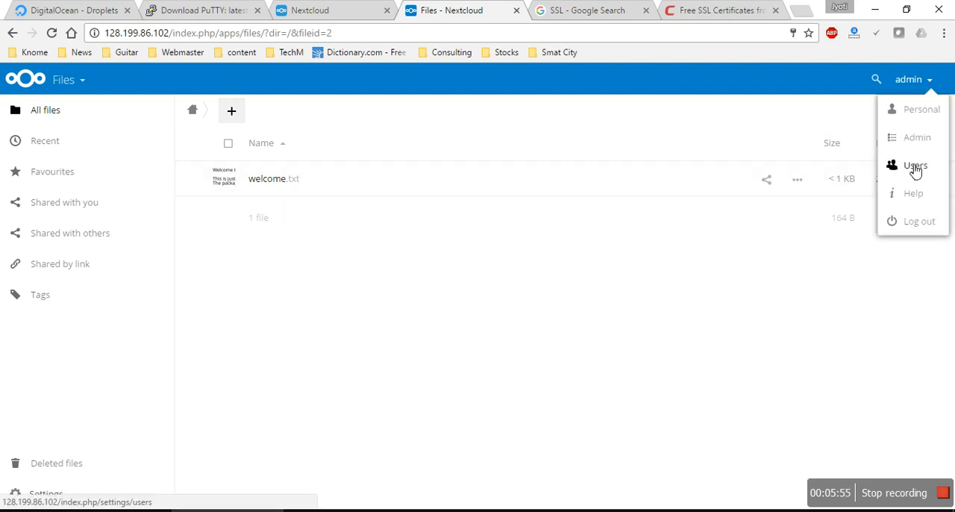
left_click(915, 165)
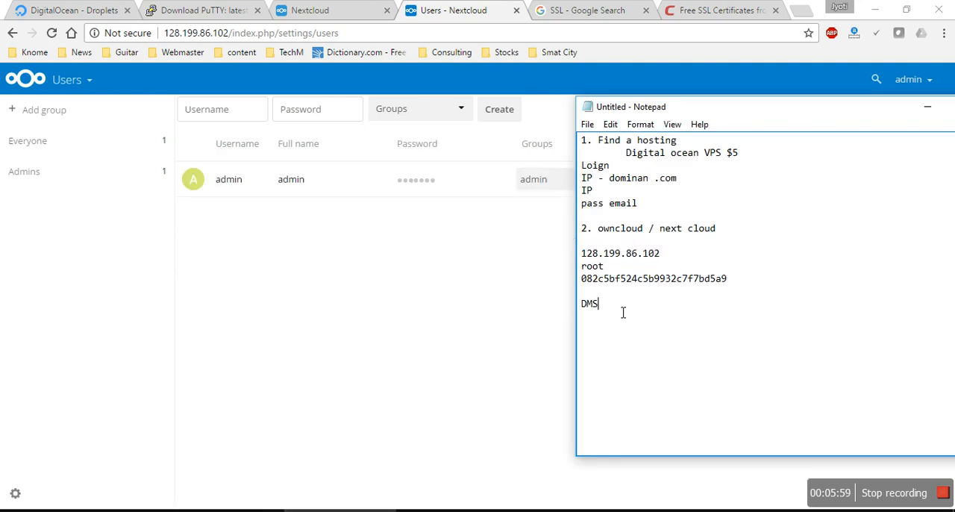
type("user 1")
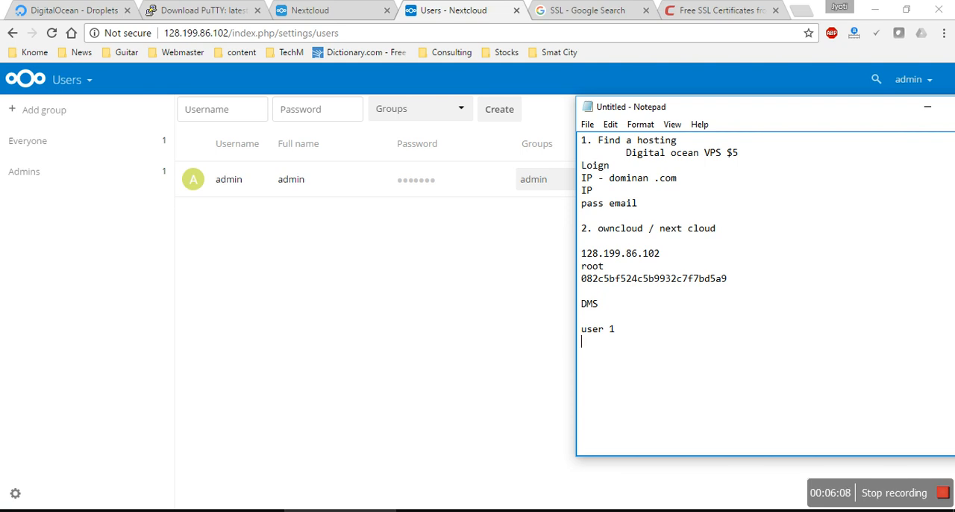
type("Alpha")
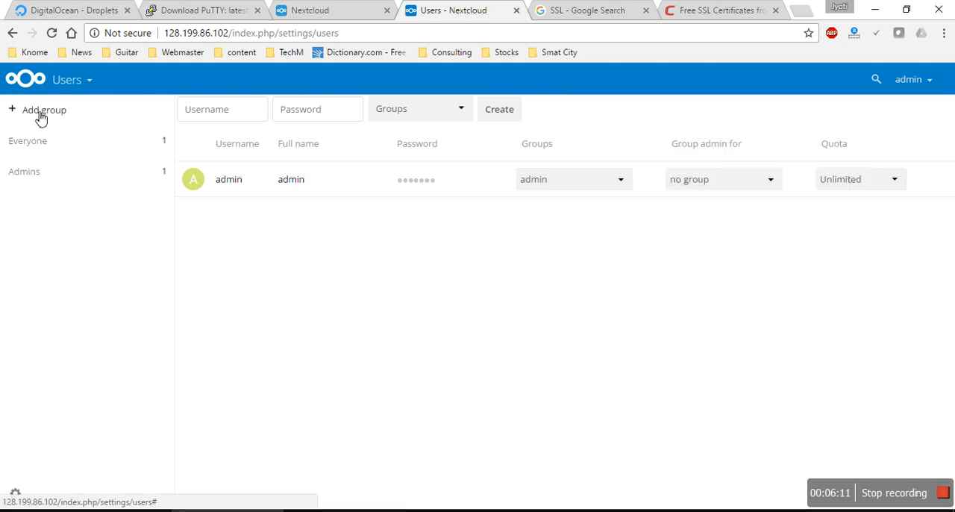
Create the HR group and add user alpha to it
left_click(44, 110)
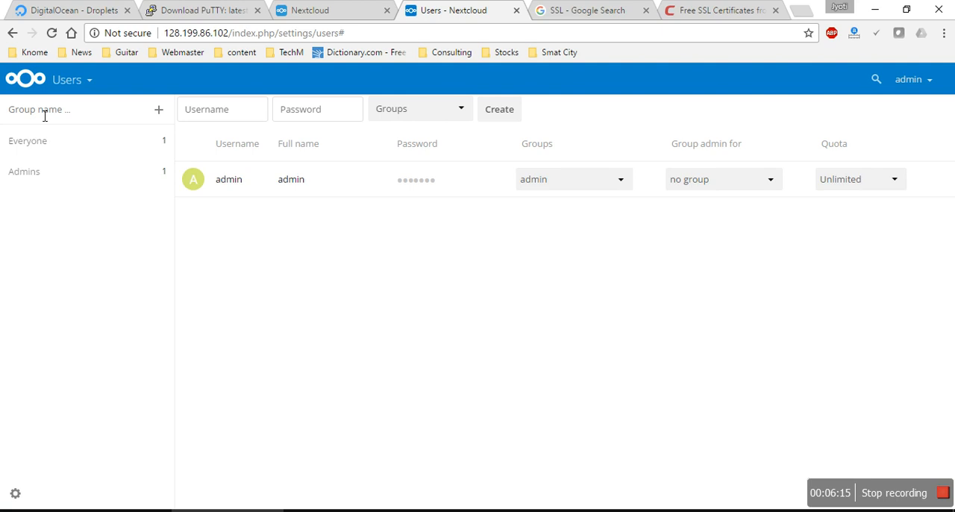
left_click(44, 109)
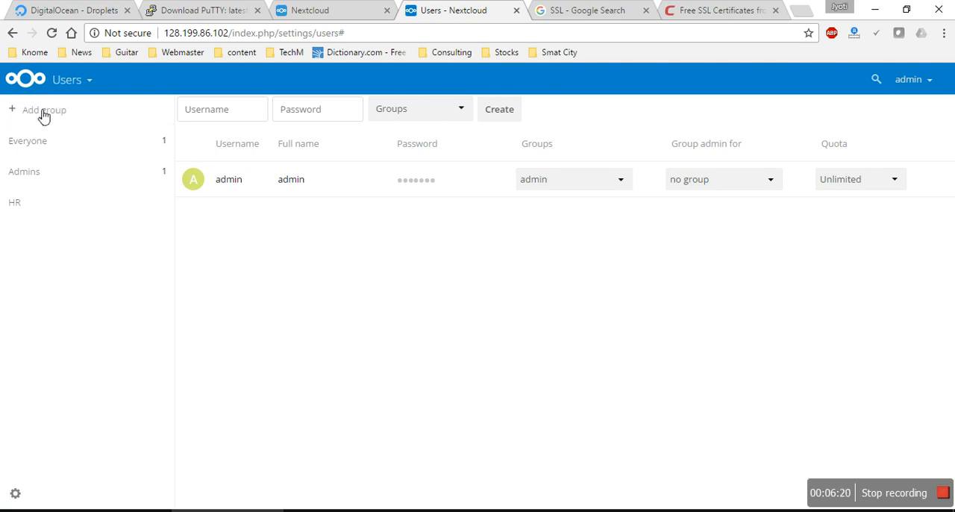
left_click(222, 109)
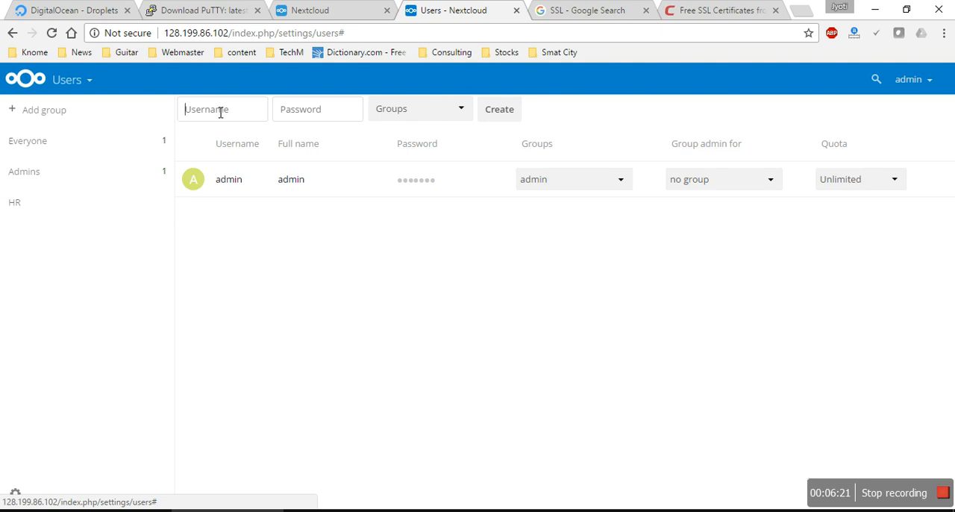
type("alpha")
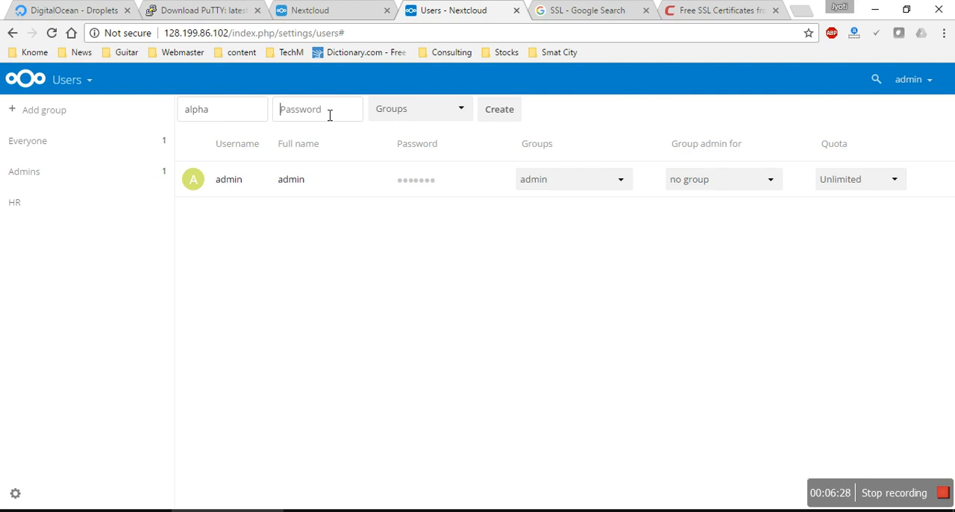
type("••••")
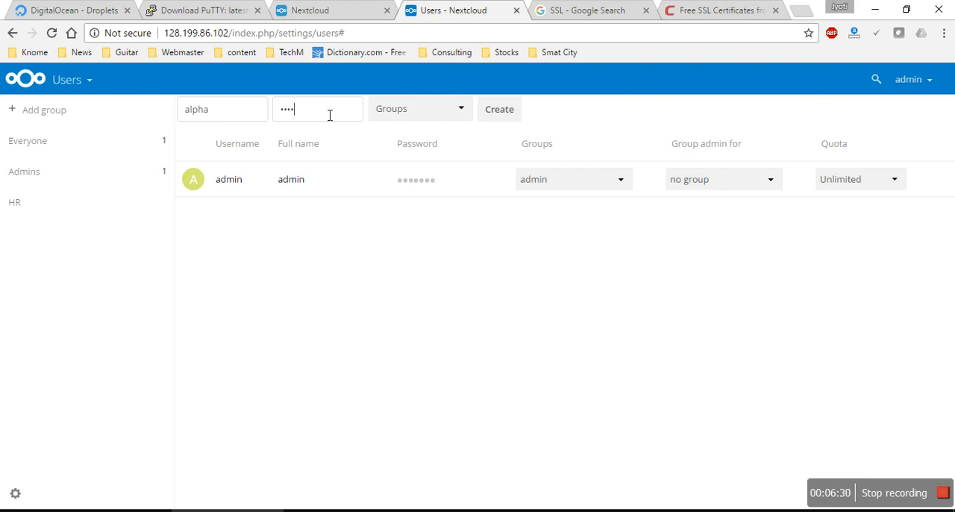
left_click(419, 108)
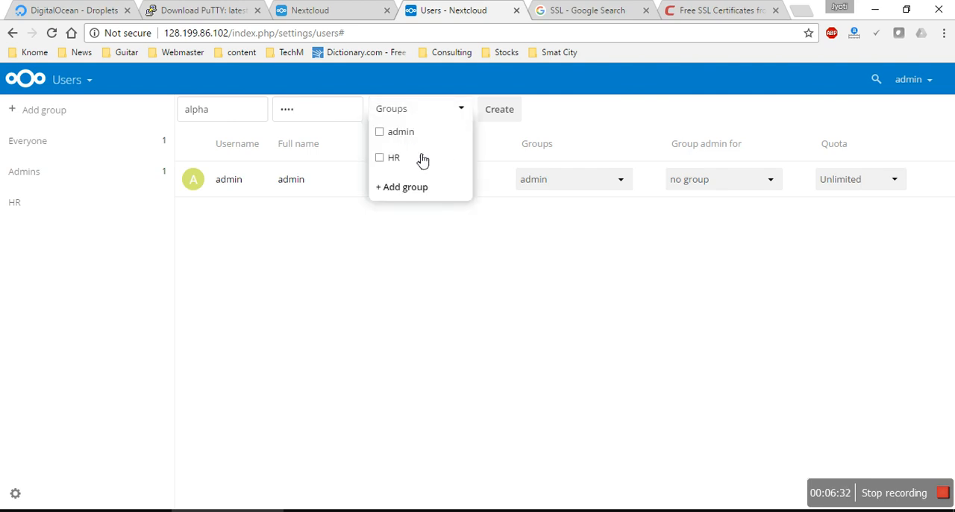
left_click(393, 158)
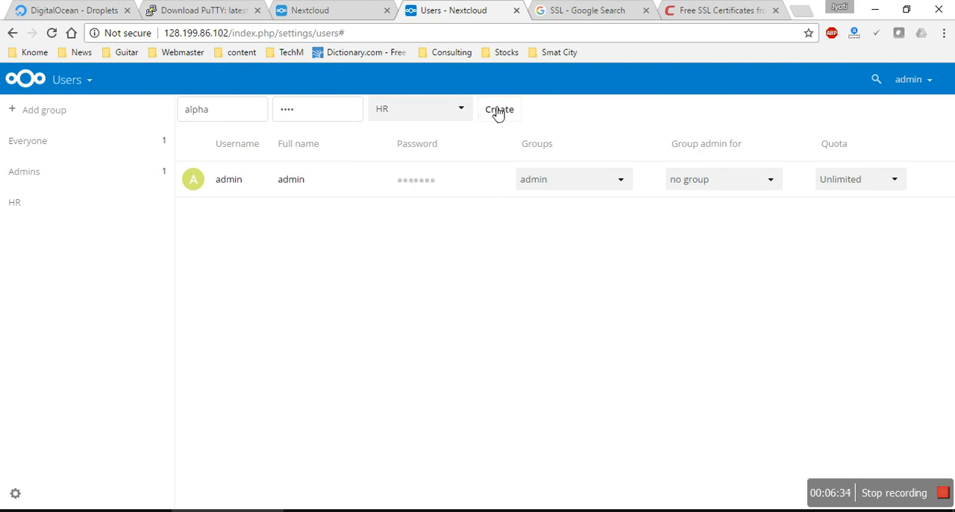
left_click(498, 109)
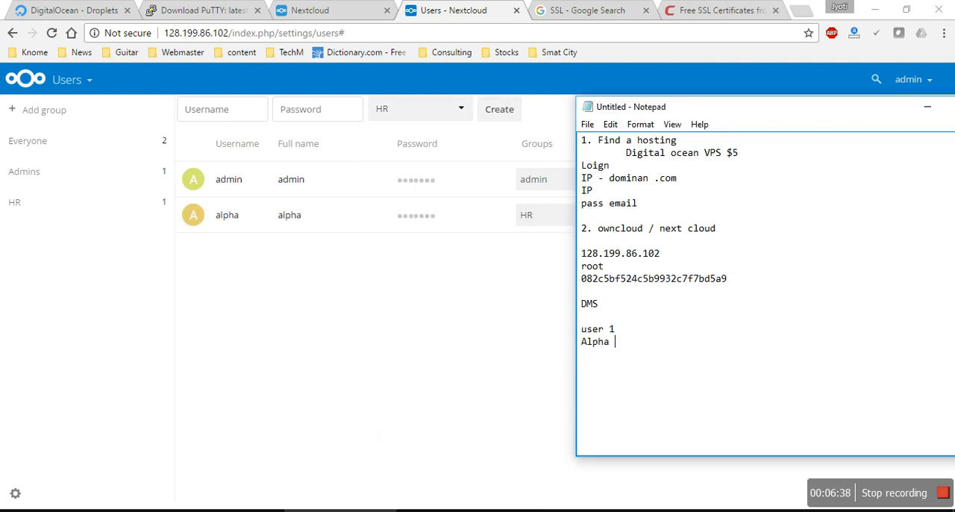
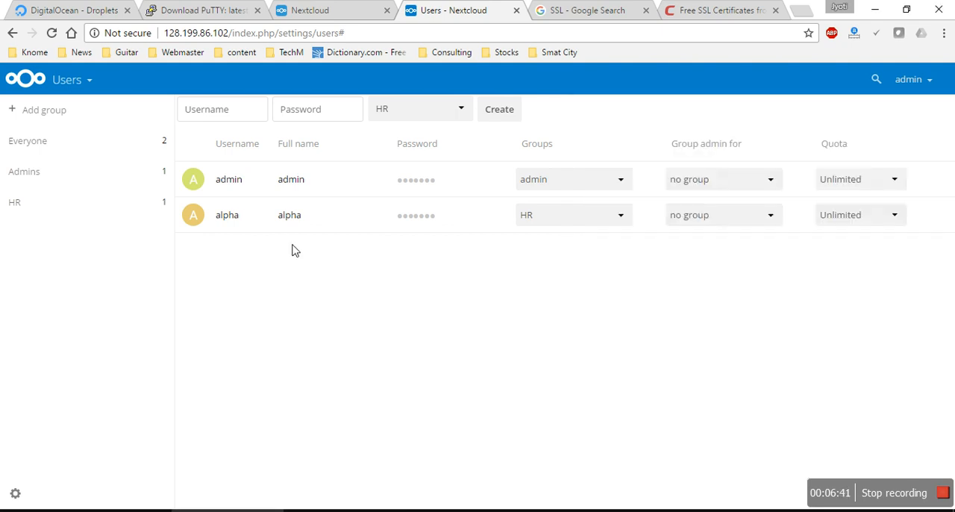
left_click(222, 109)
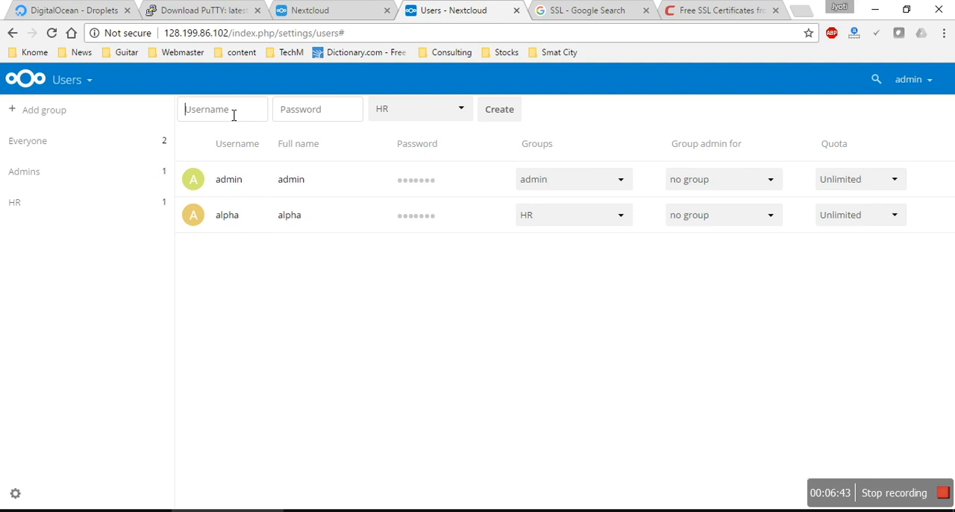
type("Beta")
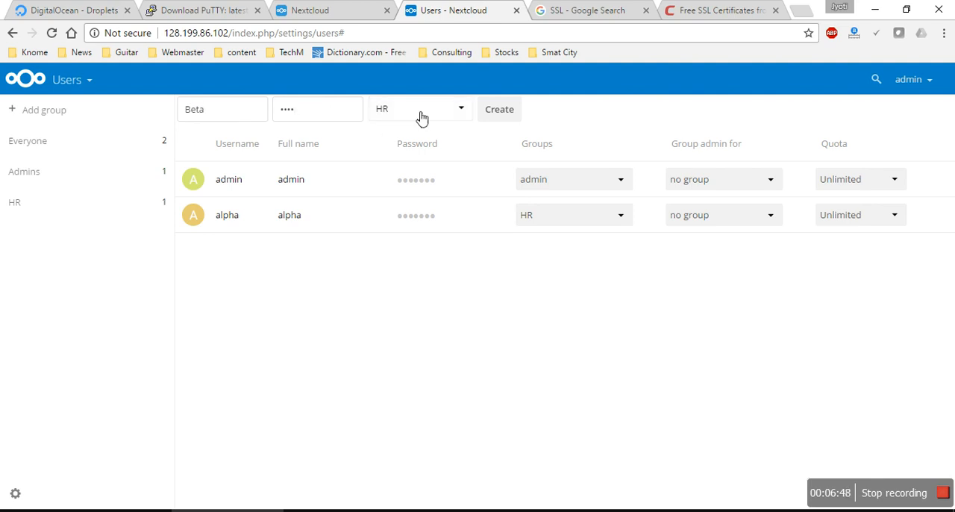
left_click(498, 109)
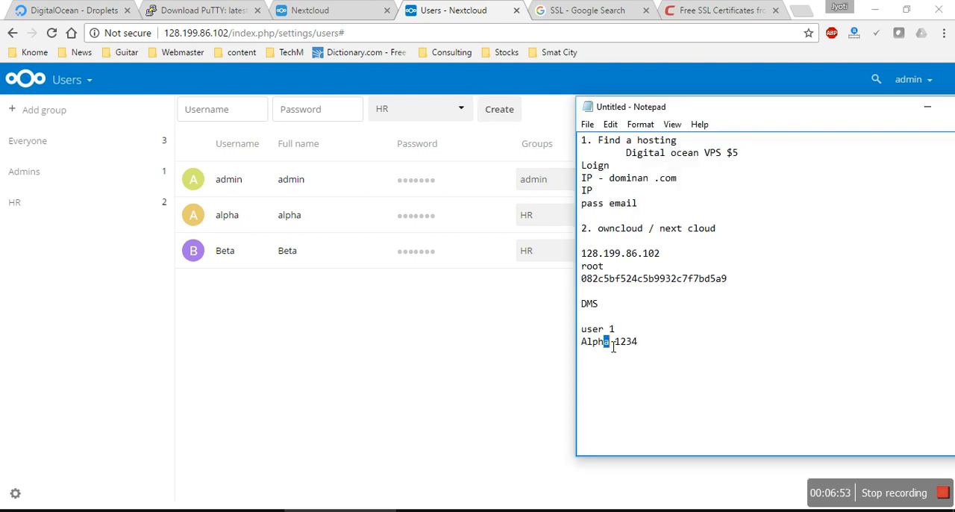
type("/beta")
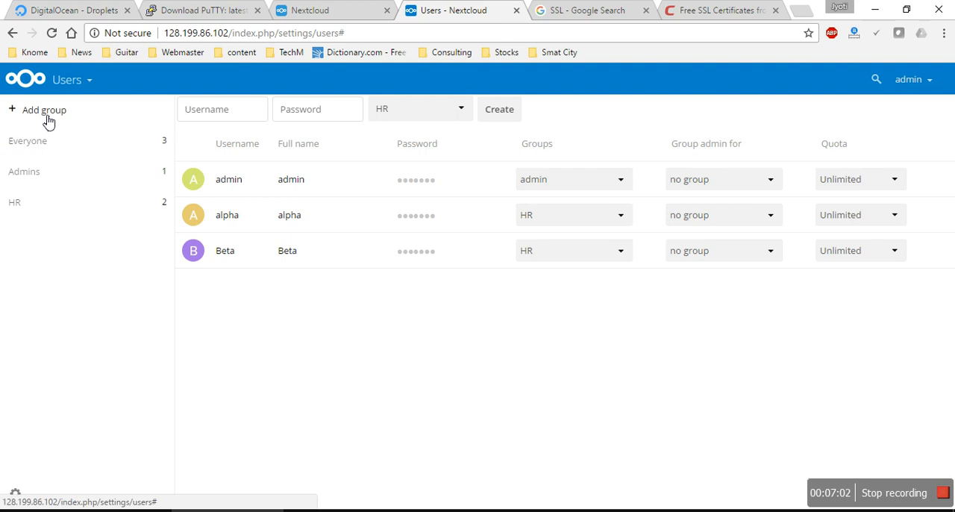
Create a new Marketing group
left_click(43, 109)
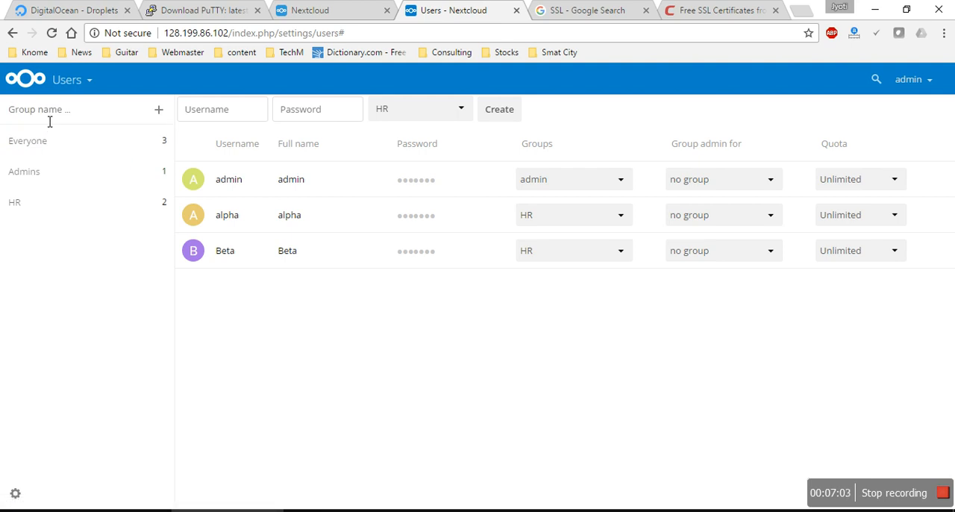
type("M")
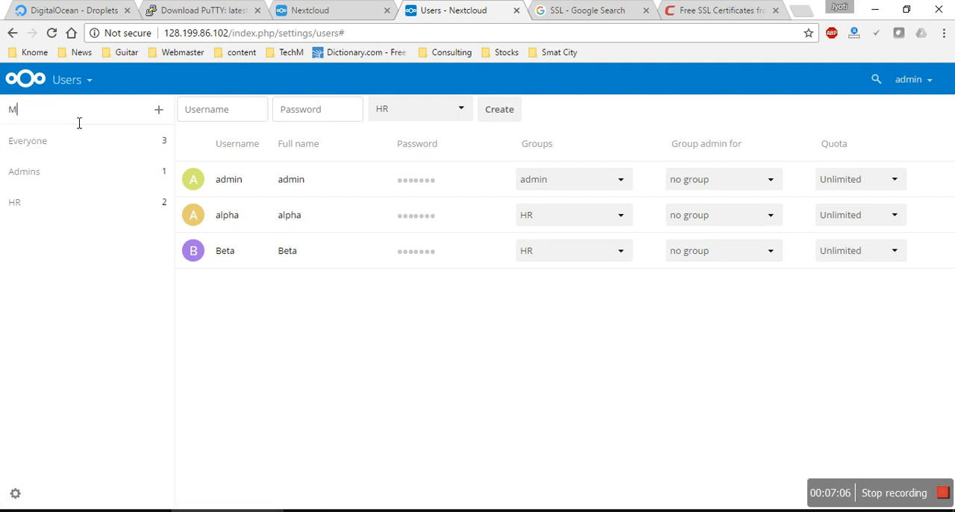
type("arketing")
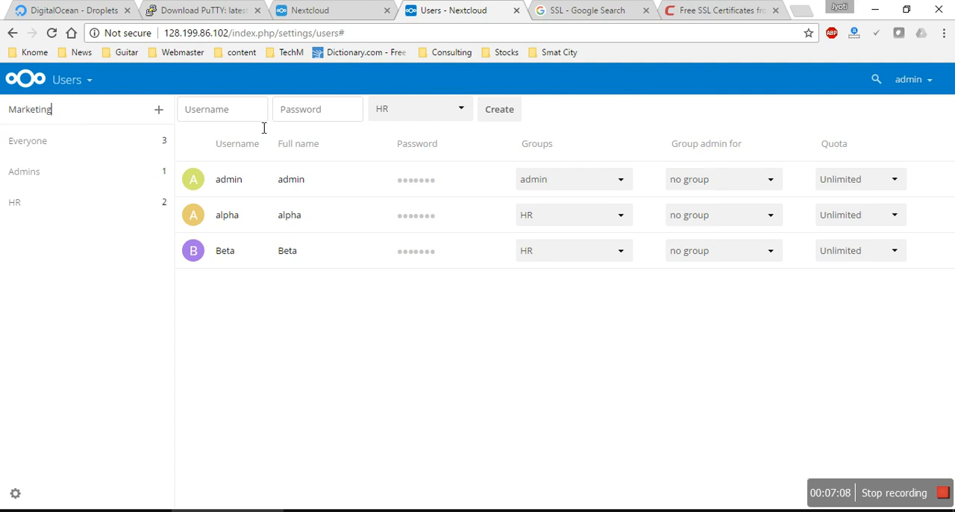
left_click(158, 109)
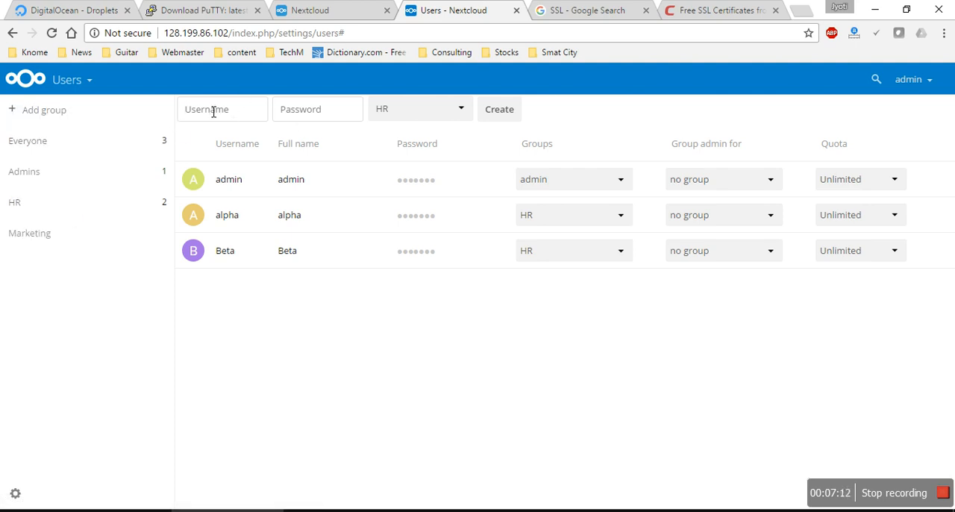
Create users Tango and Charlie in the Marketing group
type("Tango")
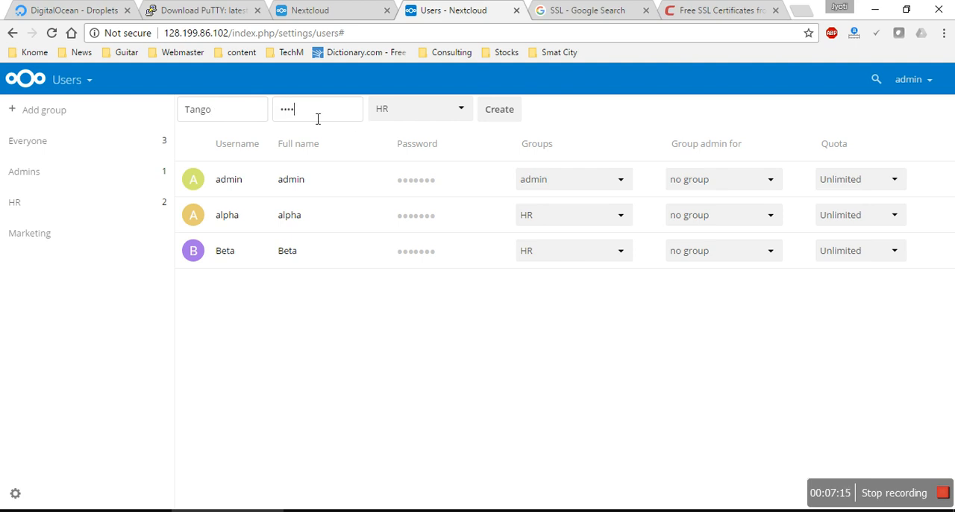
left_click(417, 108)
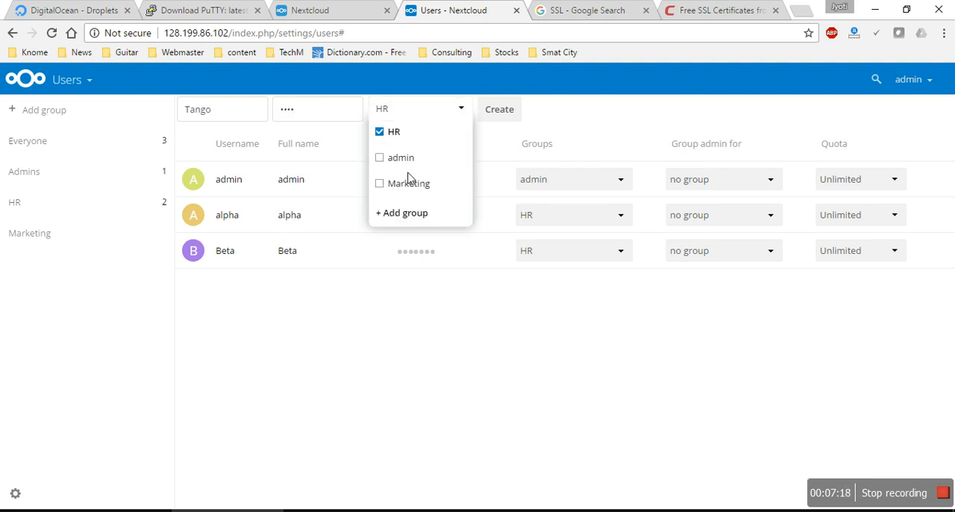
left_click(380, 183)
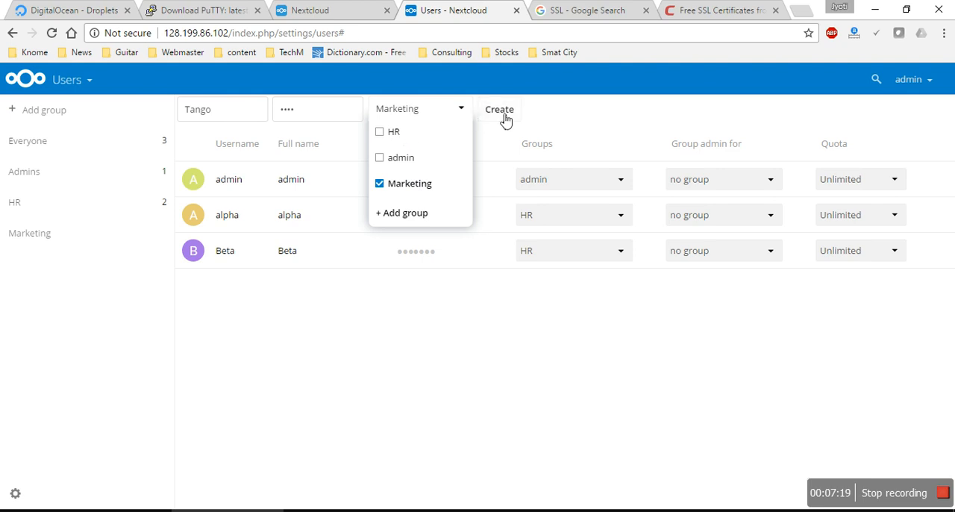
left_click(499, 108)
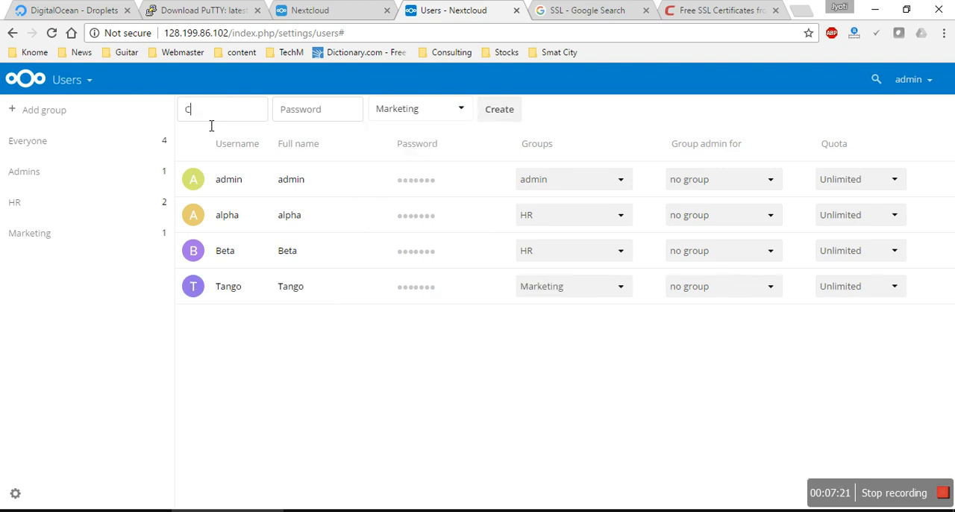
type("harlie")
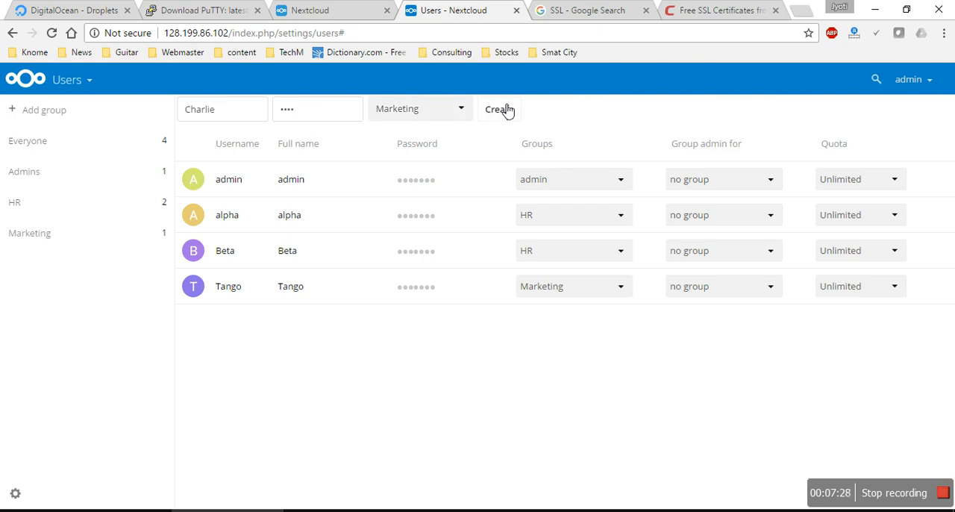
left_click(498, 109)
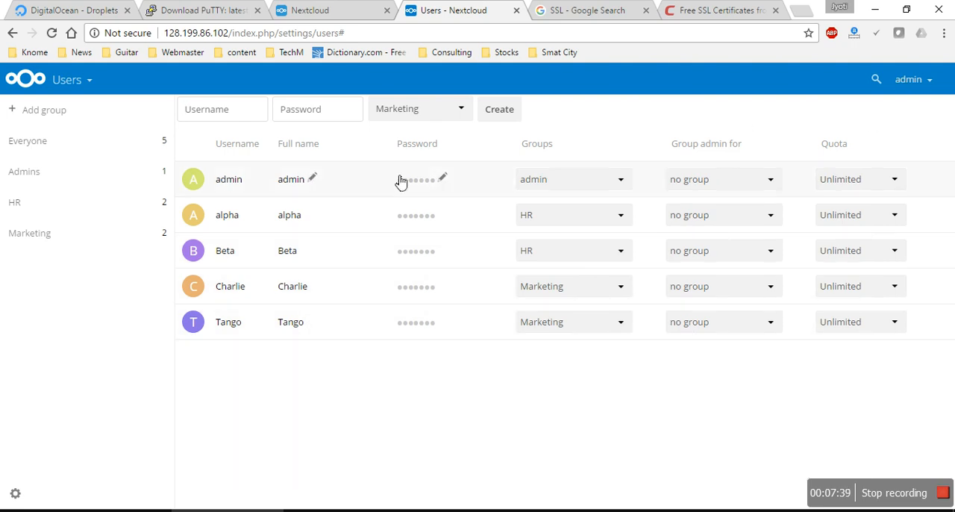
Glance at the apps list, then go to the admin settings page
left_click(71, 80)
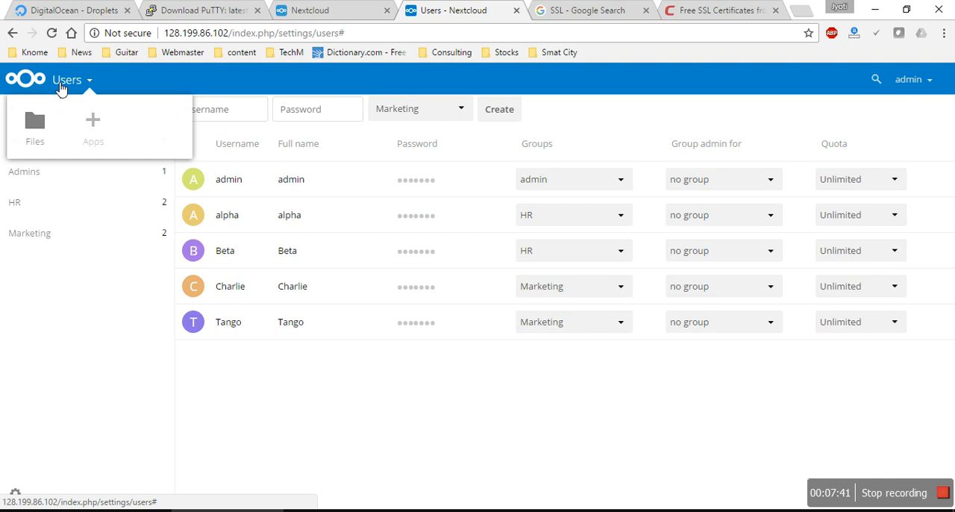
mouse_move(854, 82)
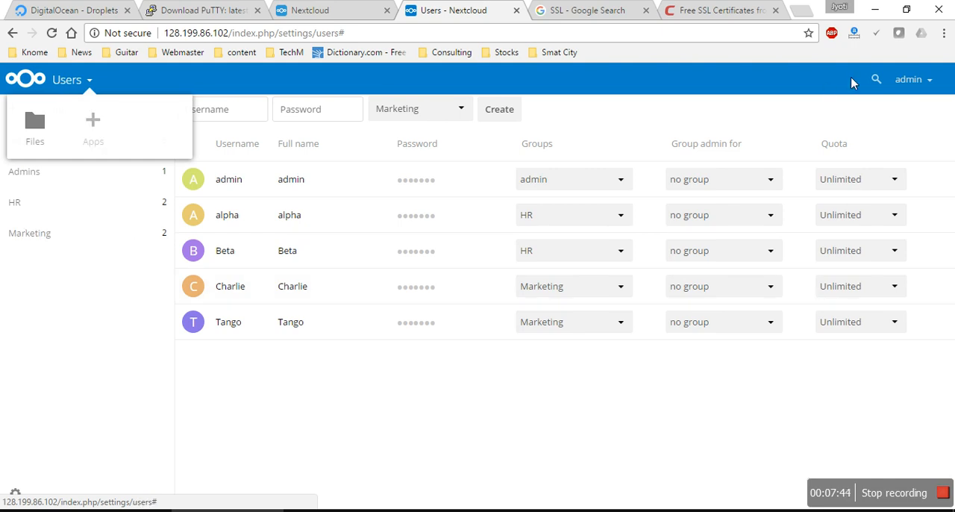
left_click(908, 79)
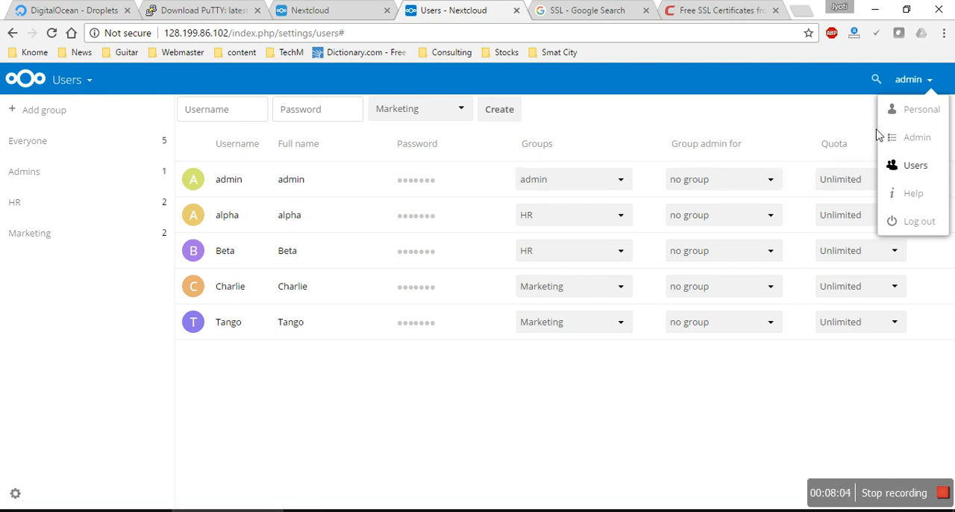
left_click(915, 137)
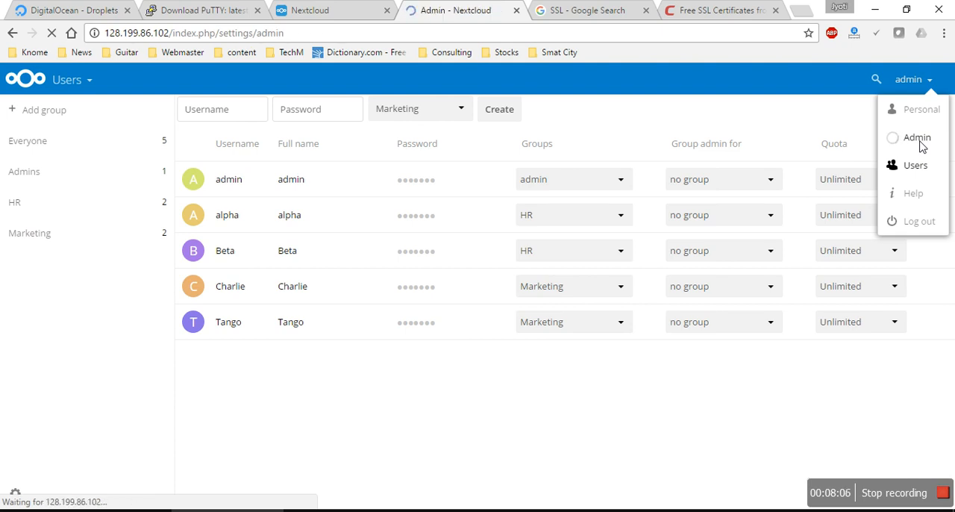
left_click(917, 137)
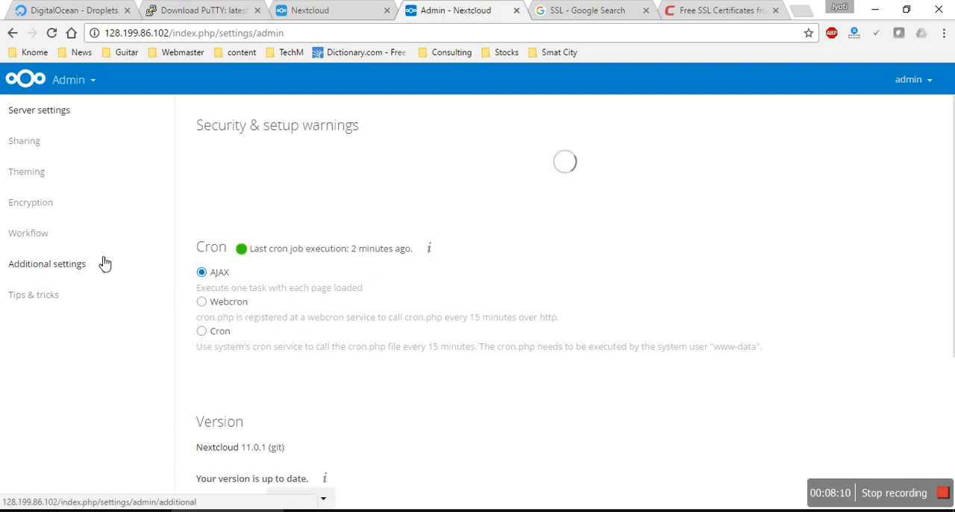
scroll("down", 3)
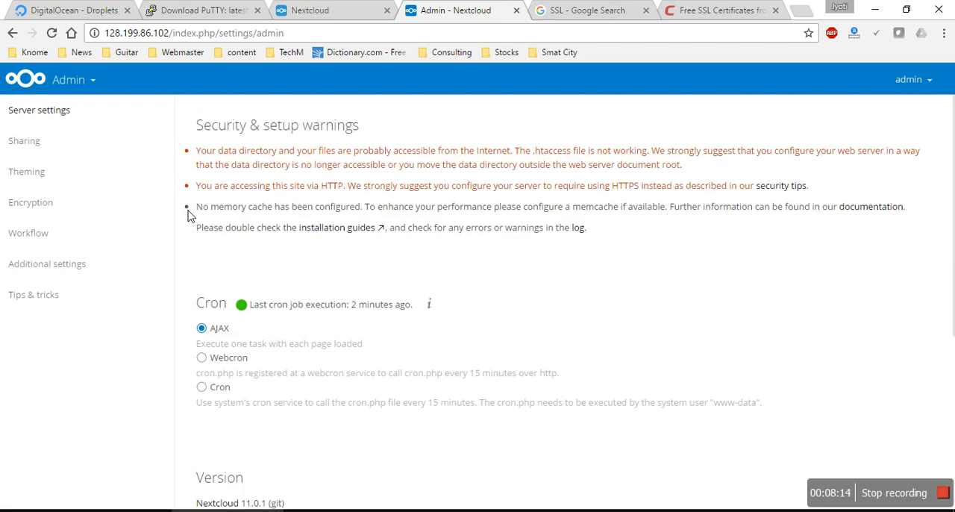
Browse the Sharing, Theming, Encryption and Workflow admin pages, then bring up the apps menu
left_click(24, 140)
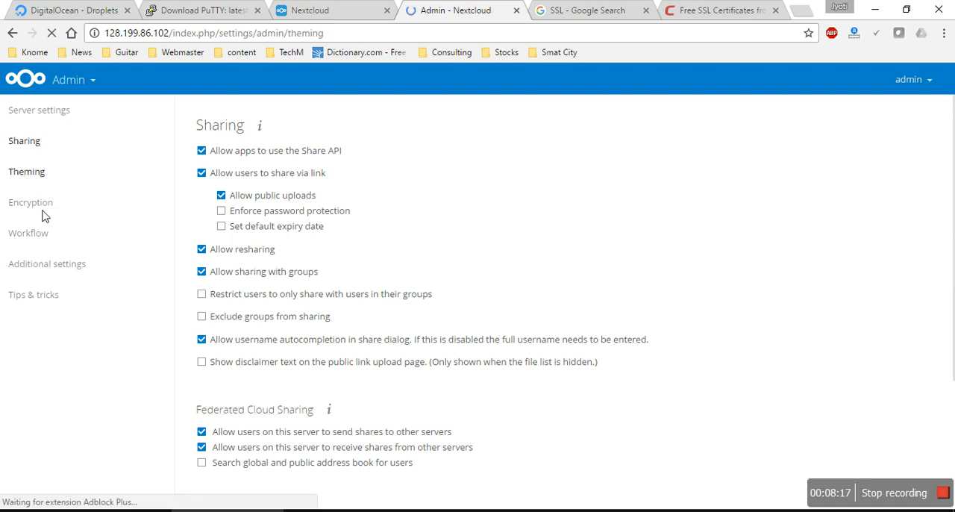
left_click(26, 171)
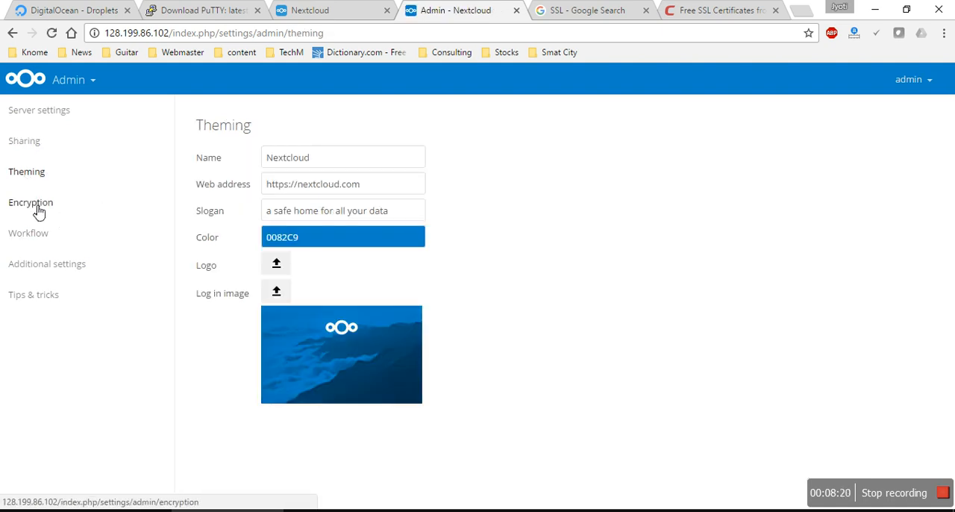
left_click(30, 202)
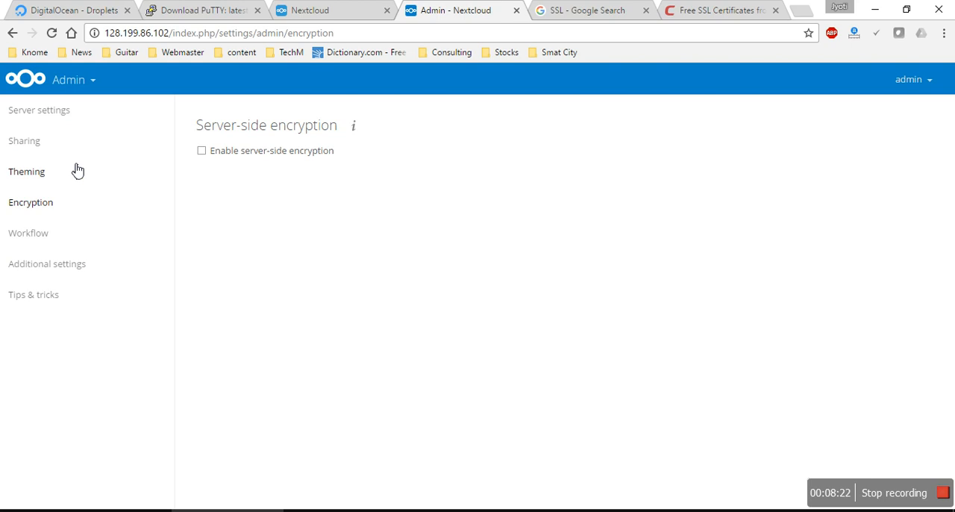
left_click(29, 233)
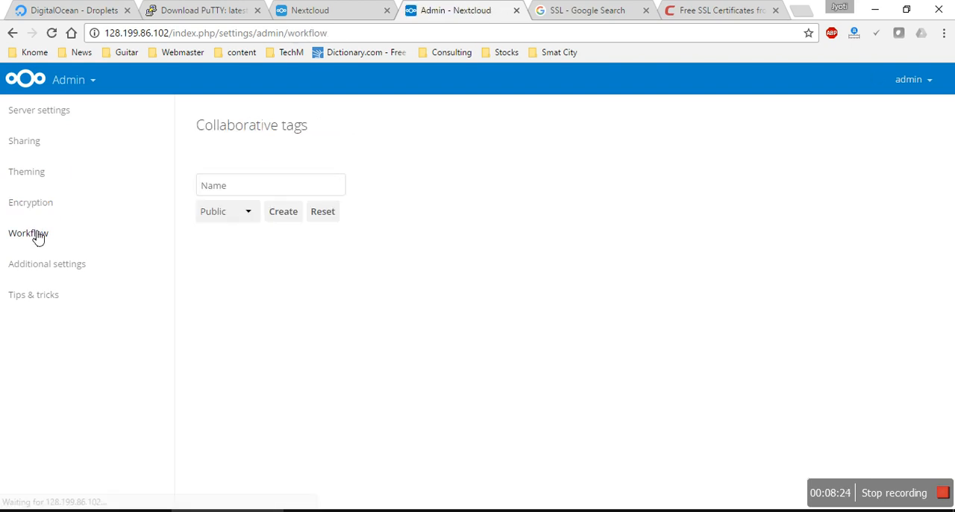
left_click(29, 232)
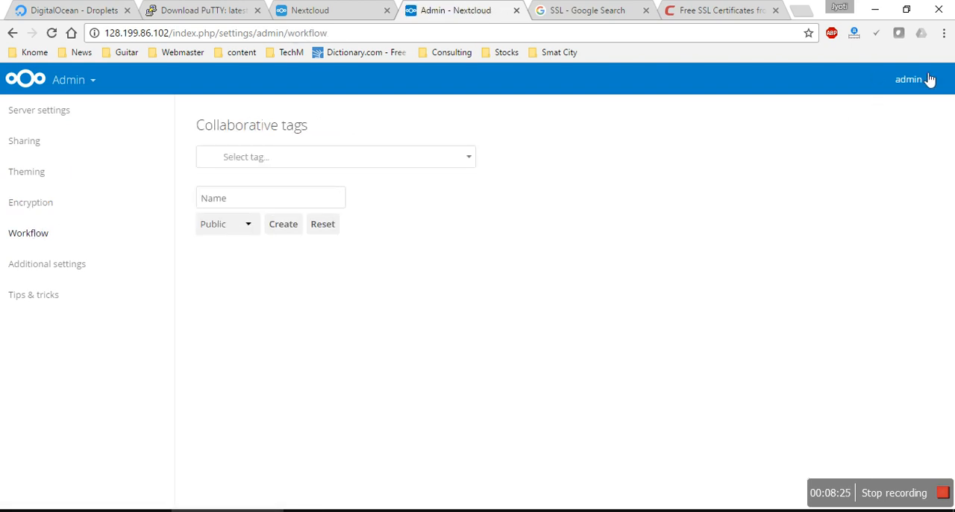
left_click(908, 79)
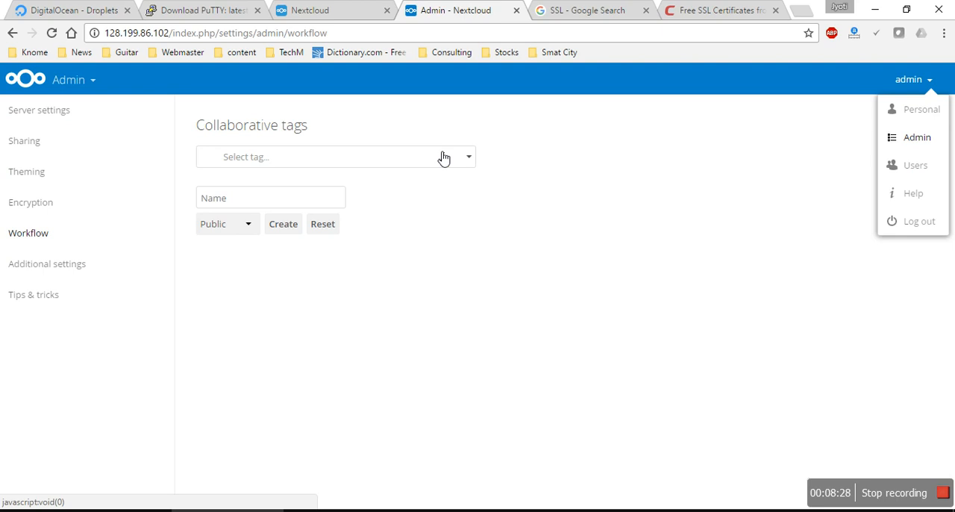
left_click(68, 79)
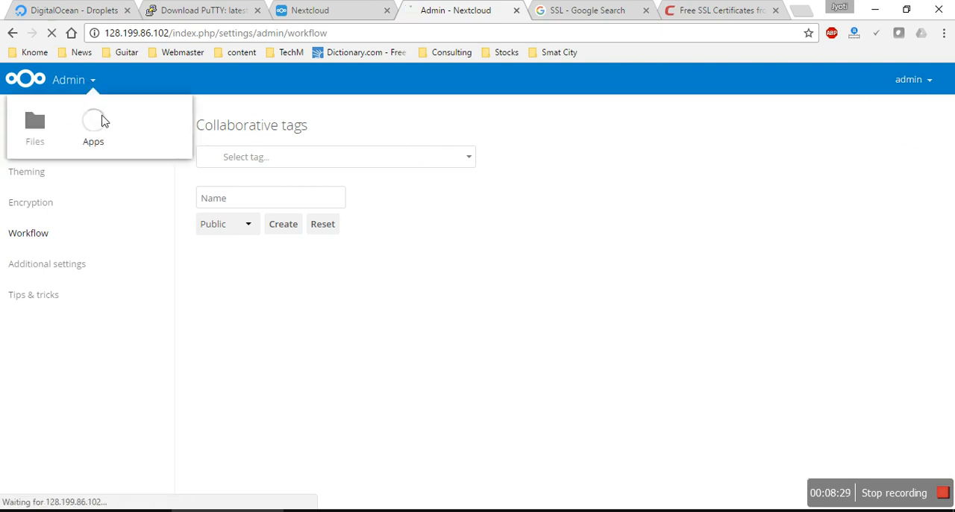
Enable the Direct Menu and AppOrder apps from the Customization apps
left_click(93, 123)
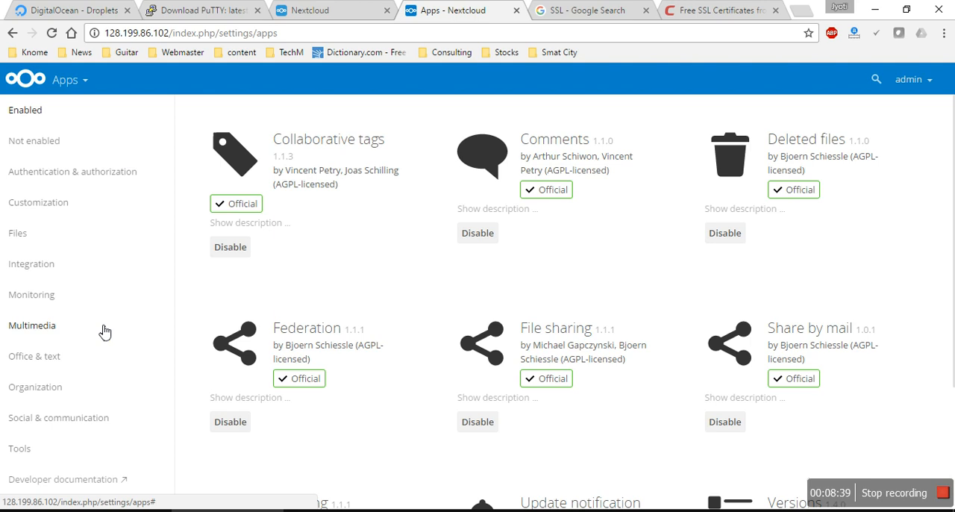
mouse_move(53, 140)
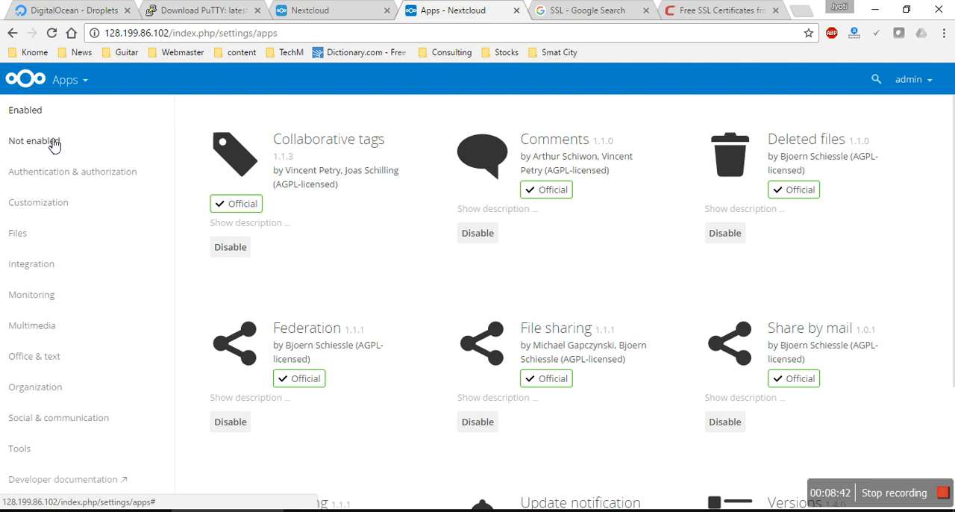
left_click(72, 171)
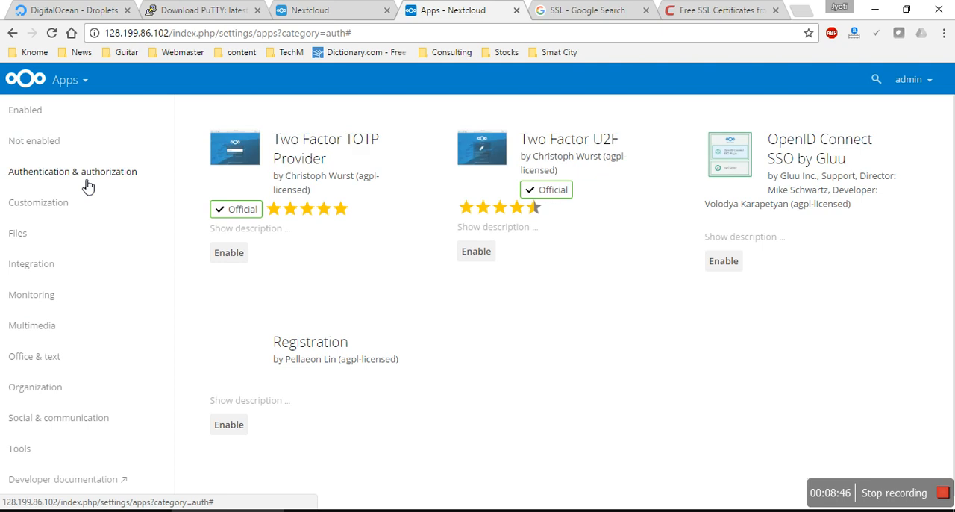
mouse_move(371, 169)
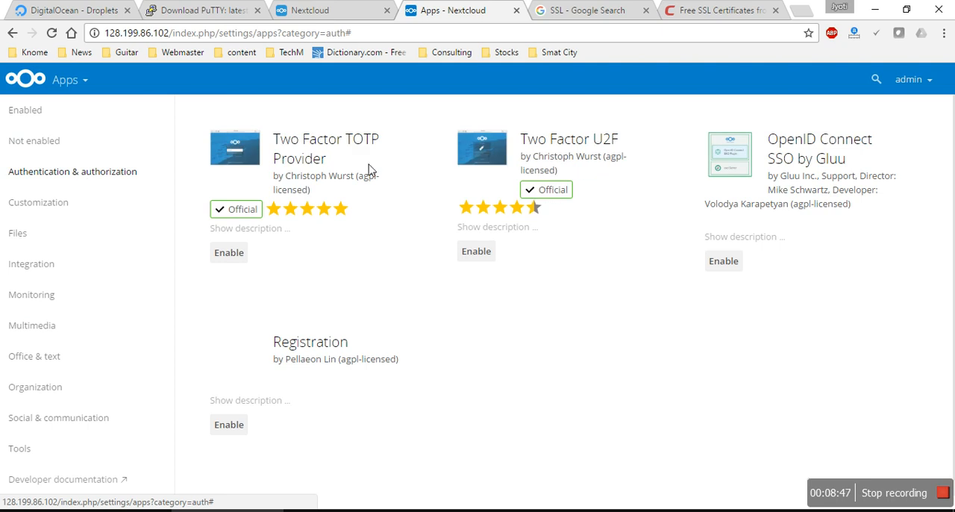
mouse_move(352, 268)
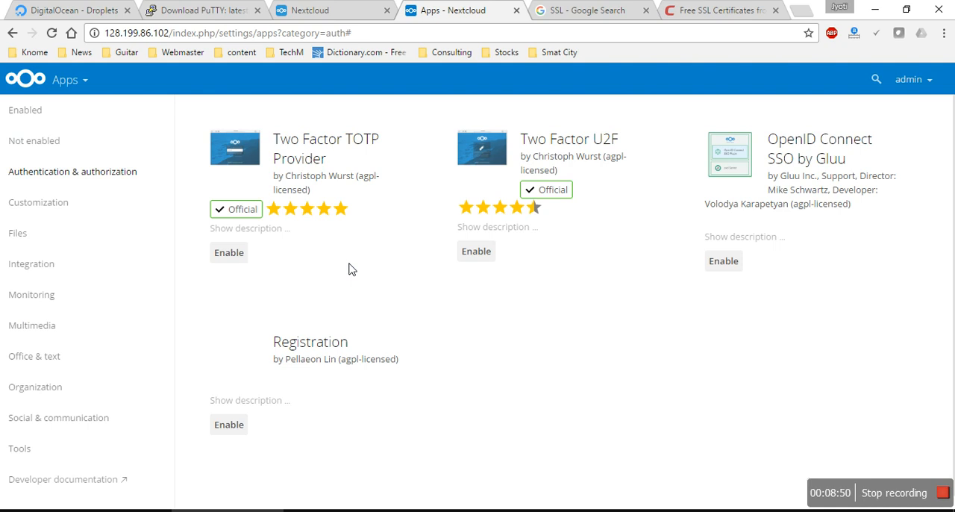
mouse_move(105, 209)
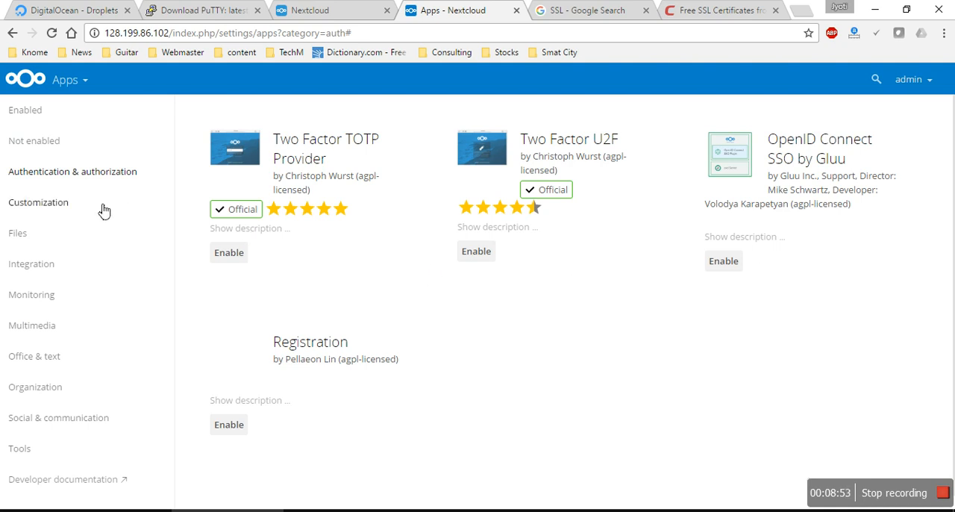
left_click(38, 203)
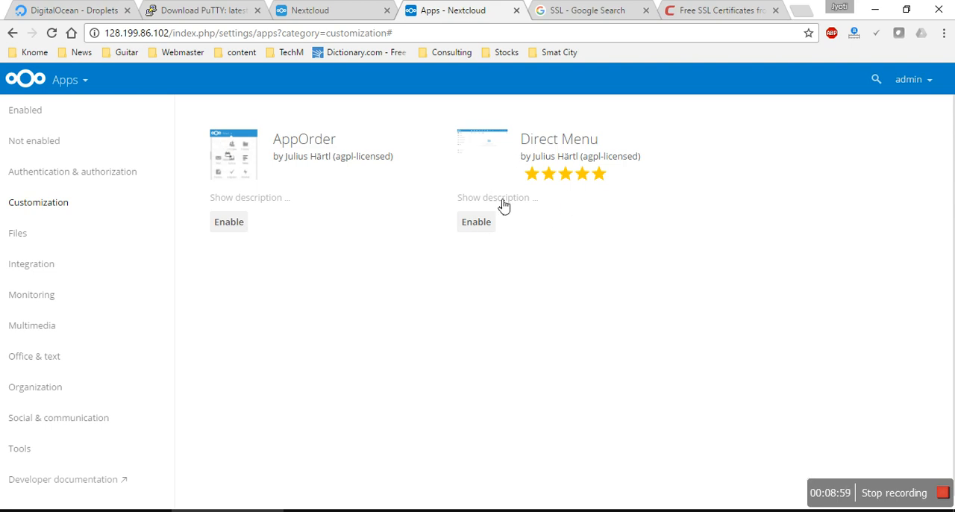
left_click(476, 221)
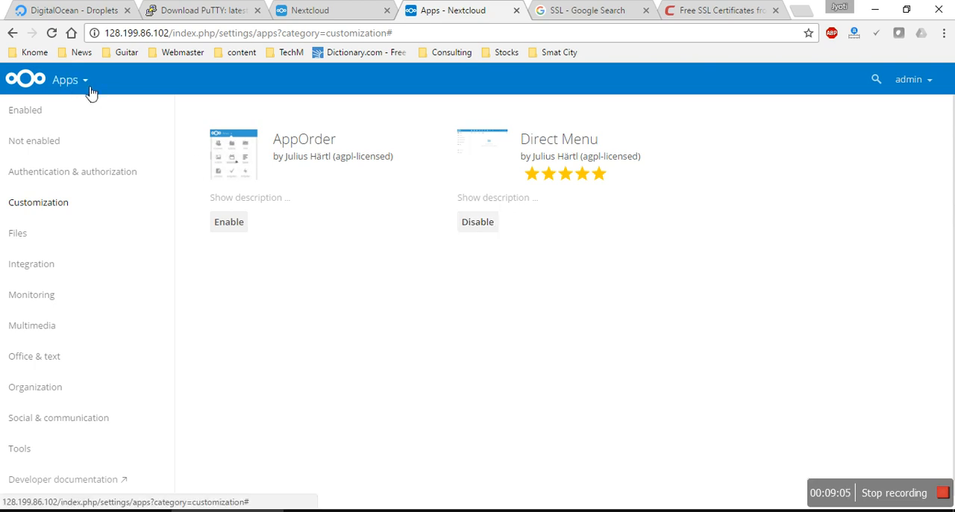
left_click(65, 80)
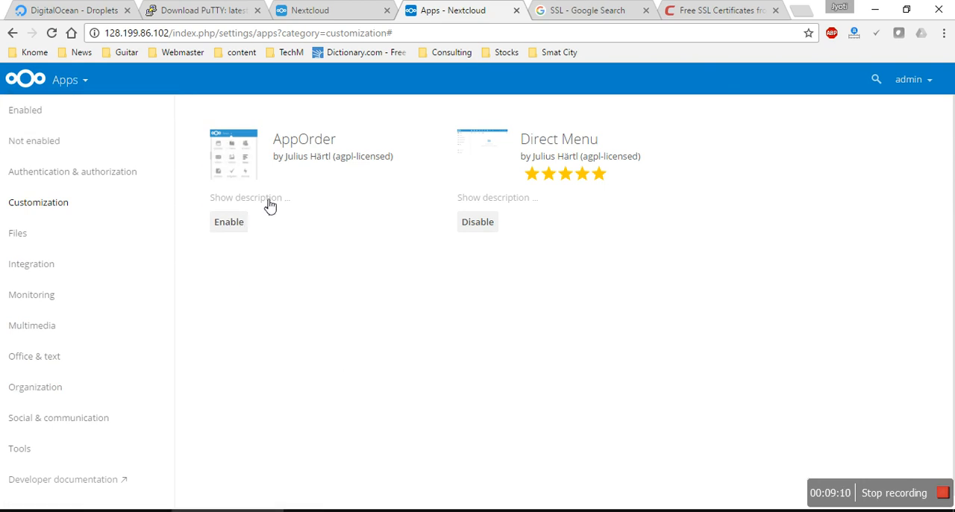
mouse_move(229, 163)
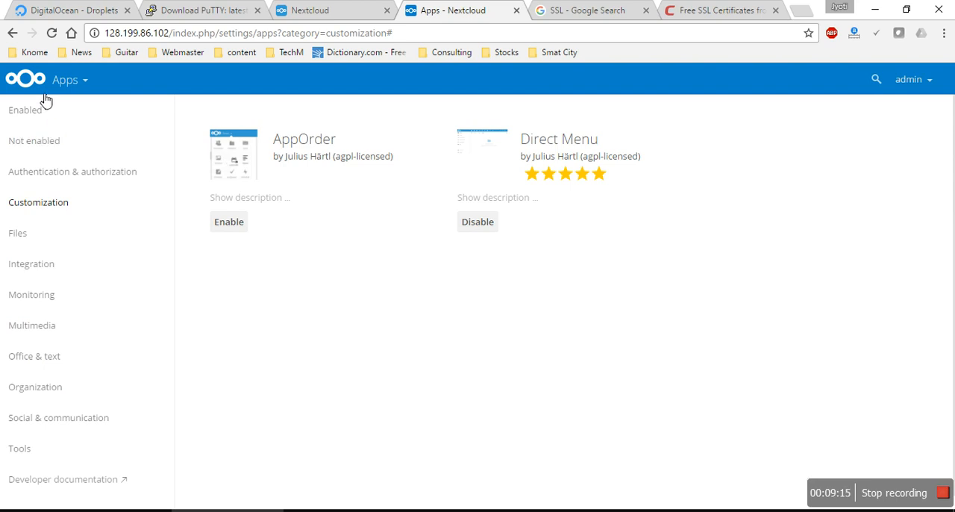
mouse_move(229, 222)
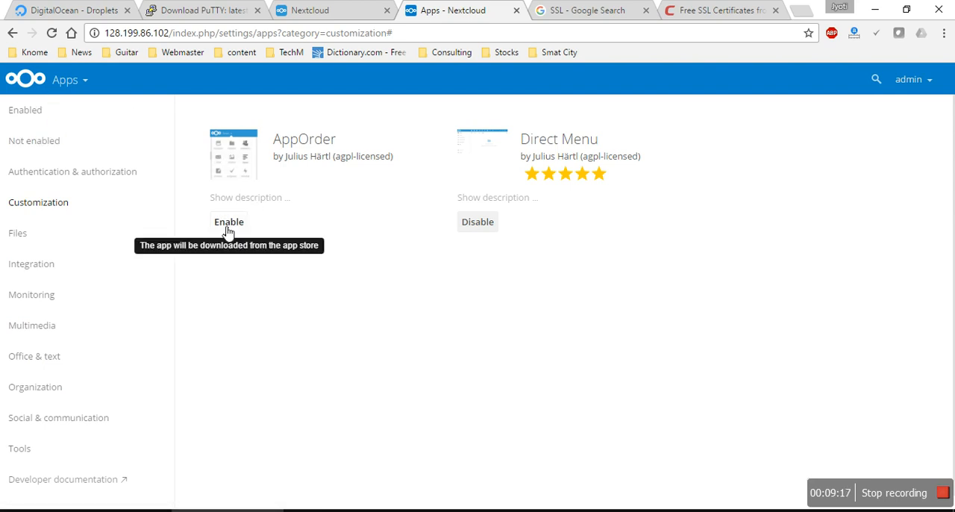
left_click(228, 221)
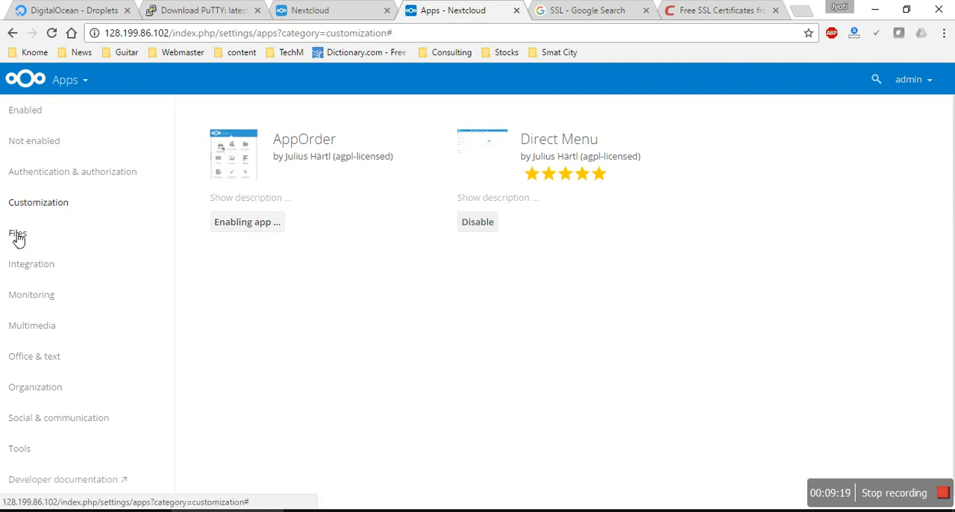
Enable Activities for shared file downloads, OCR and Reader from the Files category
left_click(17, 233)
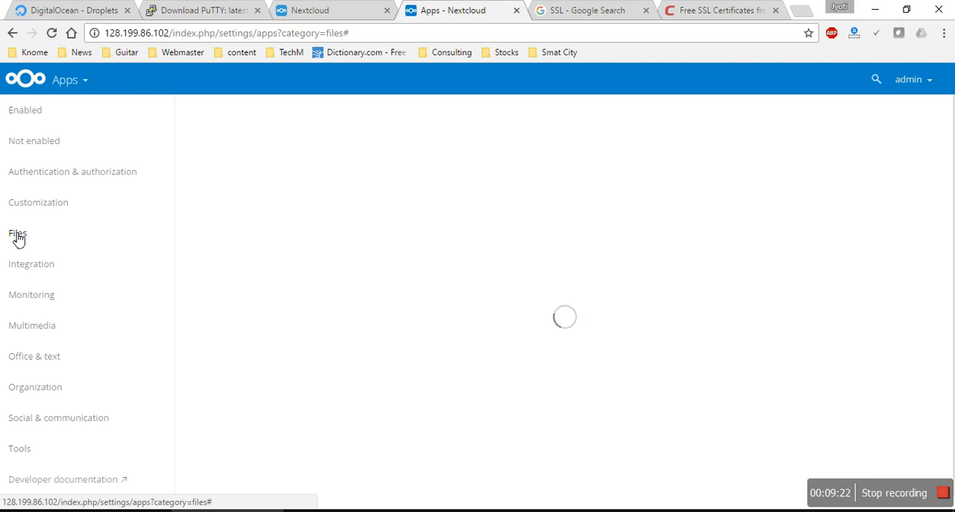
left_click(17, 232)
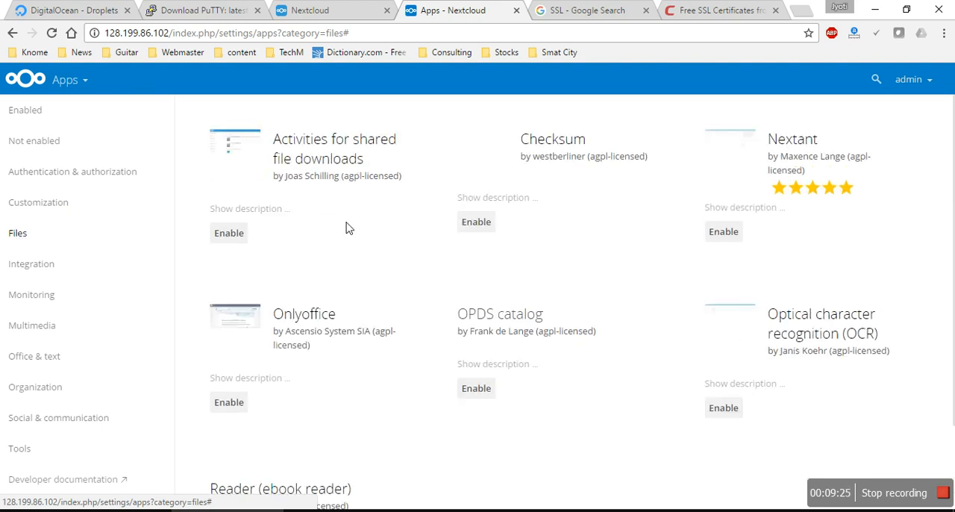
left_click(229, 232)
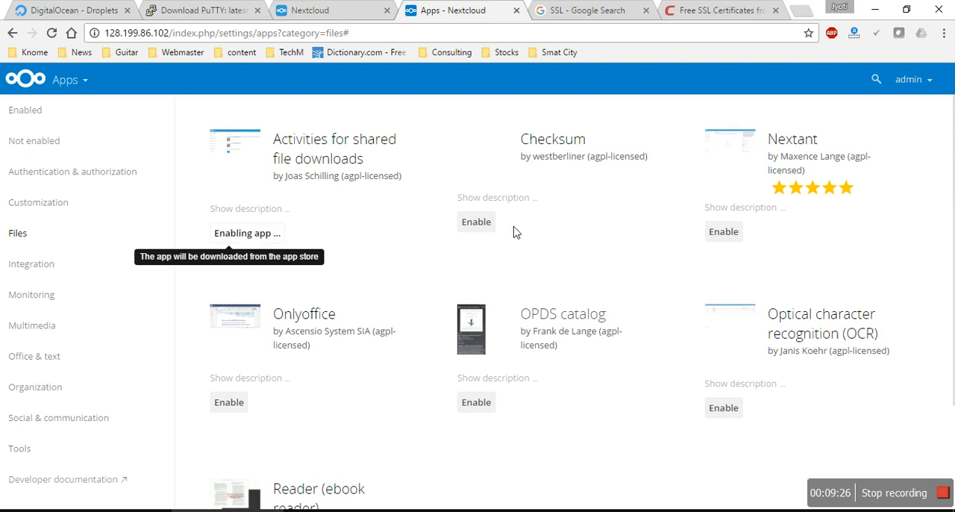
scroll("down", 3)
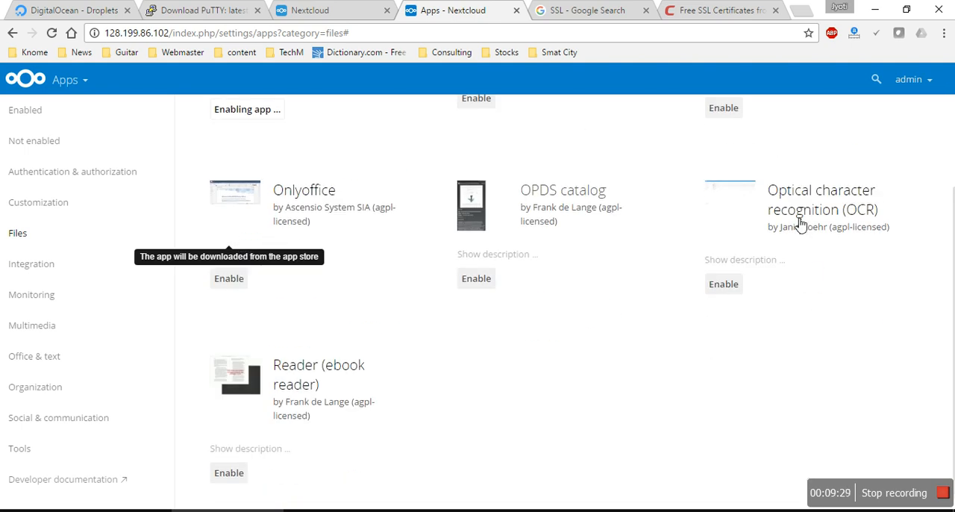
left_click(722, 284)
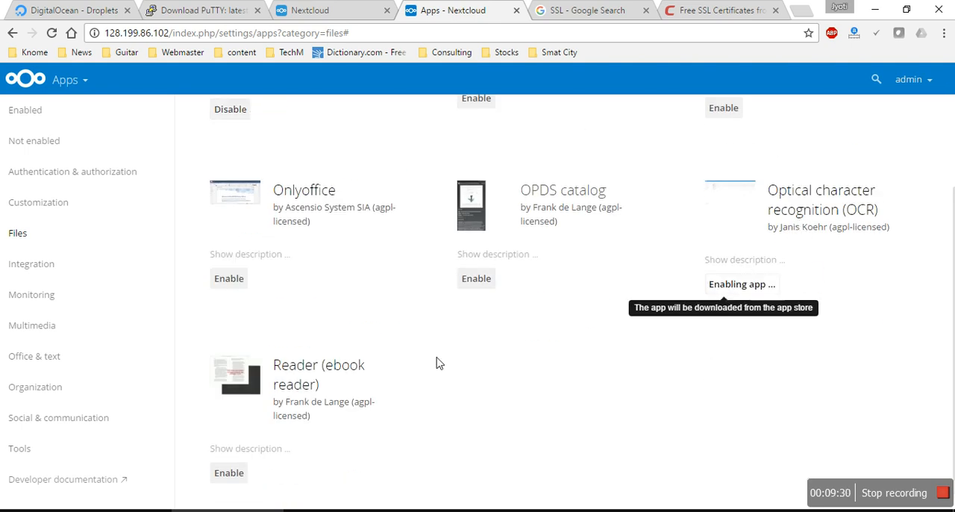
left_click(228, 472)
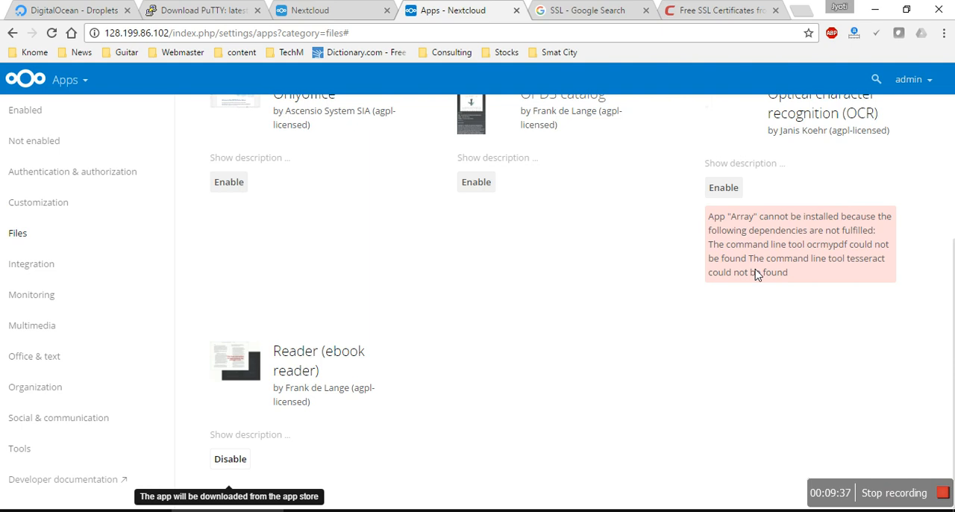
double_click(798, 244)
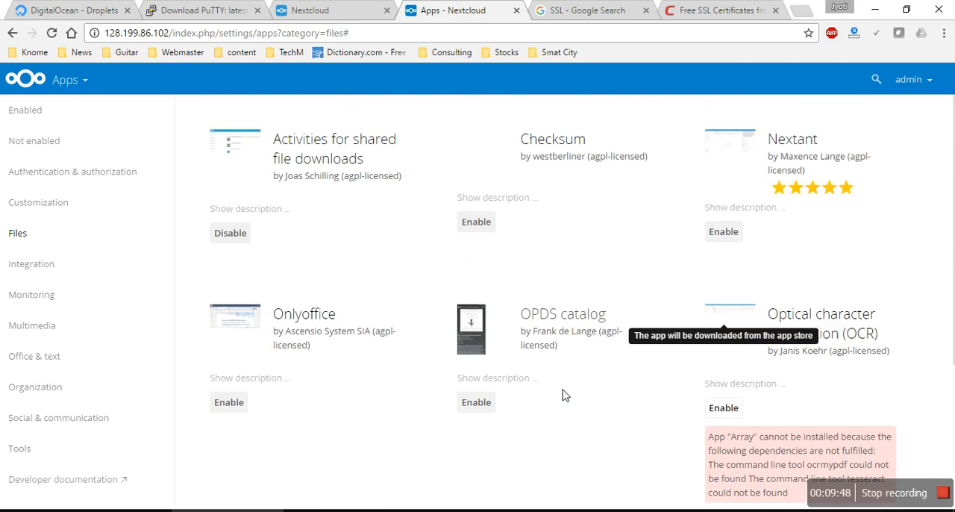
scroll("down", 3)
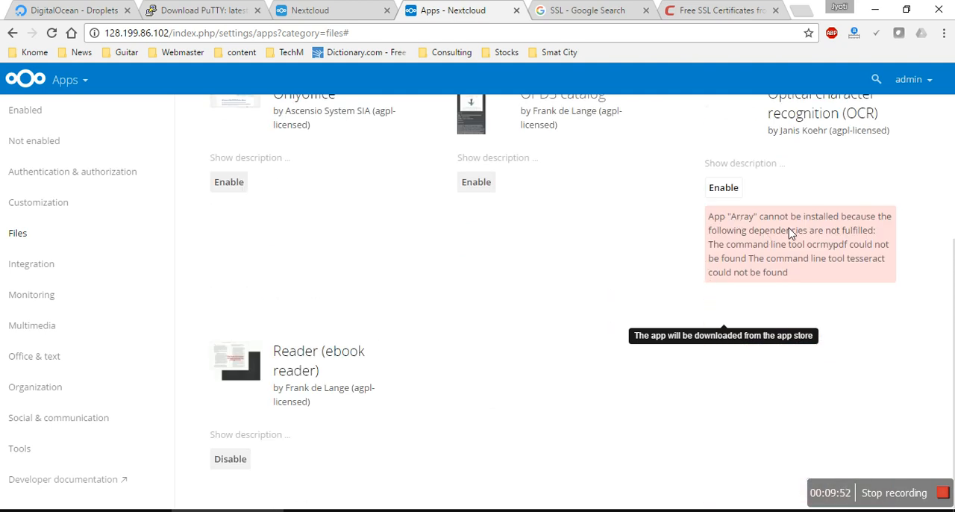
mouse_move(720, 252)
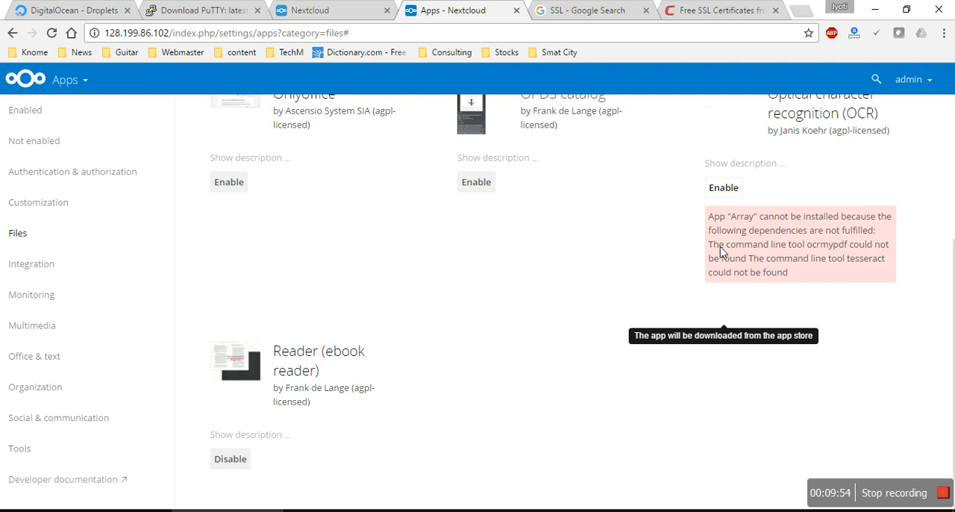
mouse_move(820, 249)
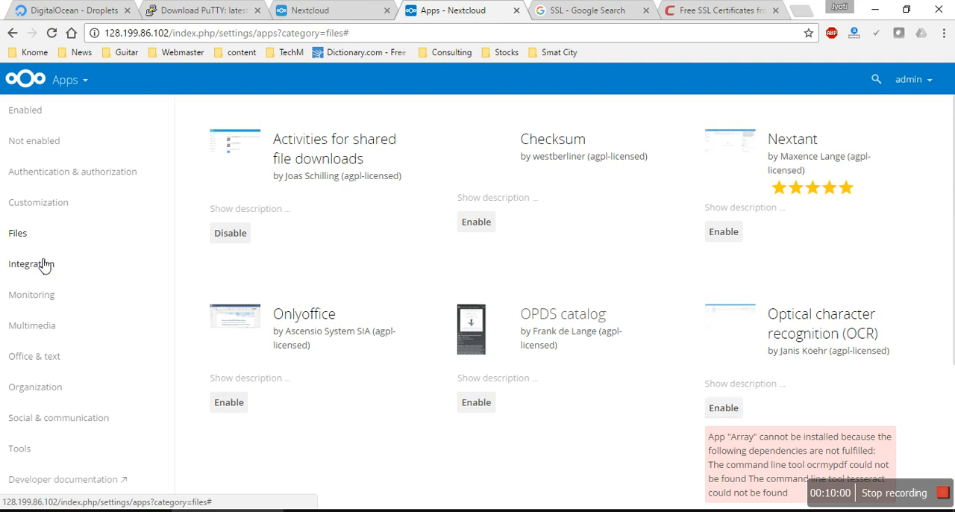
Enable Collabora Online from Integration, plus Contacts and Mail from Social & communication
left_click(31, 263)
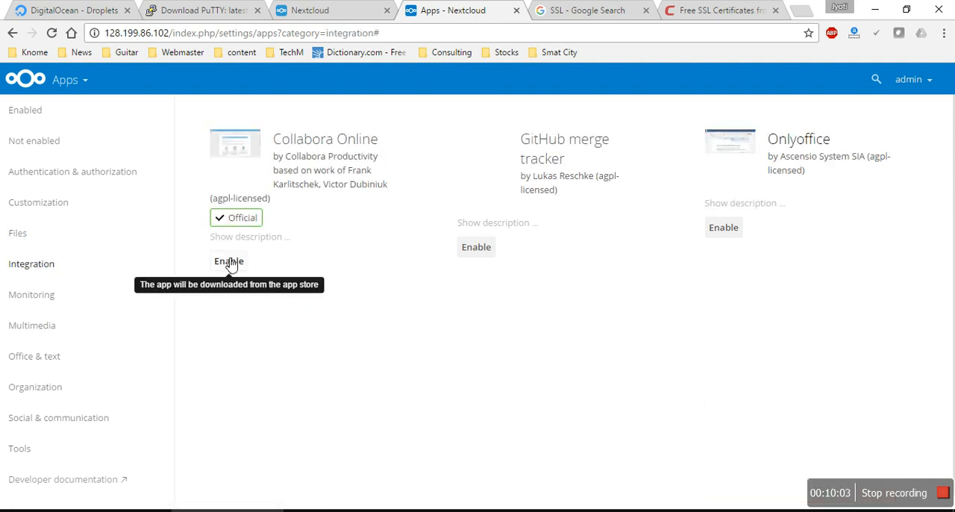
left_click(228, 261)
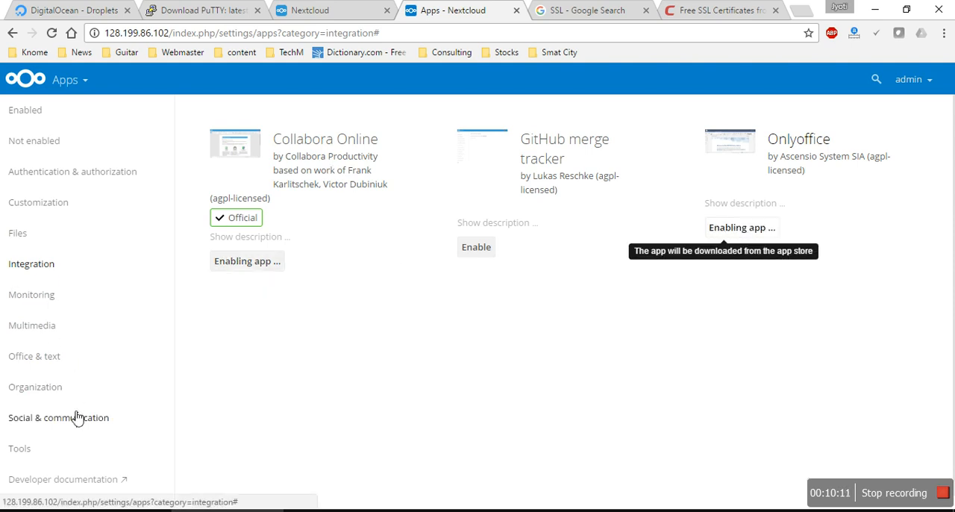
left_click(58, 417)
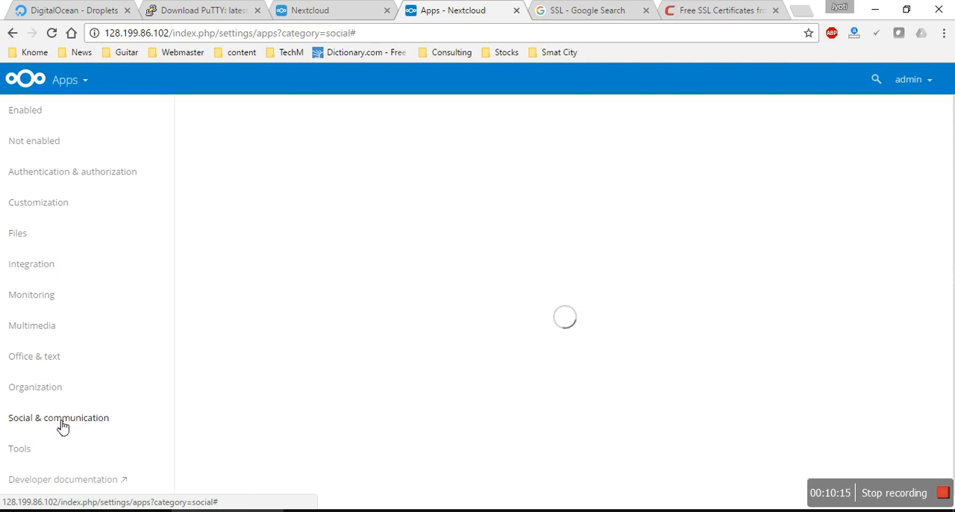
left_click(58, 417)
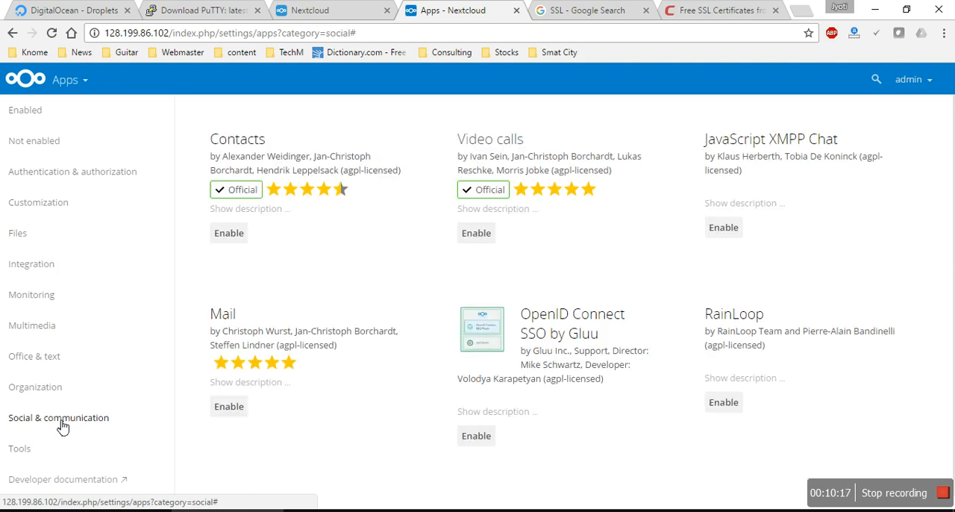
left_click(228, 232)
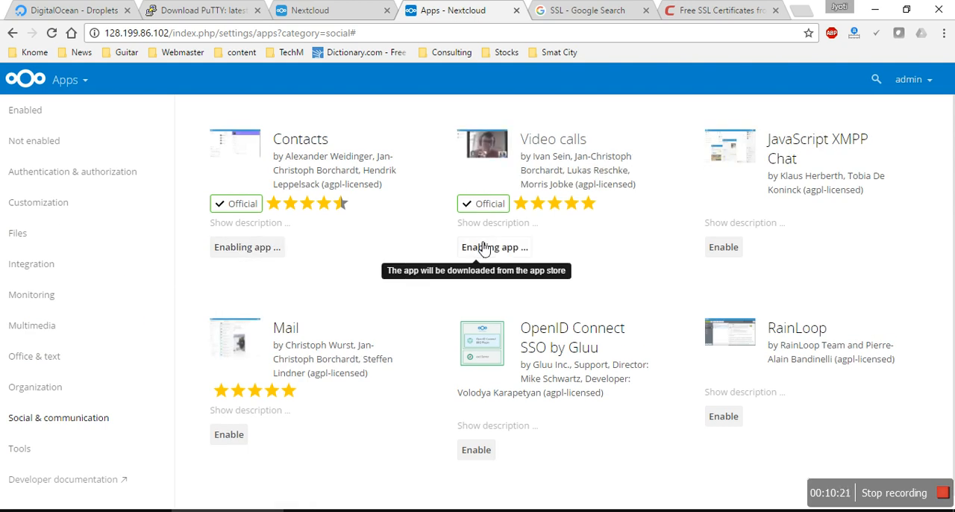
mouse_move(837, 267)
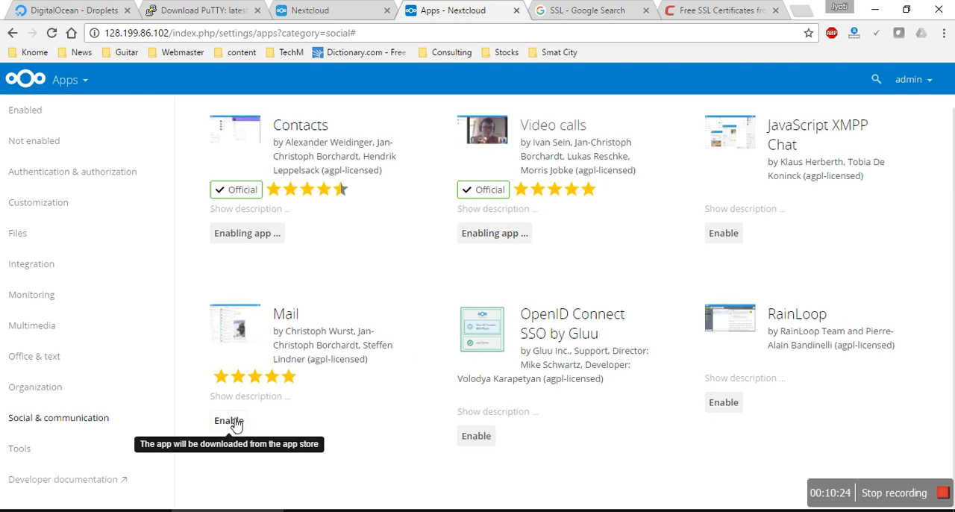
left_click(228, 420)
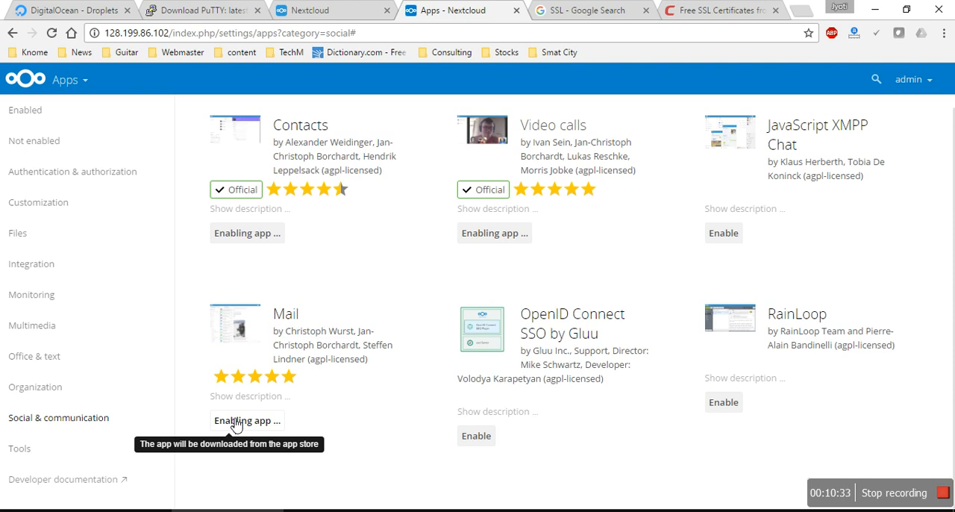
mouse_move(462, 404)
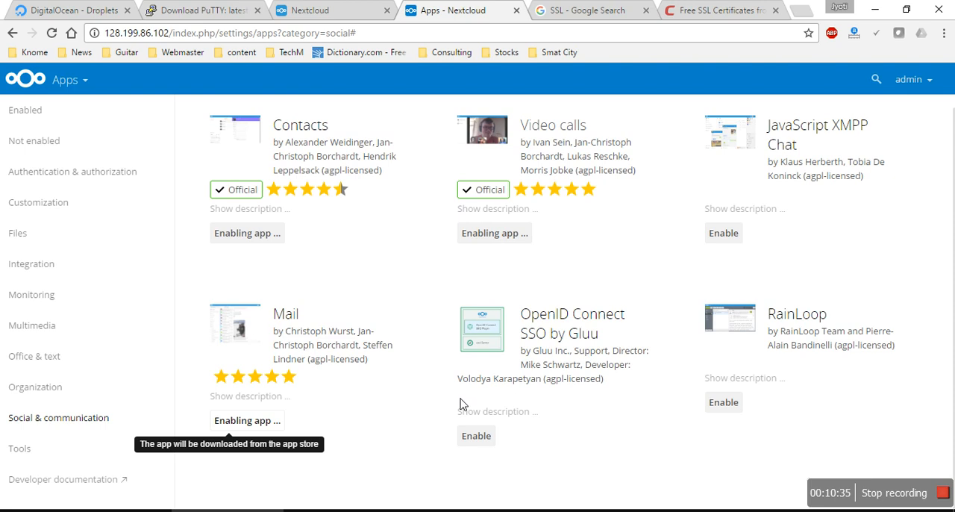
left_click(35, 386)
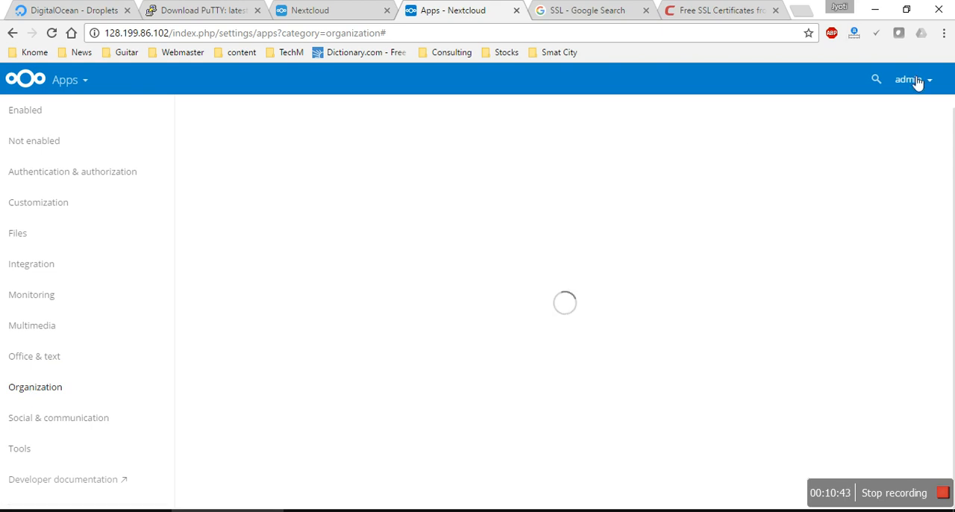
Log the admin out and sign in as user alpha, correcting the username
left_click(909, 79)
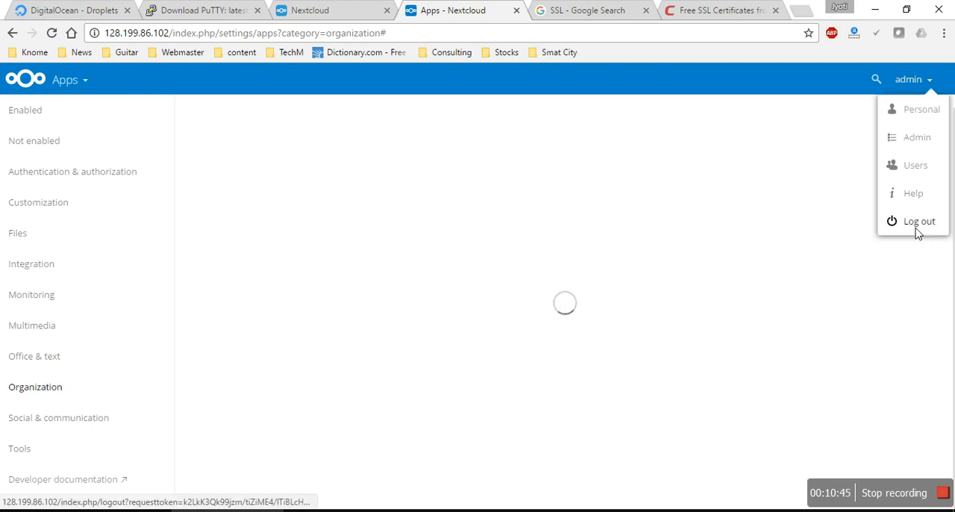
left_click(918, 221)
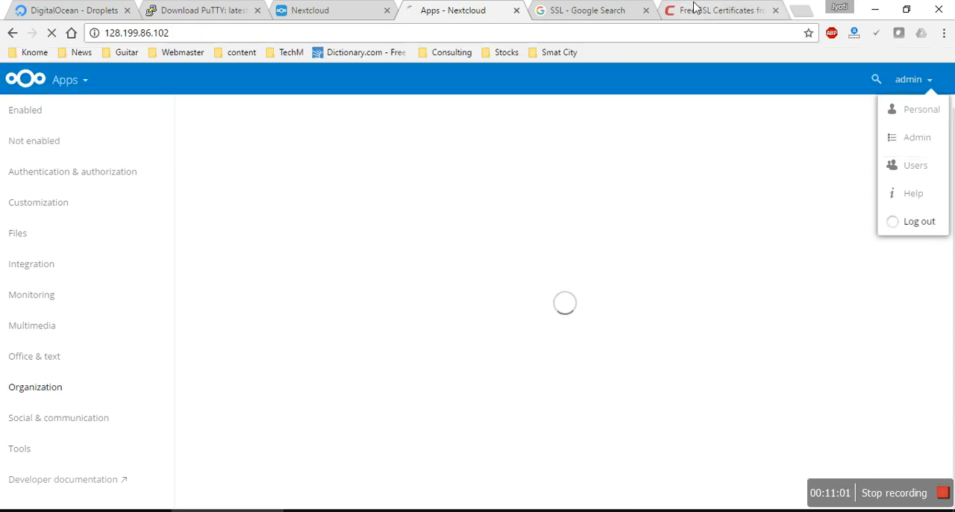
mouse_move(720, 9)
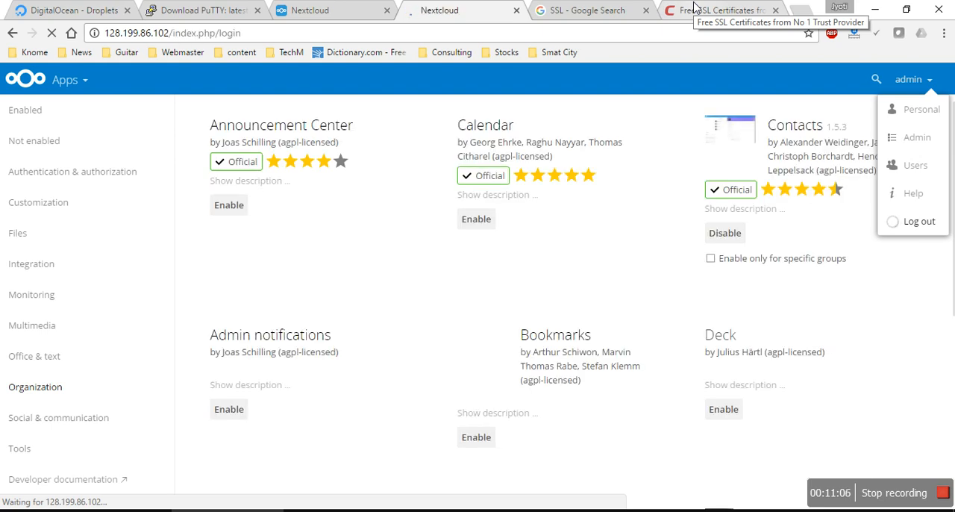
left_click(919, 221)
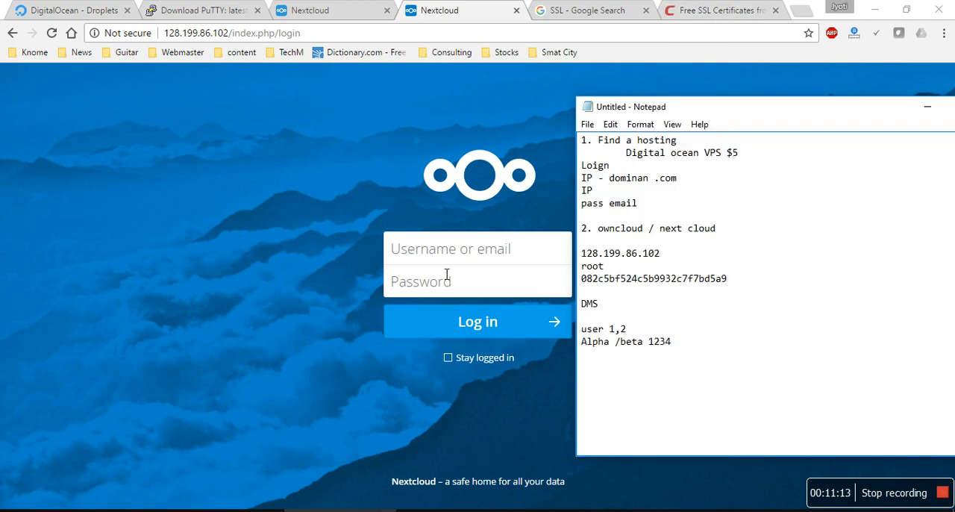
type("alpha")
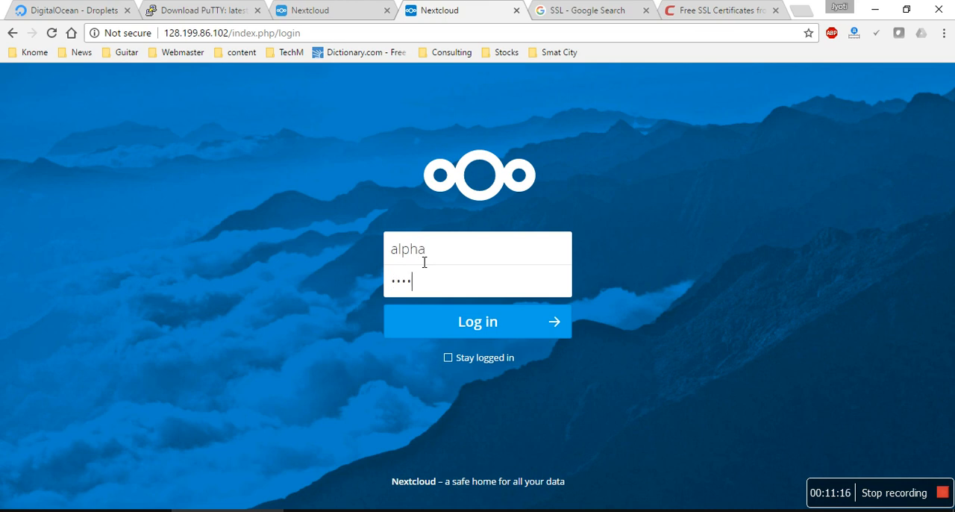
left_click(476, 322)
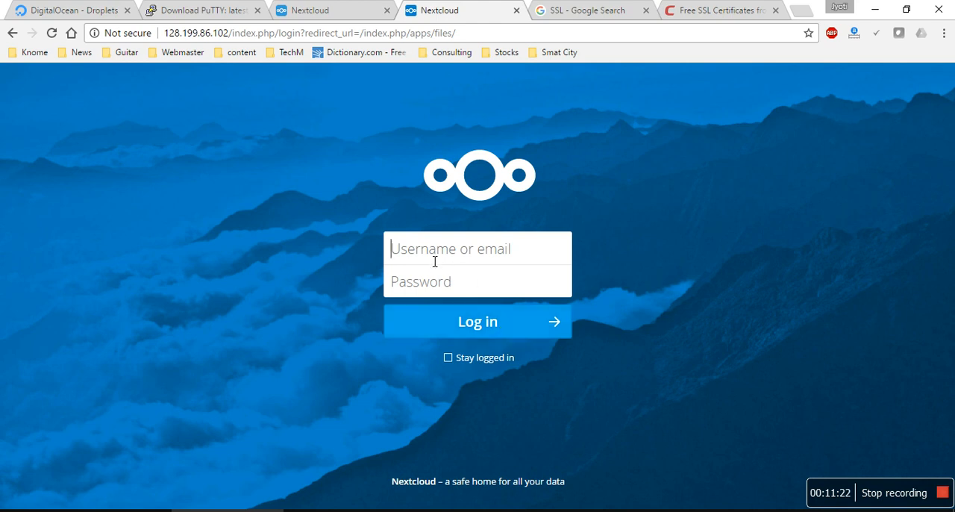
type("Alpha")
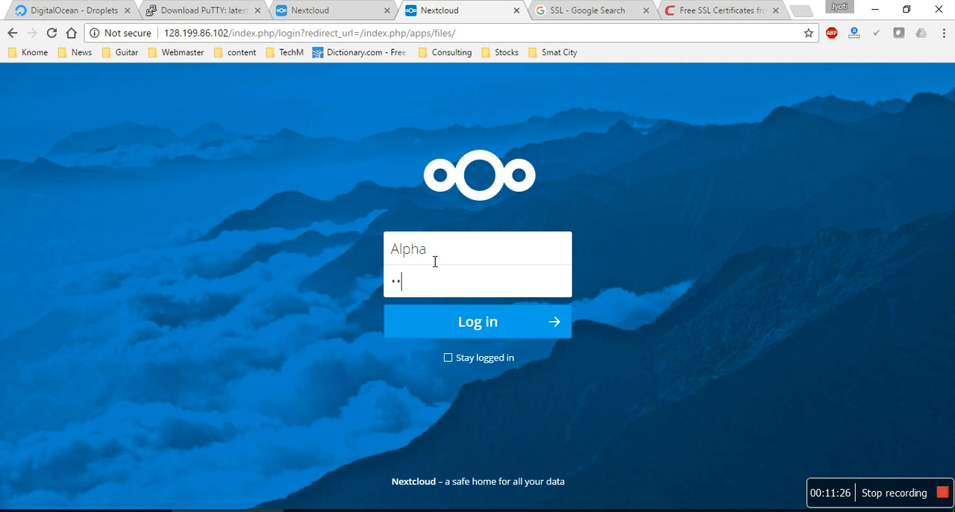
left_click(476, 321)
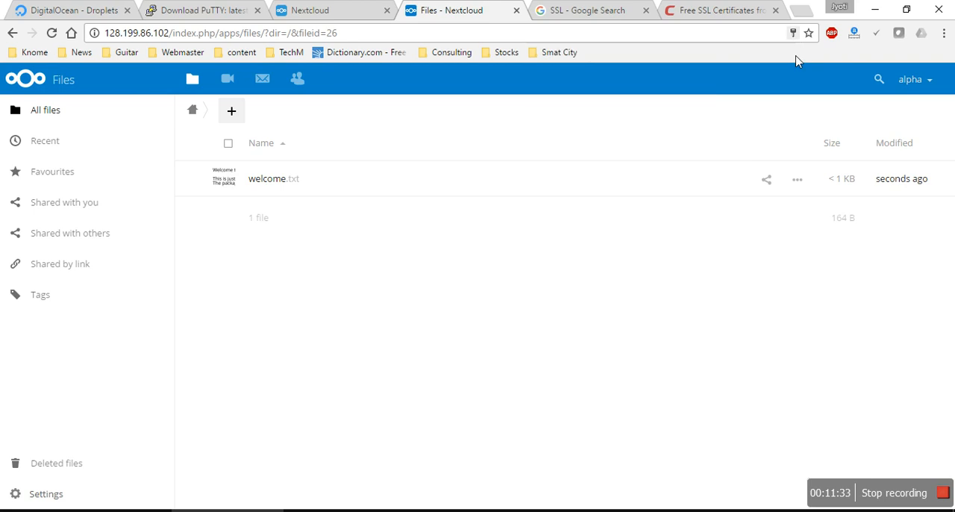
mouse_move(670, 302)
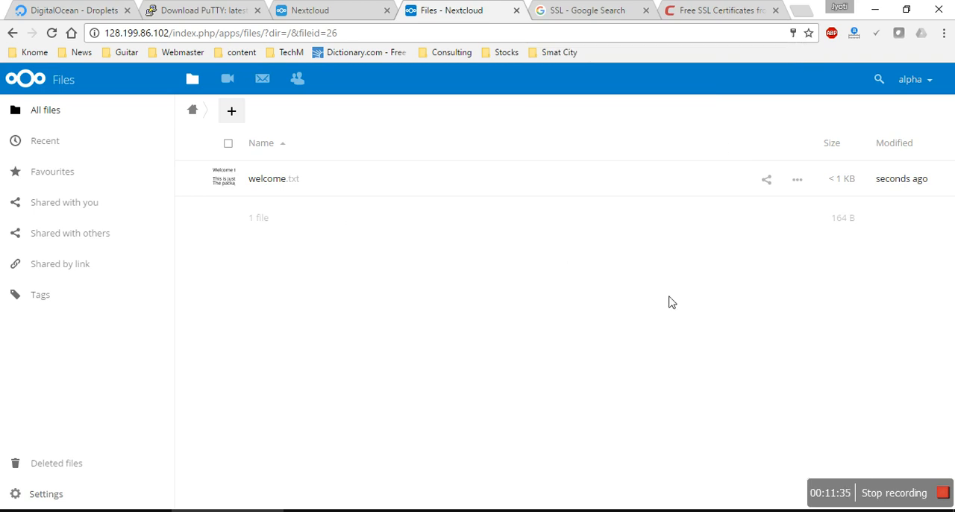
mouse_move(910, 80)
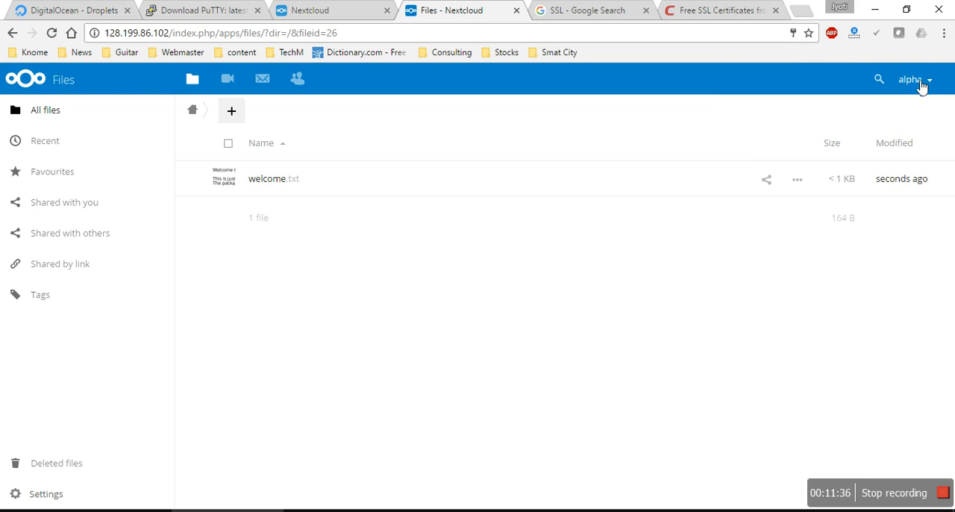
mouse_move(93, 117)
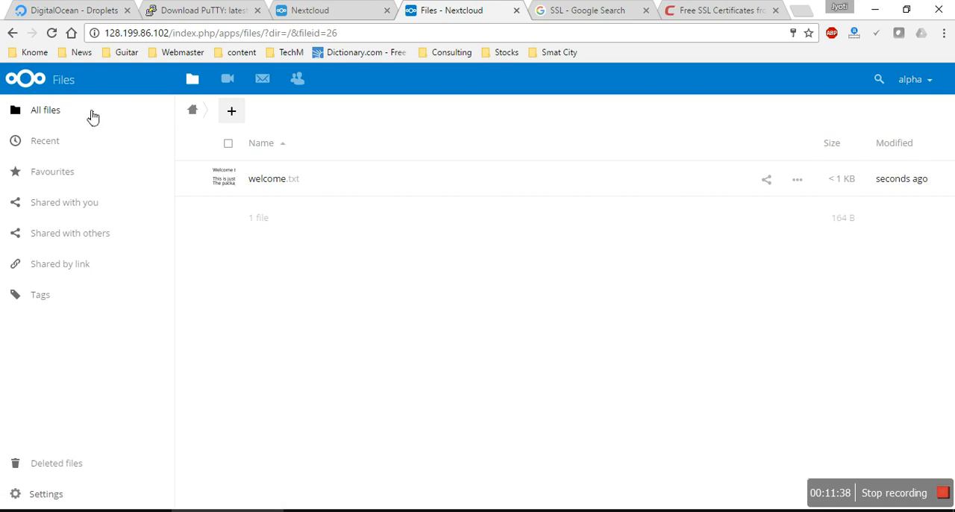
mouse_move(193, 78)
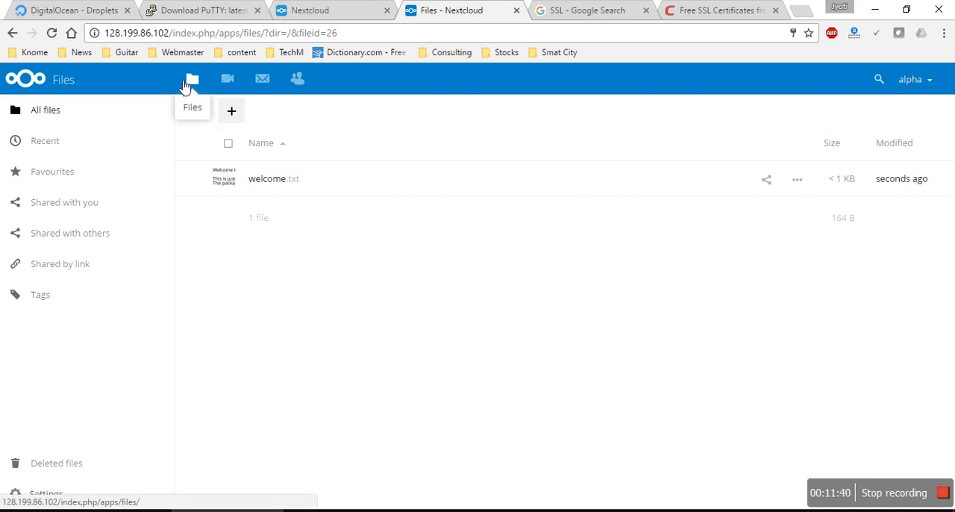
mouse_move(227, 80)
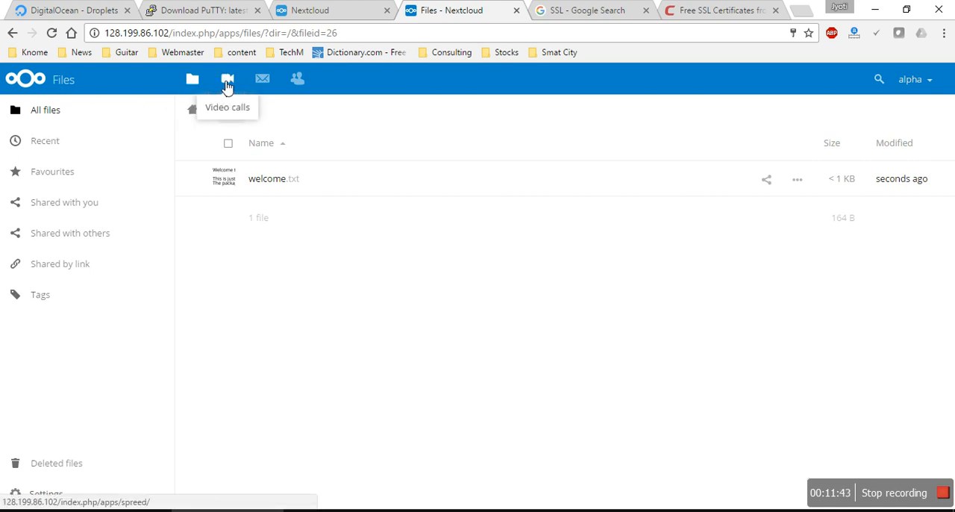
Open the Video calls app from alpha's app bar
left_click(227, 79)
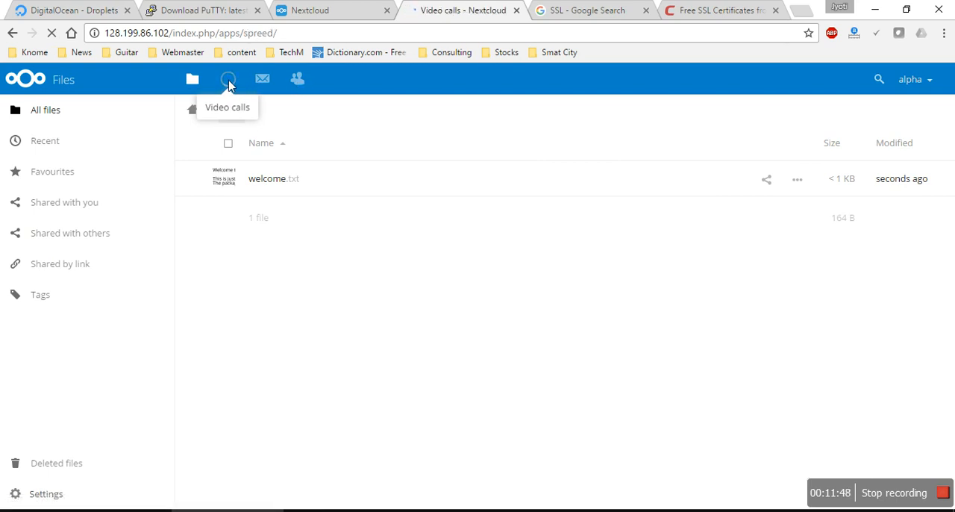
Start a video call with Tango via Choose person, then switch to Mail
left_click(227, 79)
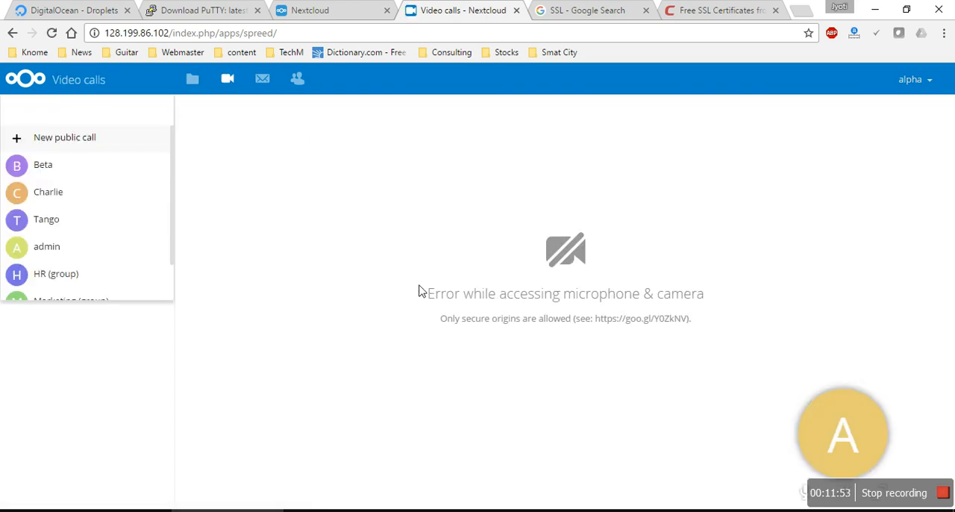
mouse_move(566, 300)
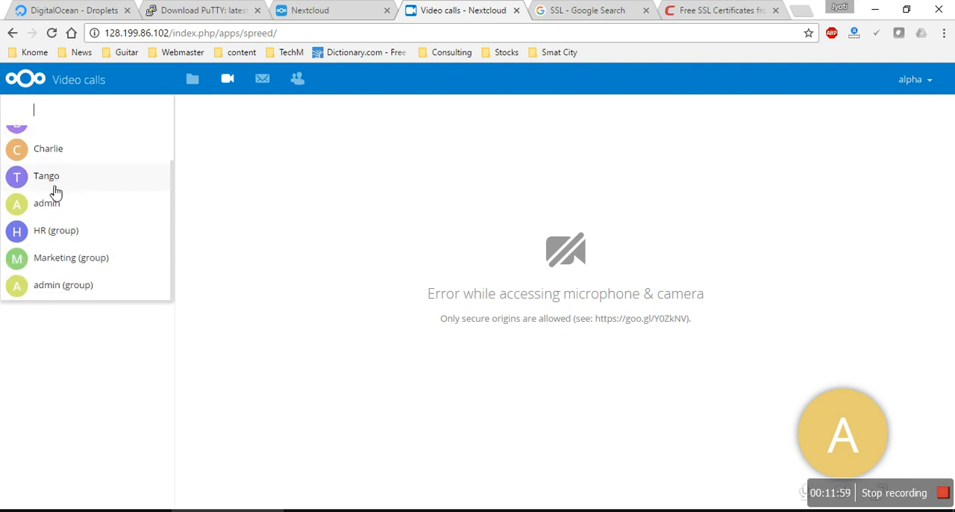
left_click(46, 175)
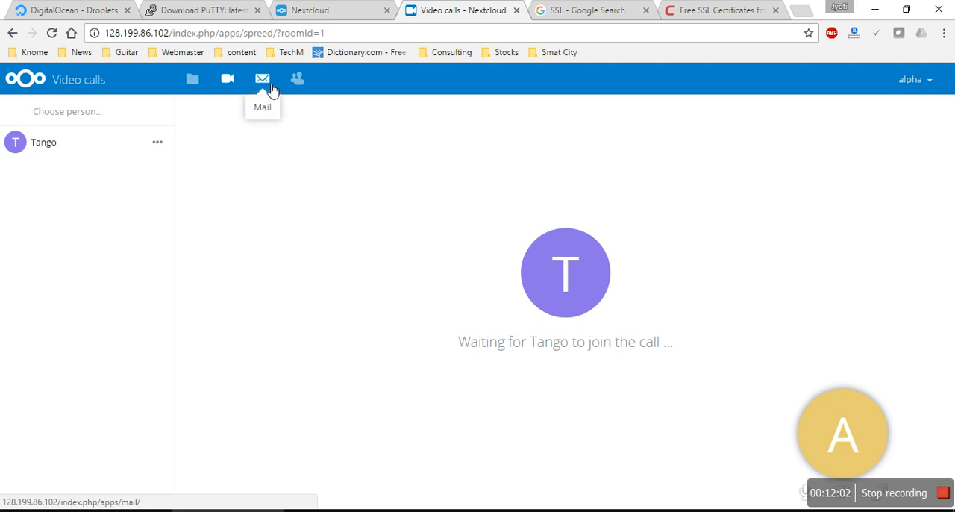
left_click(262, 79)
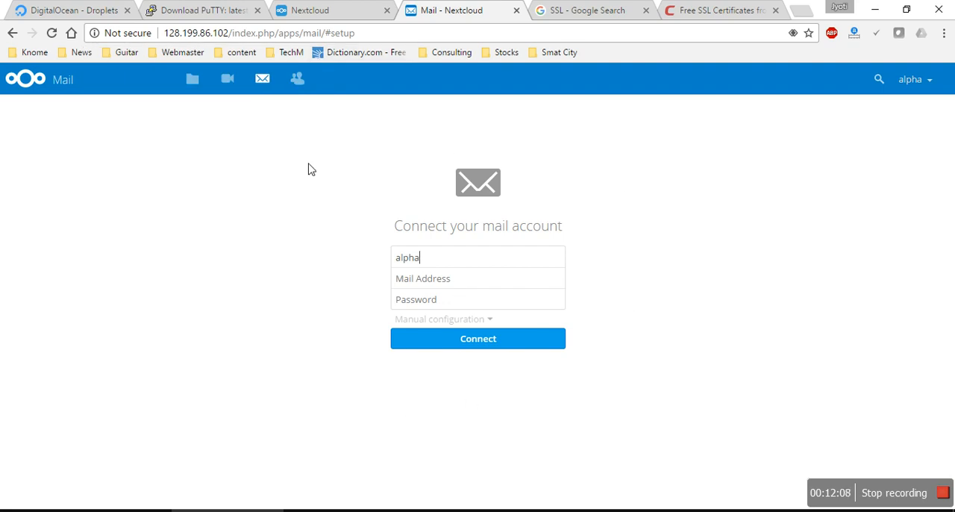
mouse_move(297, 78)
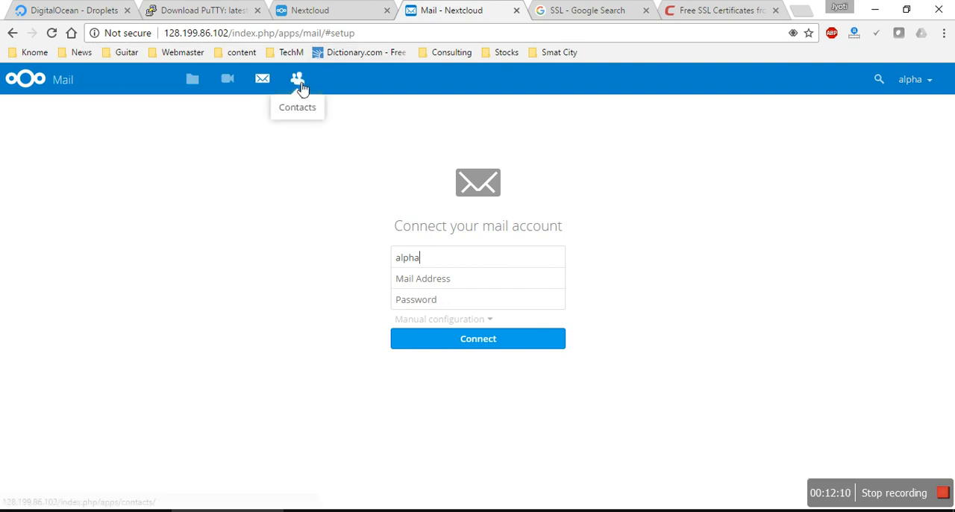
mouse_move(458, 93)
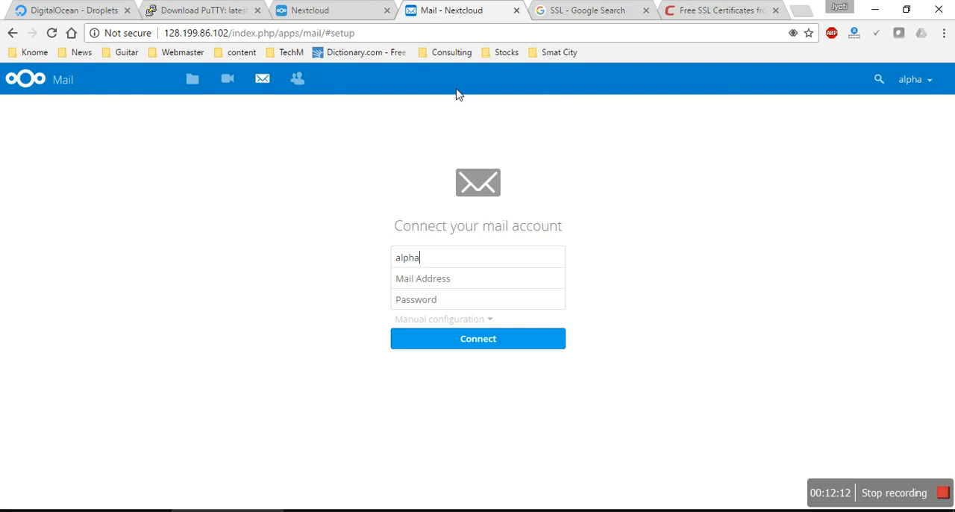
Open alpha's empty Contacts app and then the account menu
left_click(296, 79)
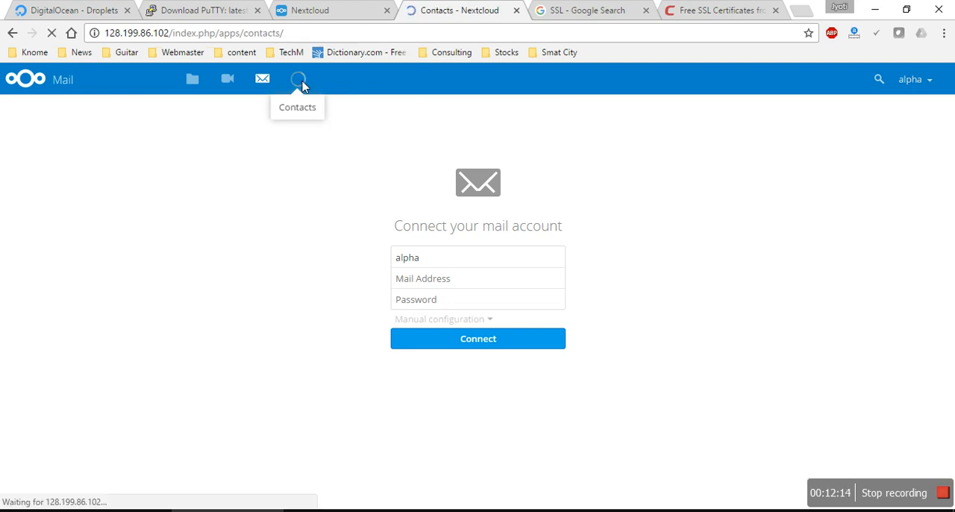
left_click(297, 78)
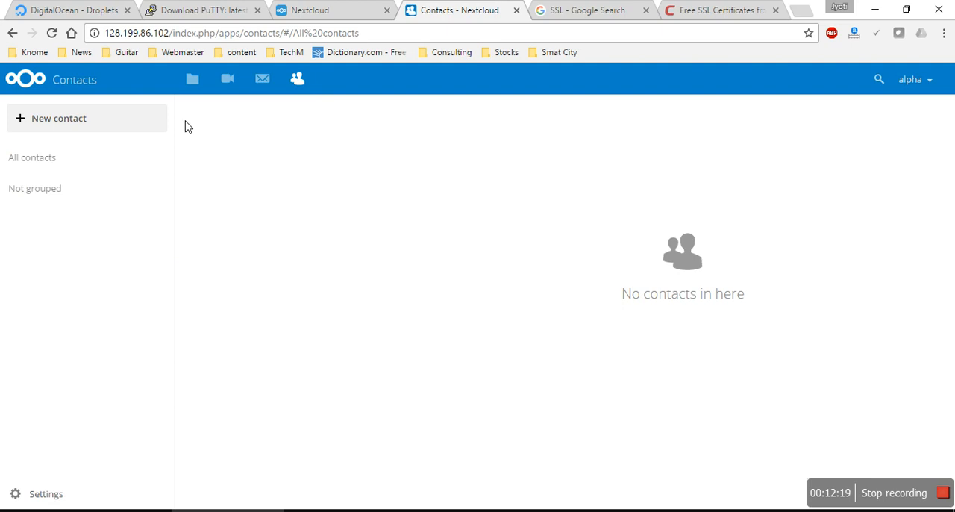
left_click(911, 79)
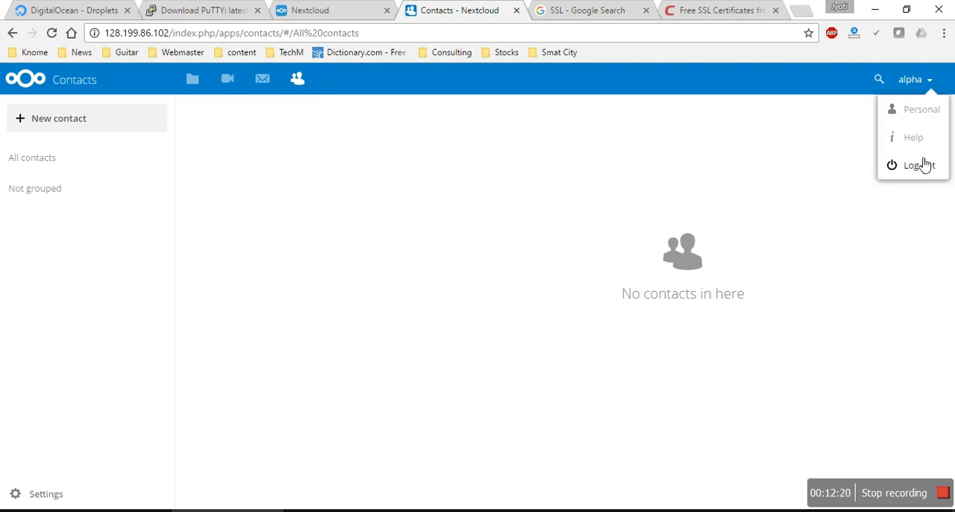
Log alpha out and log back in with the admin username and password
left_click(918, 165)
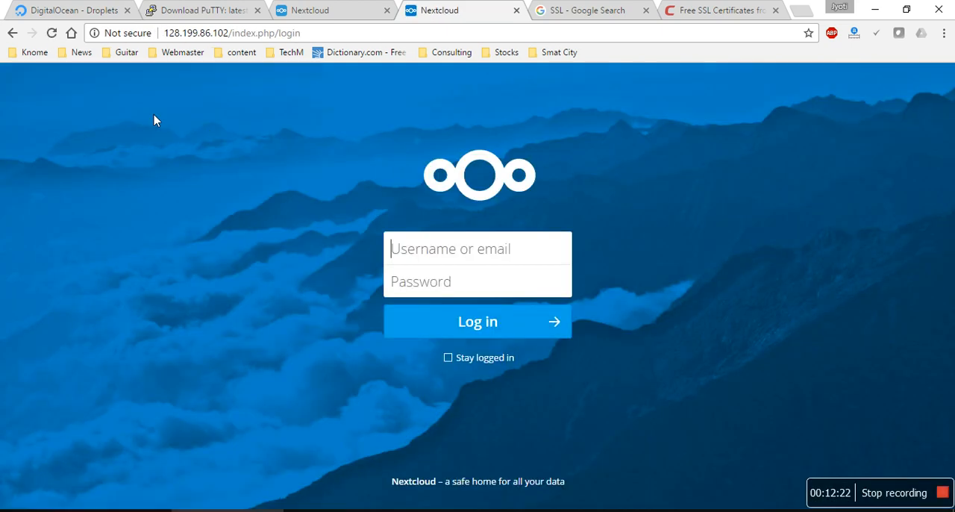
type("admin")
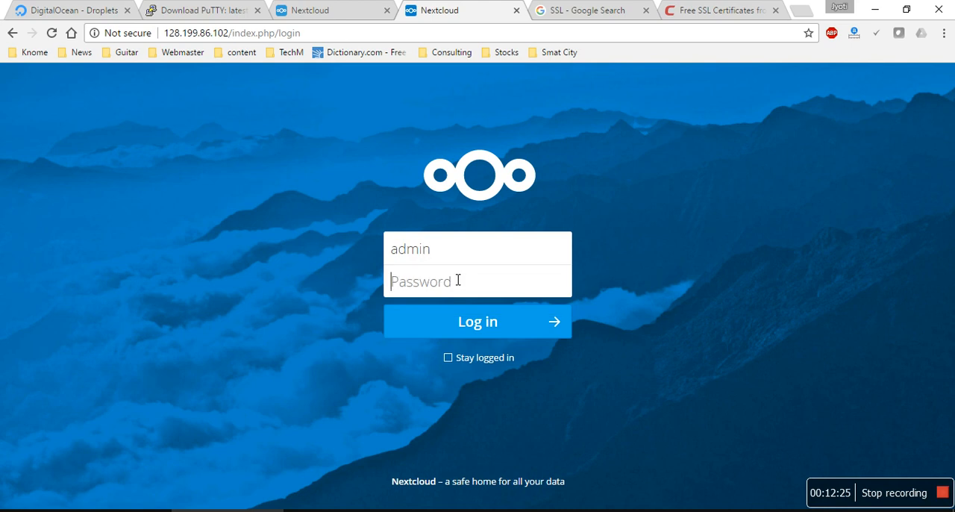
type("•")
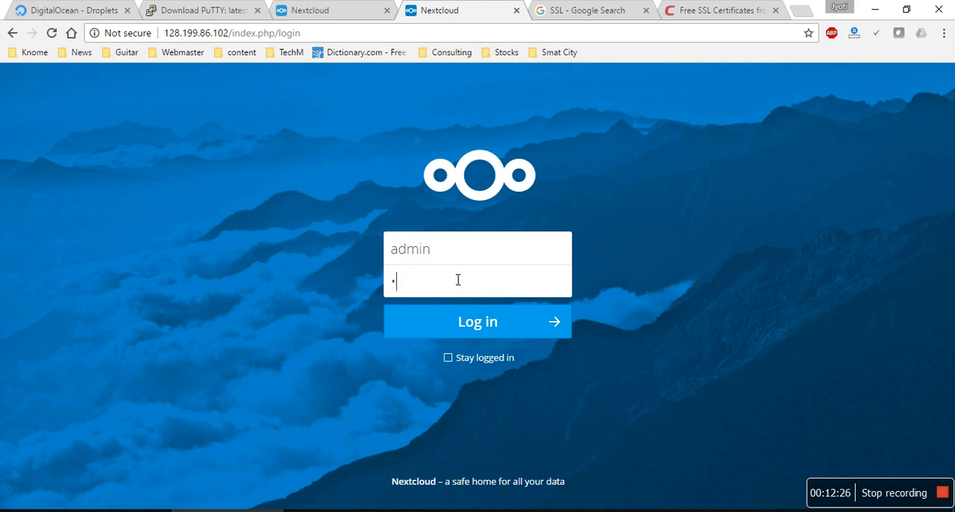
left_click(477, 322)
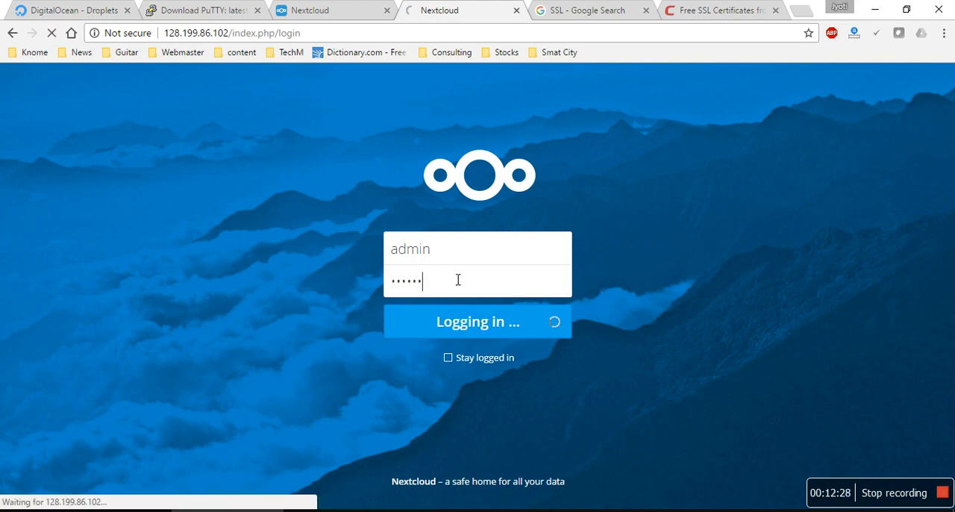
left_click(477, 321)
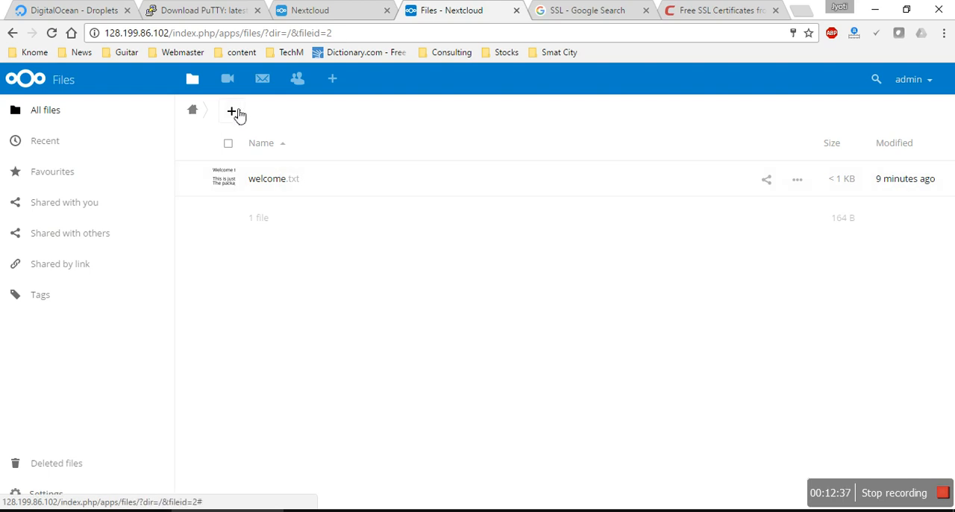
Create New Spreadsheet.ods and a second spreadsheet named xys.ods from the + menu
left_click(231, 110)
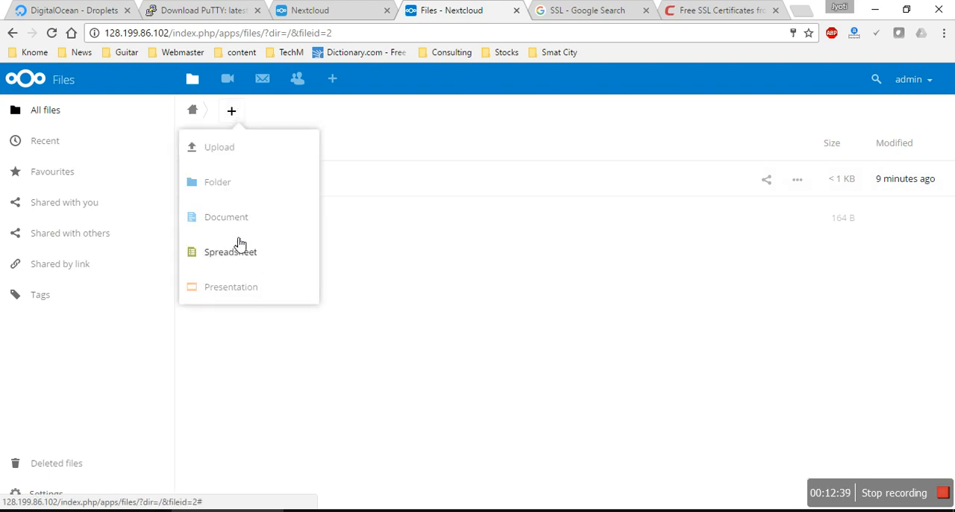
left_click(230, 251)
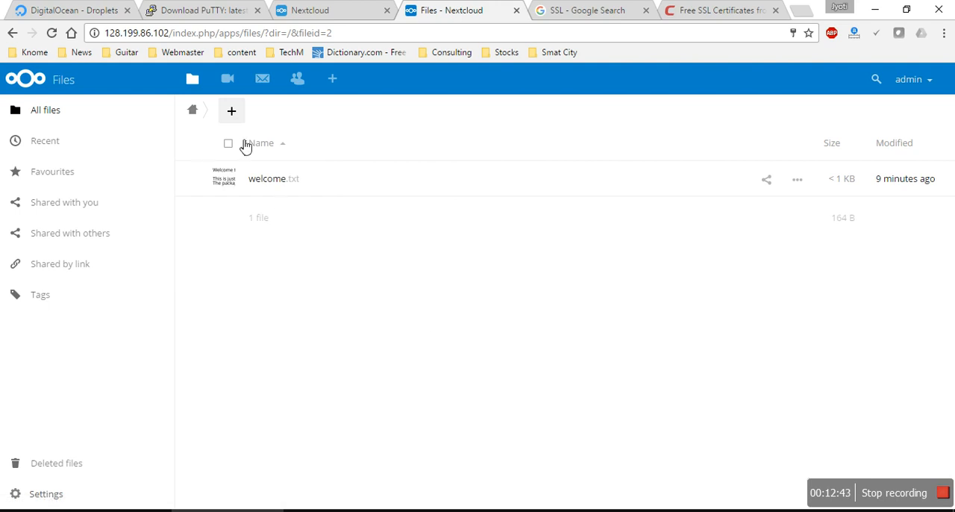
left_click(231, 110)
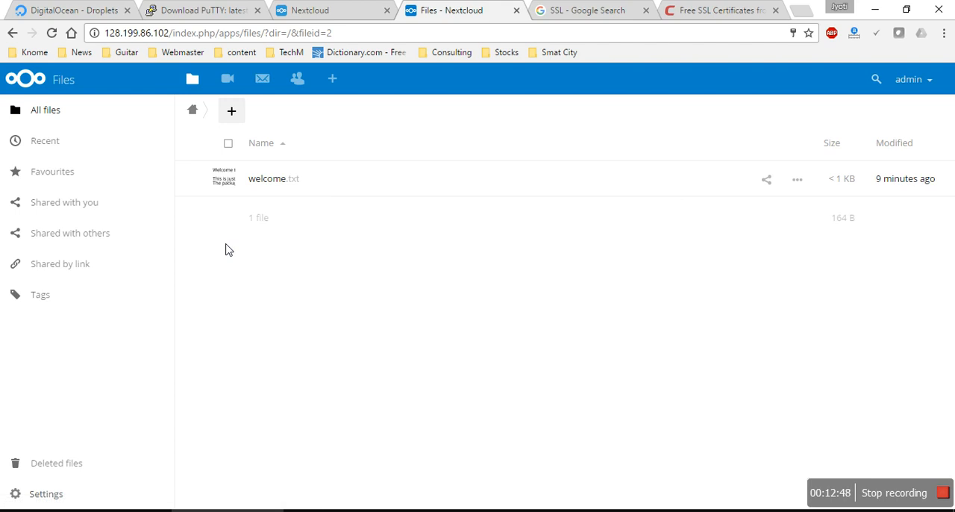
mouse_move(239, 134)
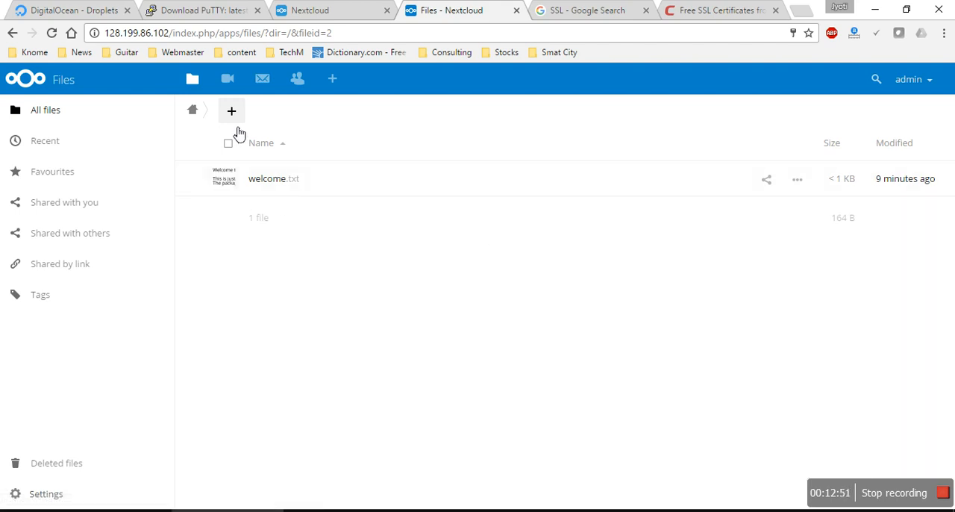
left_click(231, 111)
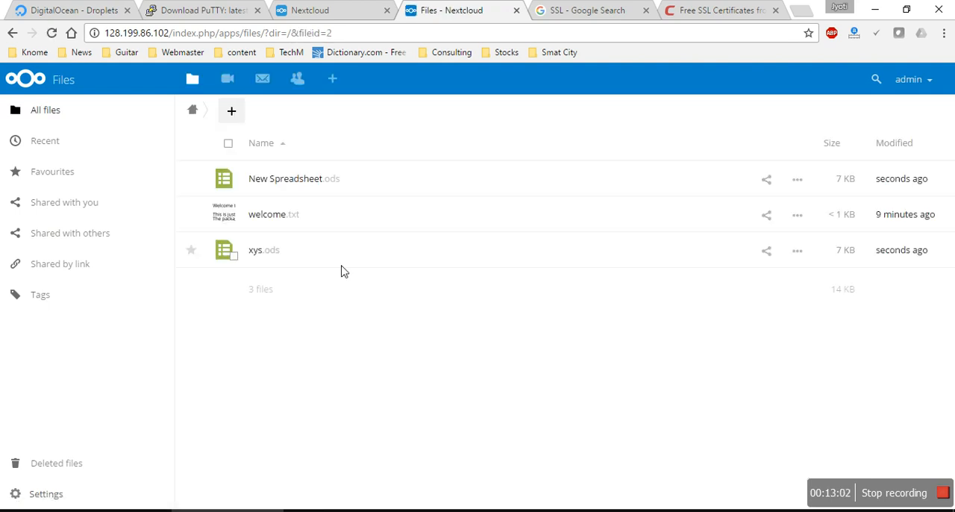
mouse_move(285, 178)
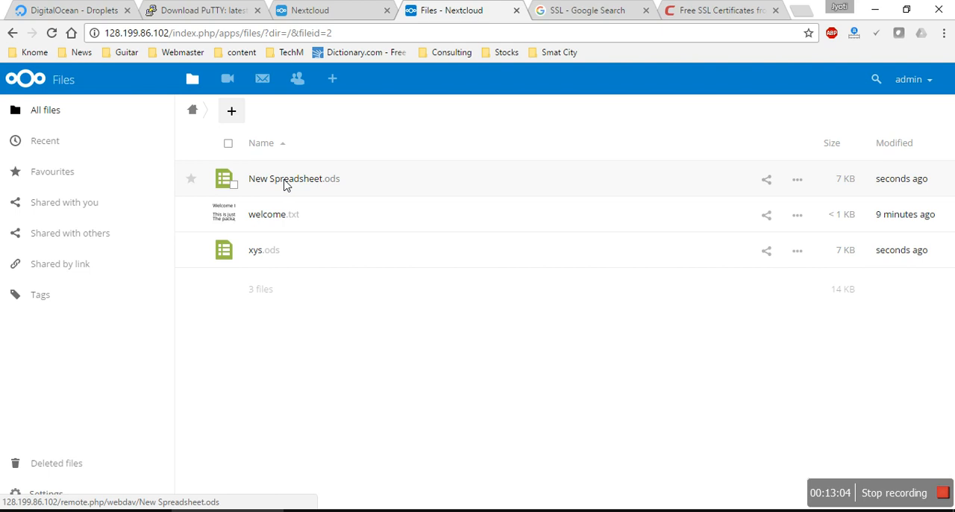
Try opening New Spreadsheet.ods, hitting Access denied, then head to Admin settings
left_click(293, 178)
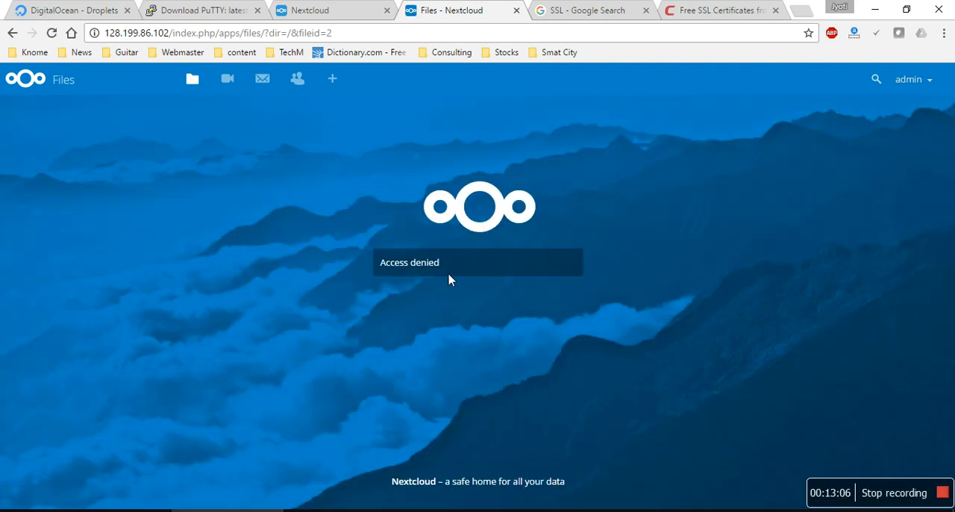
mouse_move(429, 270)
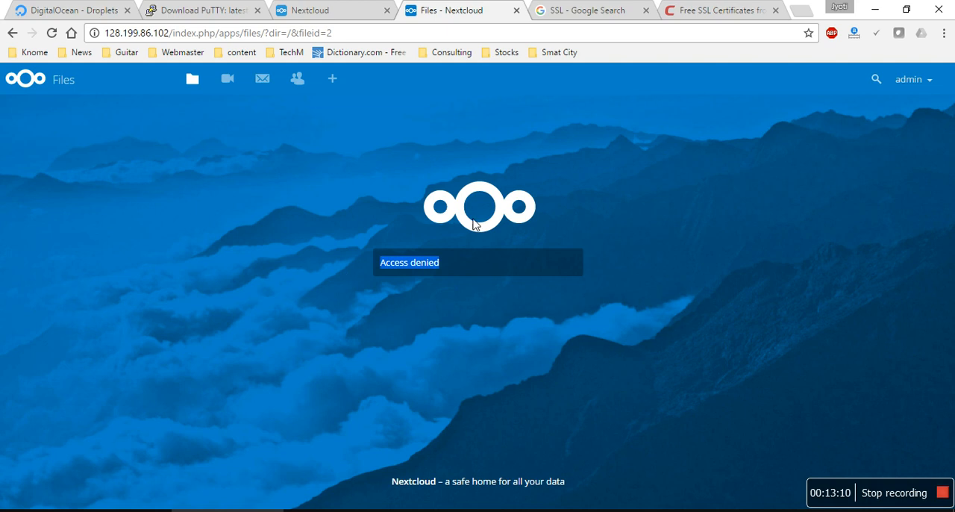
left_click(911, 79)
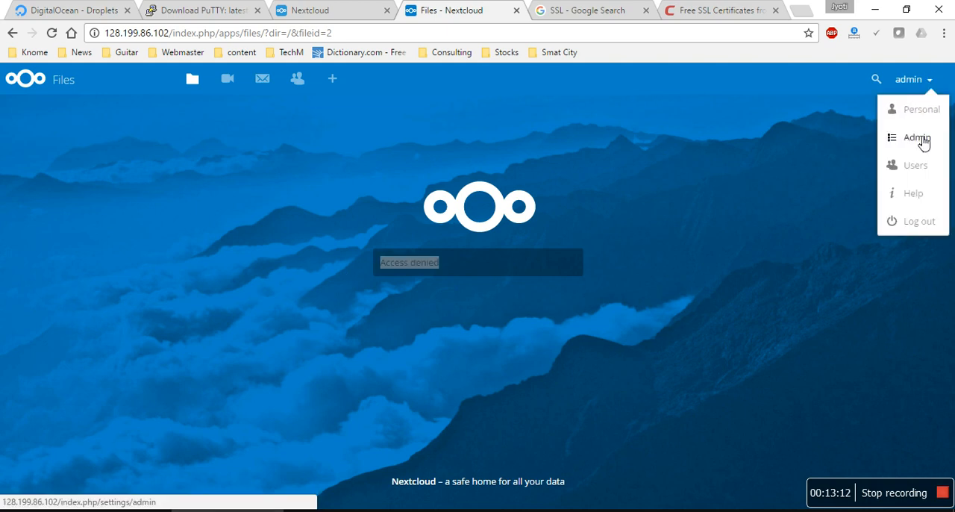
left_click(917, 137)
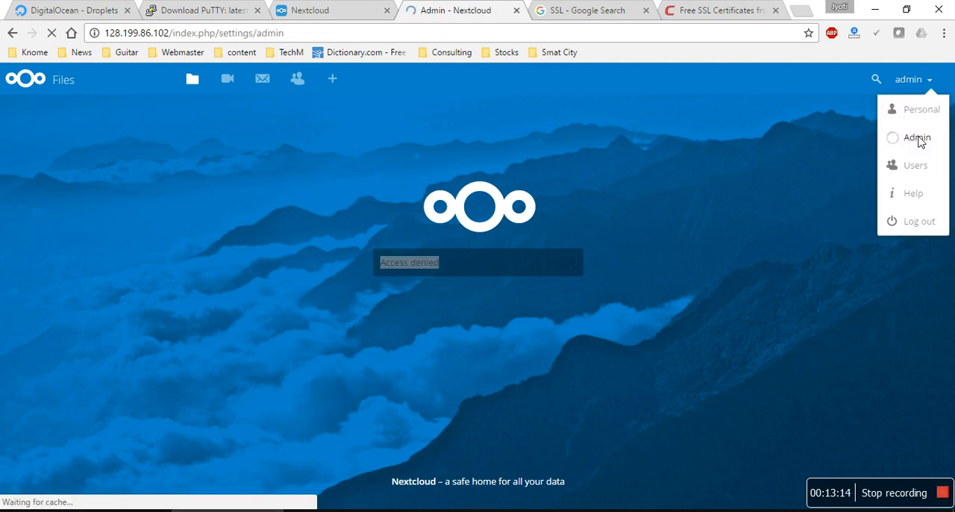
Look through the Additional settings and Workflow admin pages, then go to the Apps page
left_click(918, 137)
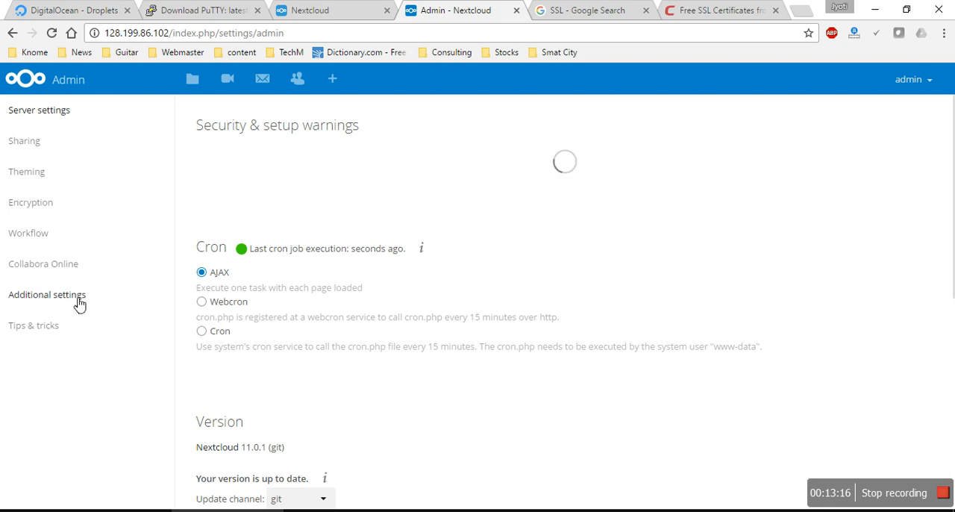
left_click(47, 294)
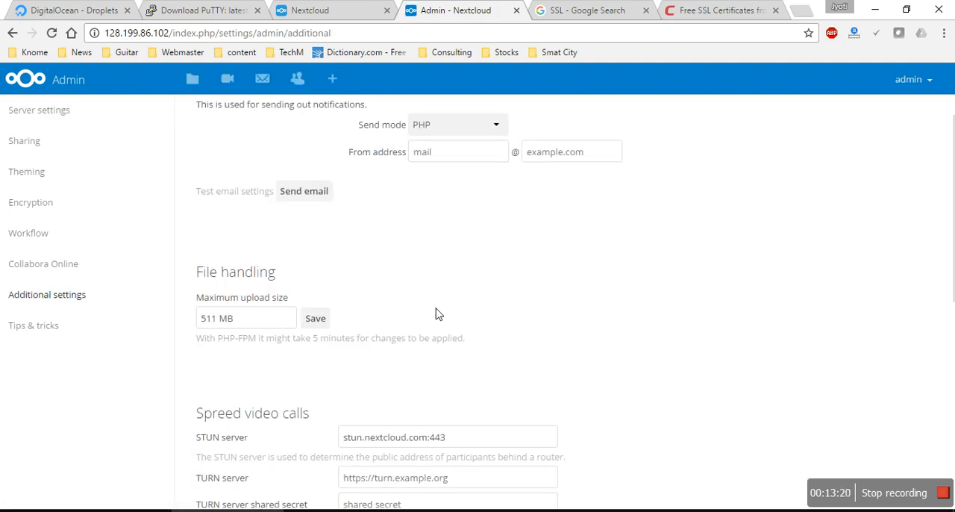
scroll("down", 3)
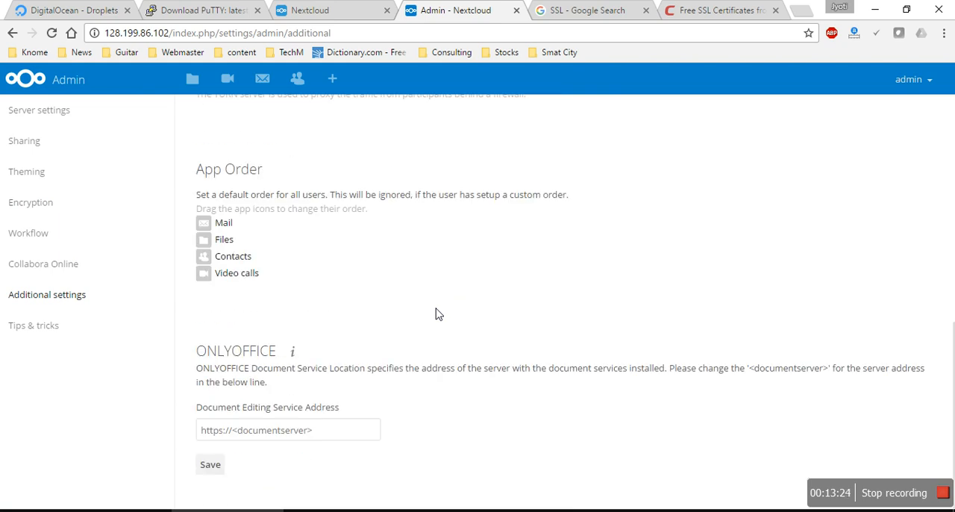
mouse_move(543, 211)
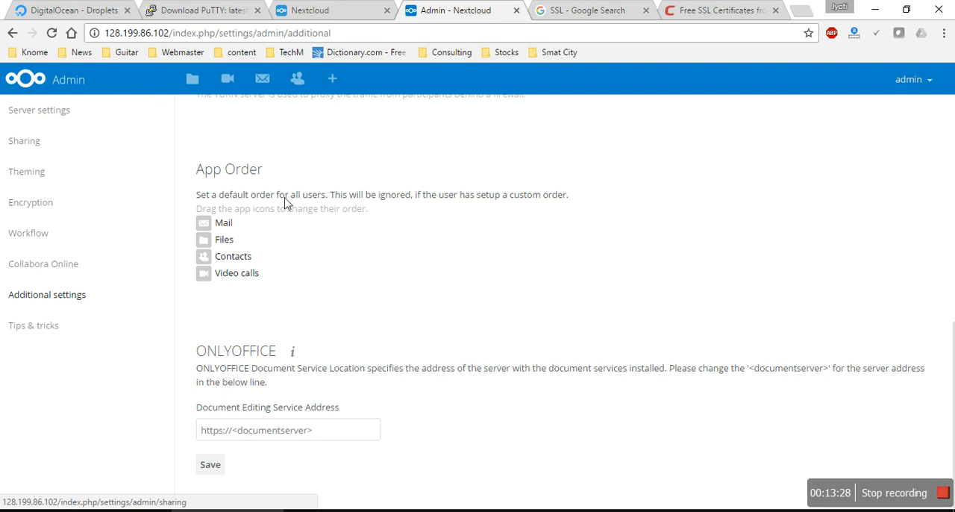
mouse_move(28, 233)
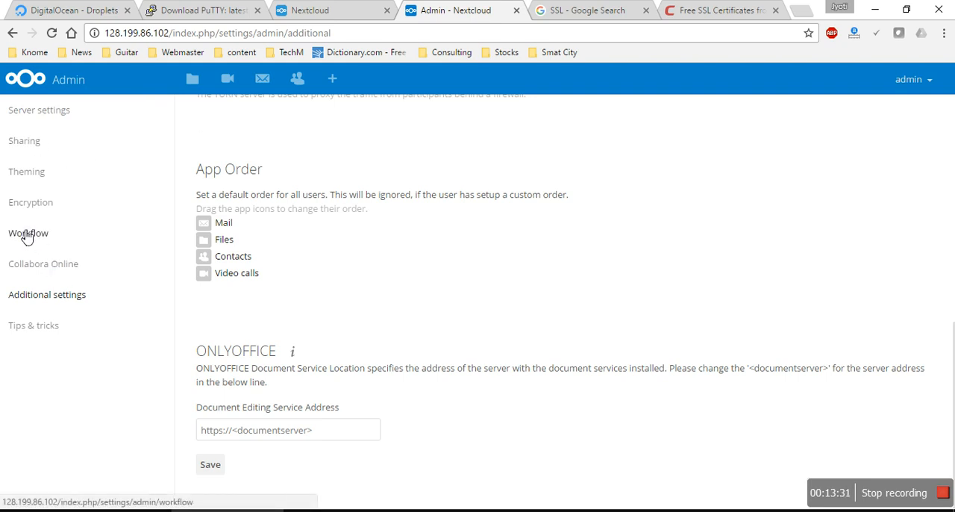
left_click(28, 233)
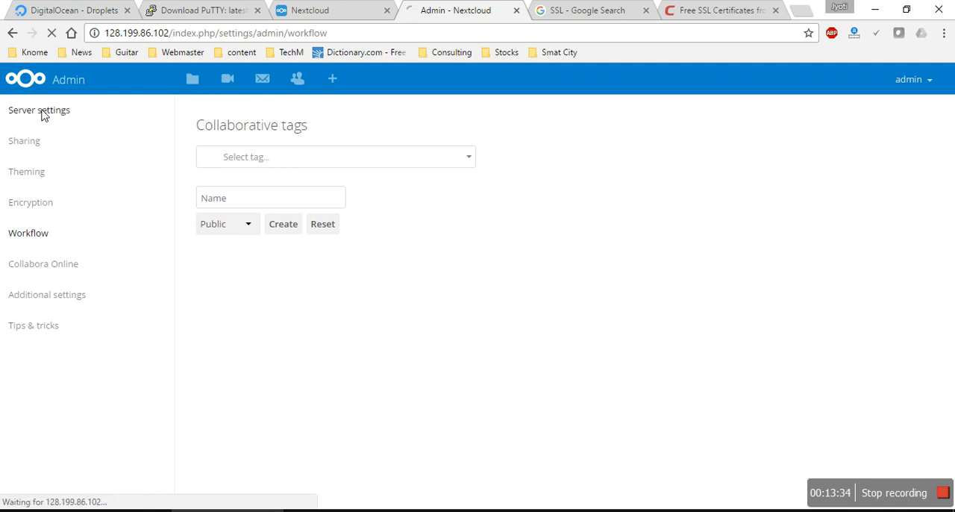
left_click(39, 109)
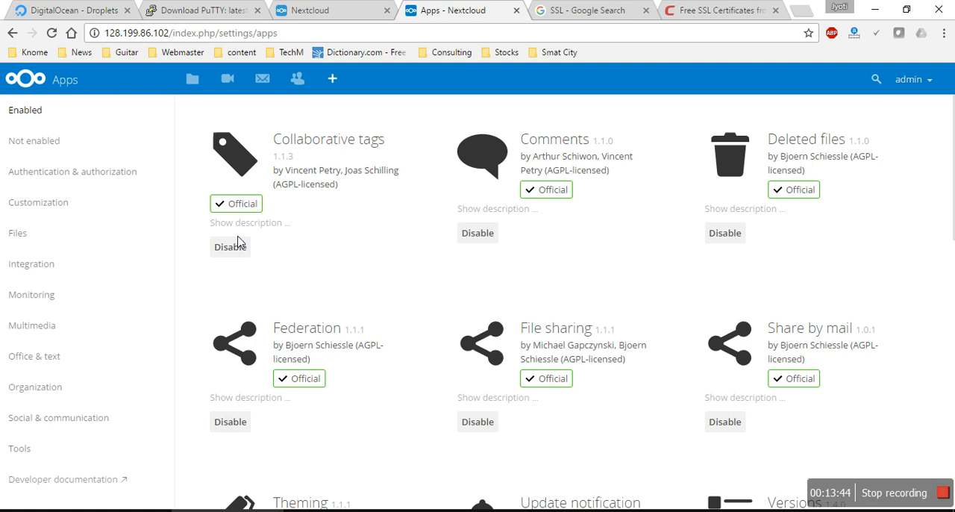
Enable Auditing/Logging, Default encryption, External storage and QA testing, then browse Authentication apps
scroll("down", 3)
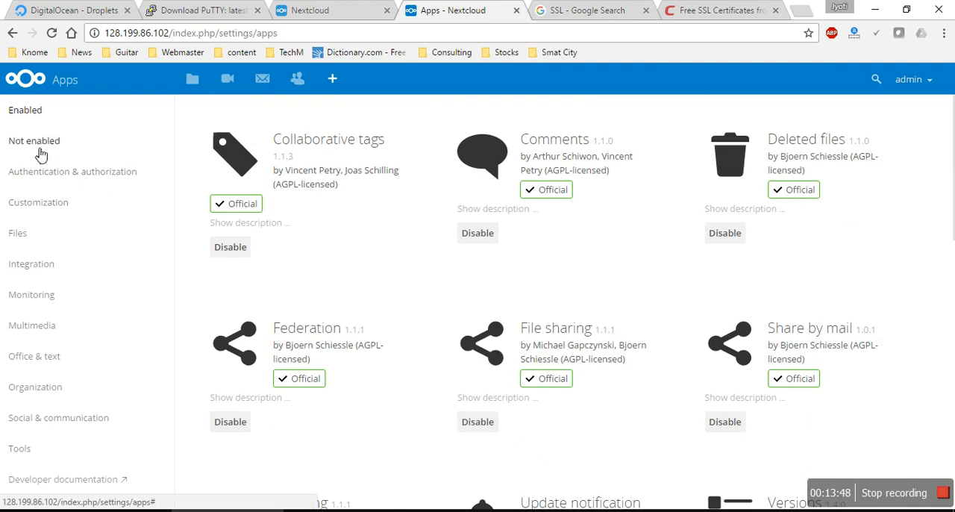
left_click(34, 140)
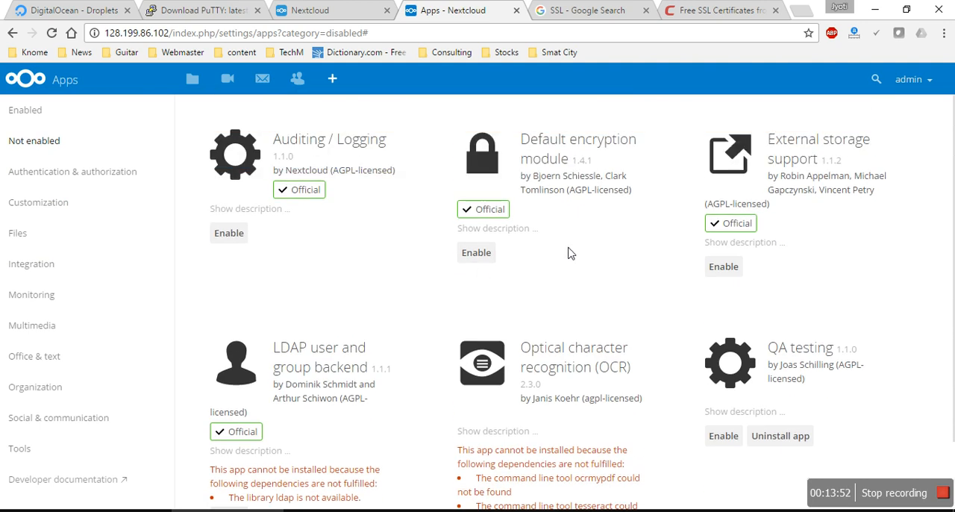
left_click(475, 252)
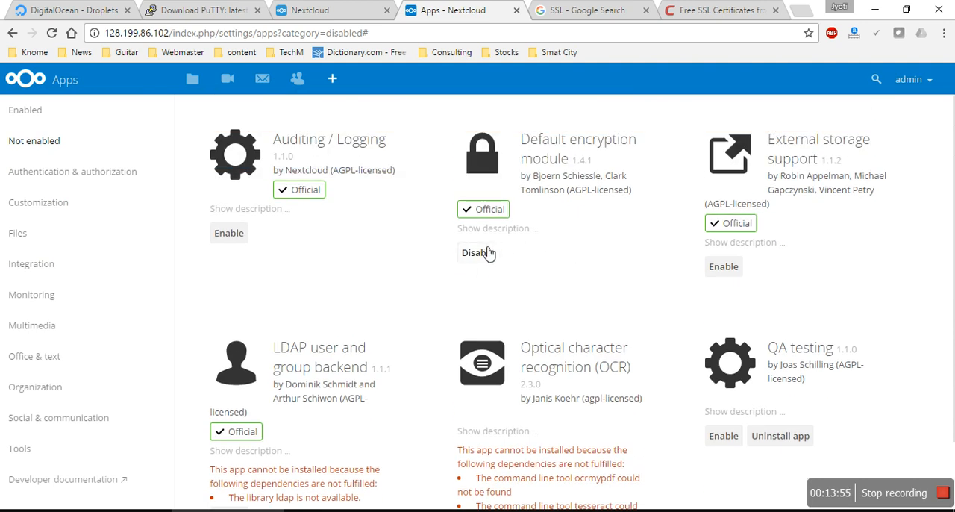
left_click(228, 233)
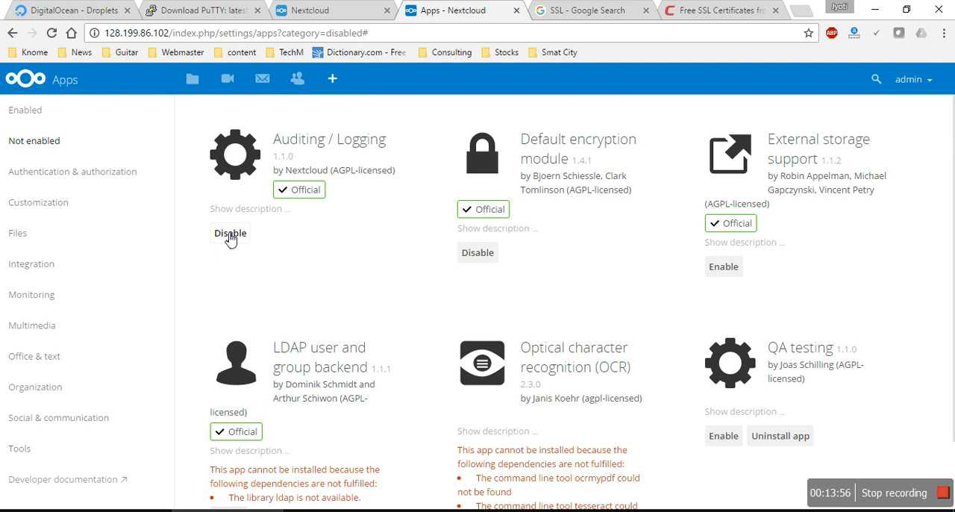
left_click(722, 267)
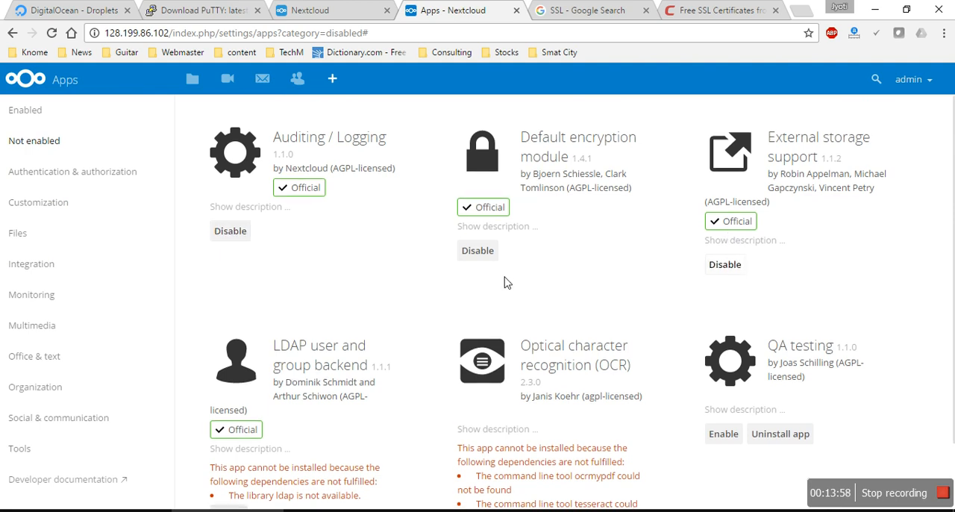
scroll("down", 3)
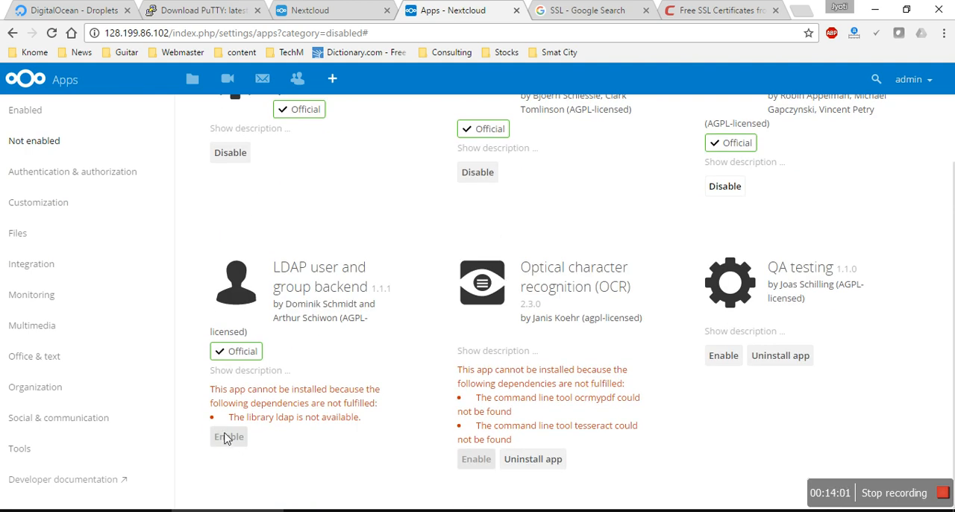
left_click(722, 354)
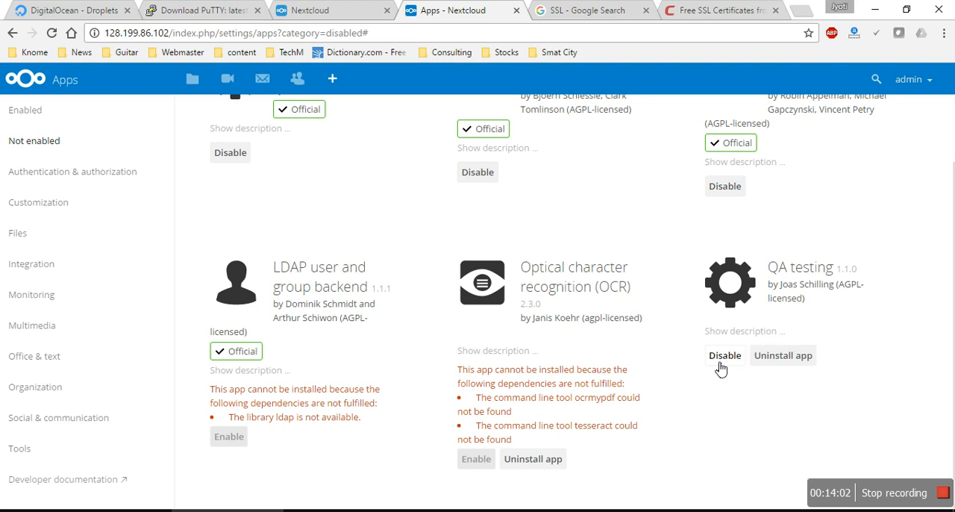
left_click(71, 171)
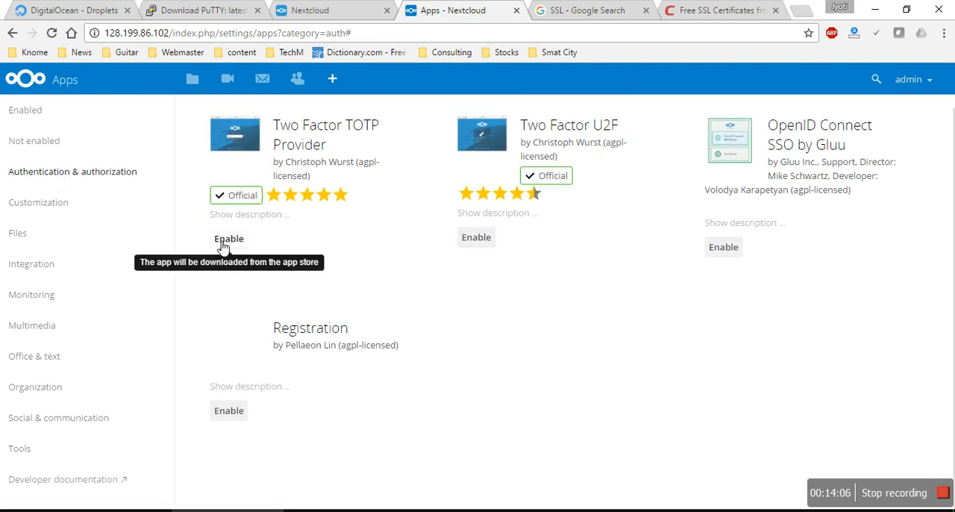
mouse_move(49, 208)
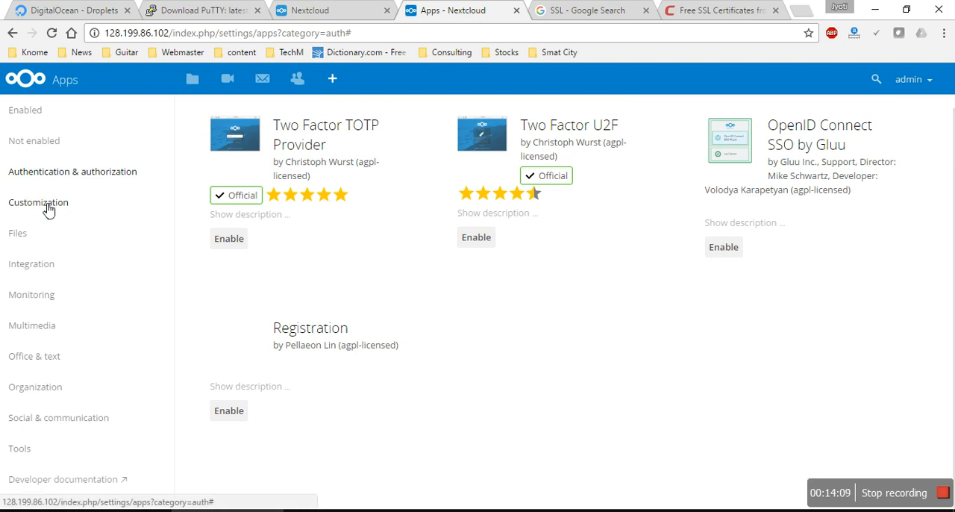
Enable Checksum, Nextant and OPDS catalog among Files apps; OCR reports missing dependencies
left_click(38, 202)
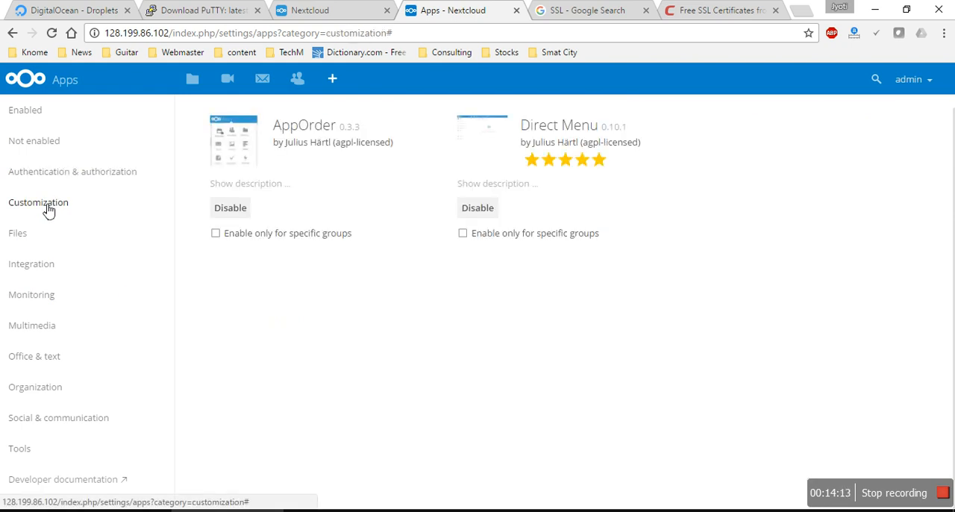
left_click(17, 233)
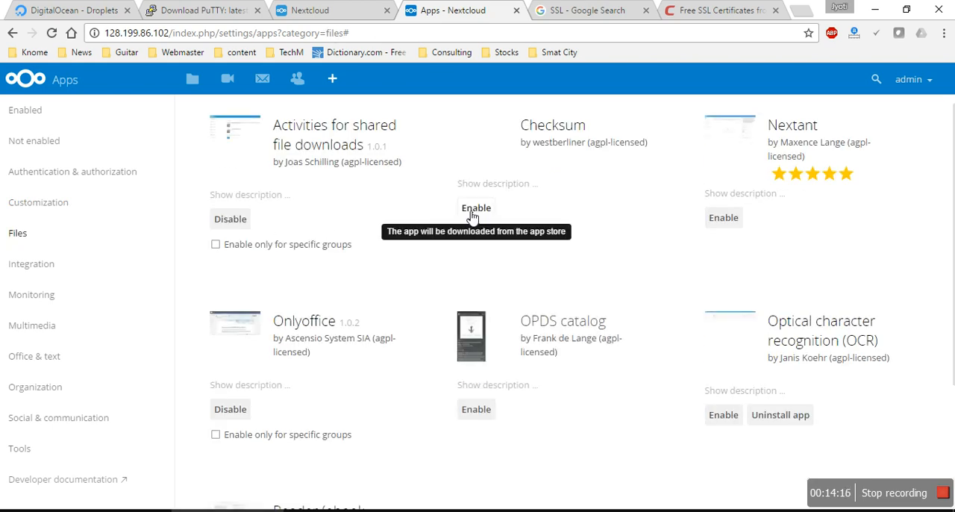
left_click(476, 207)
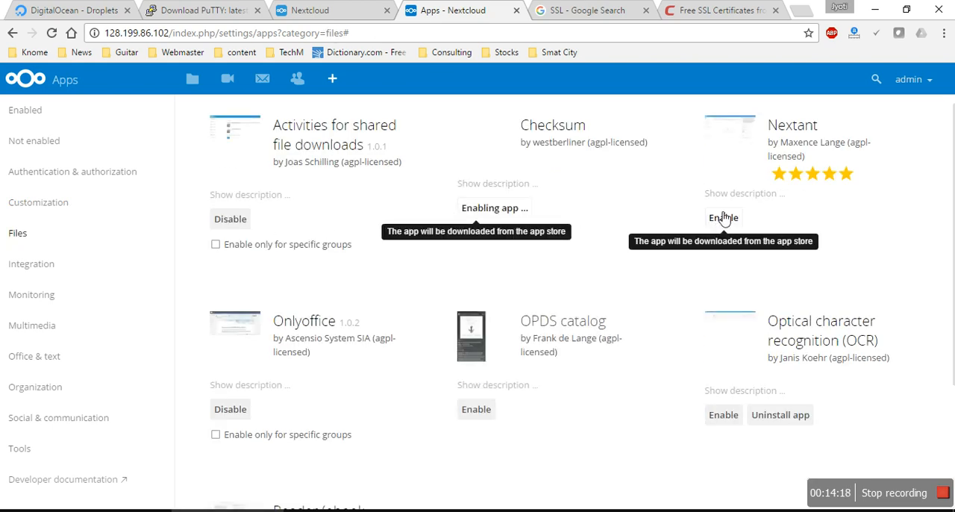
left_click(723, 217)
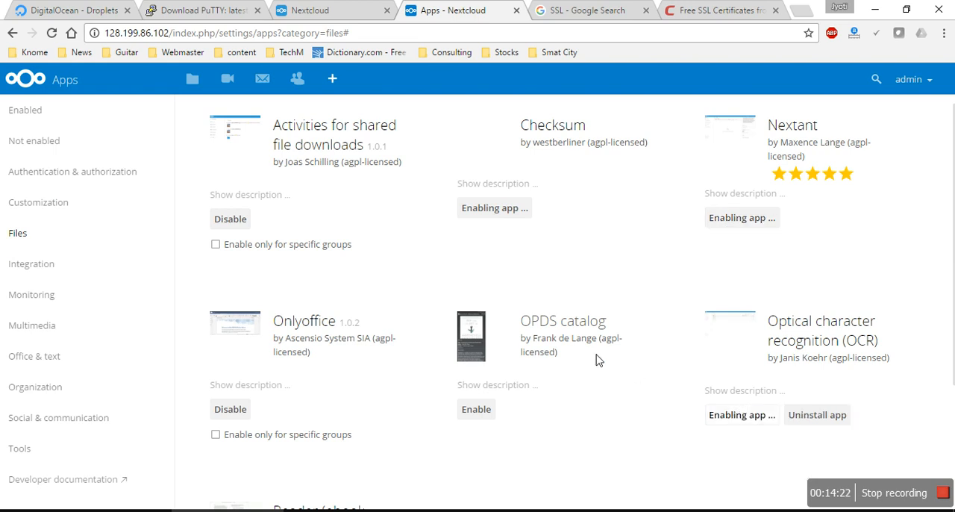
scroll("down", 3)
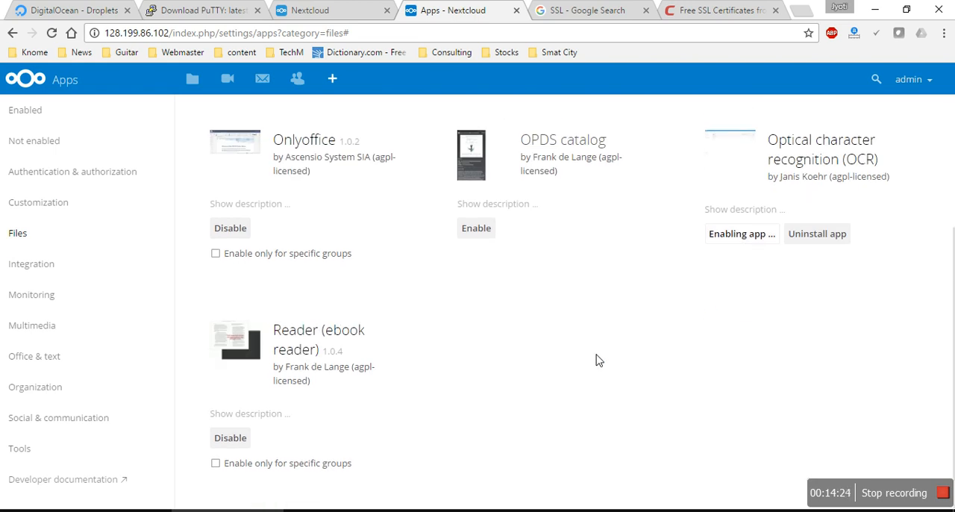
mouse_move(659, 259)
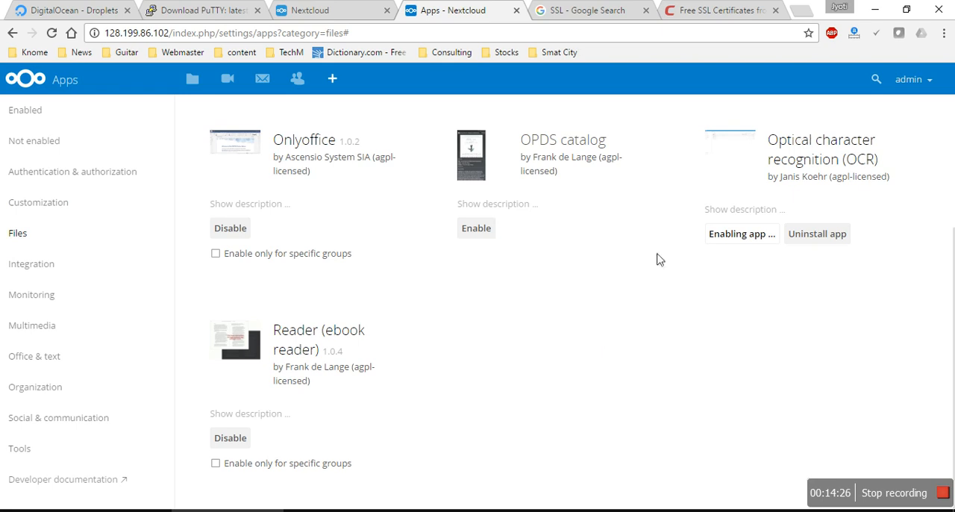
mouse_move(648, 342)
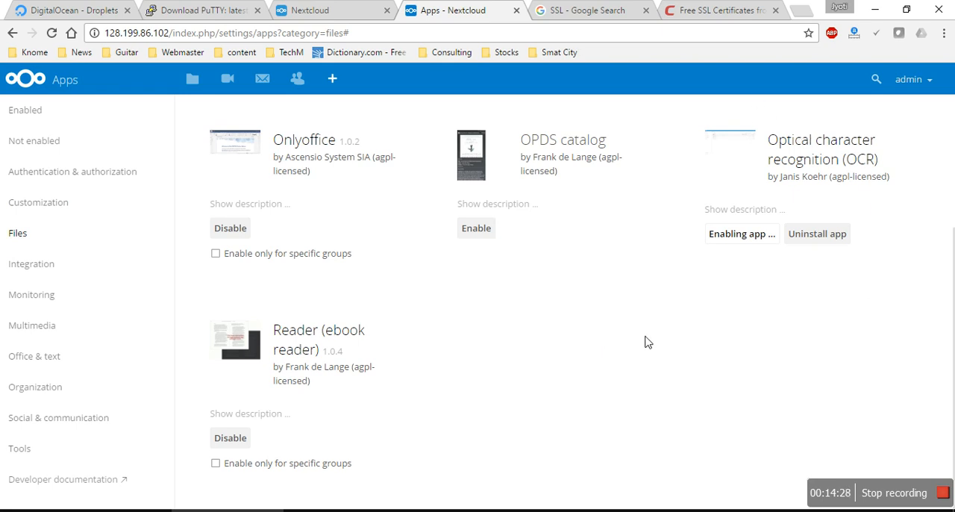
mouse_move(746, 245)
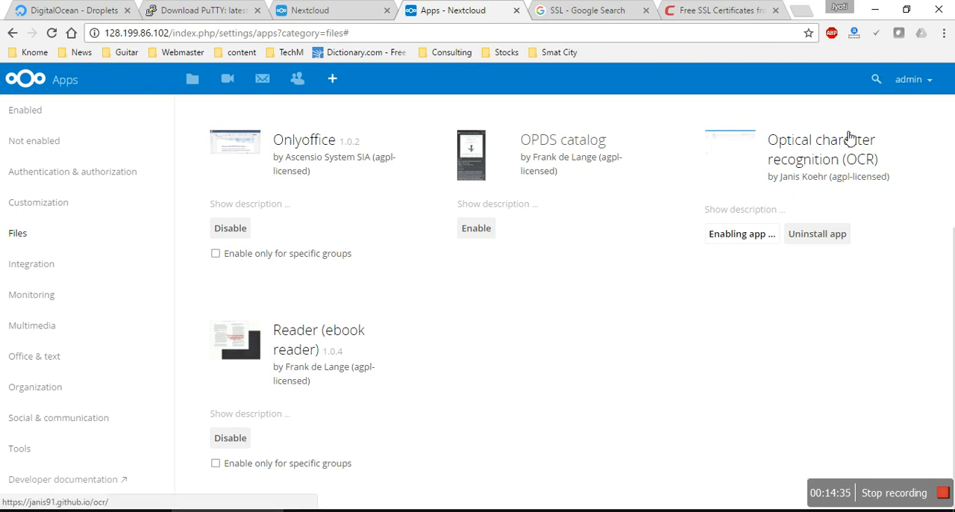
left_click(476, 228)
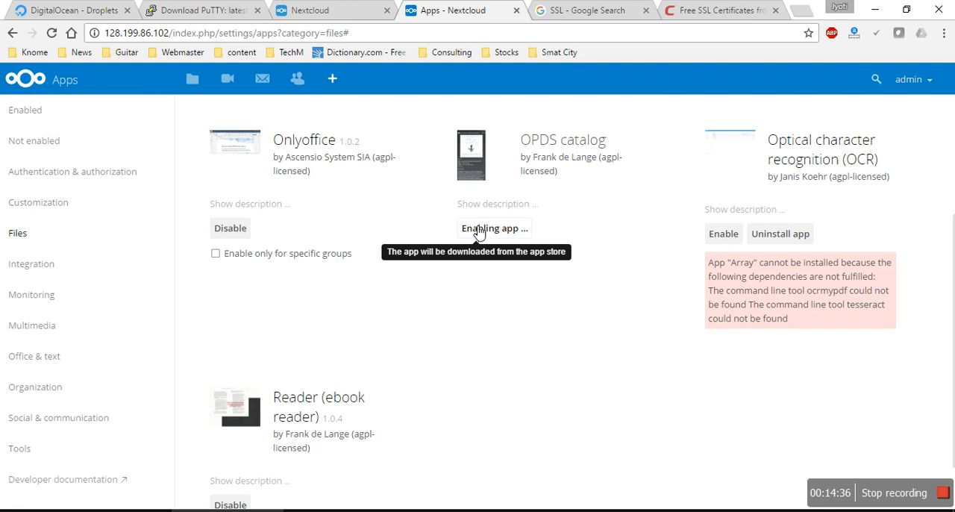
mouse_move(594, 363)
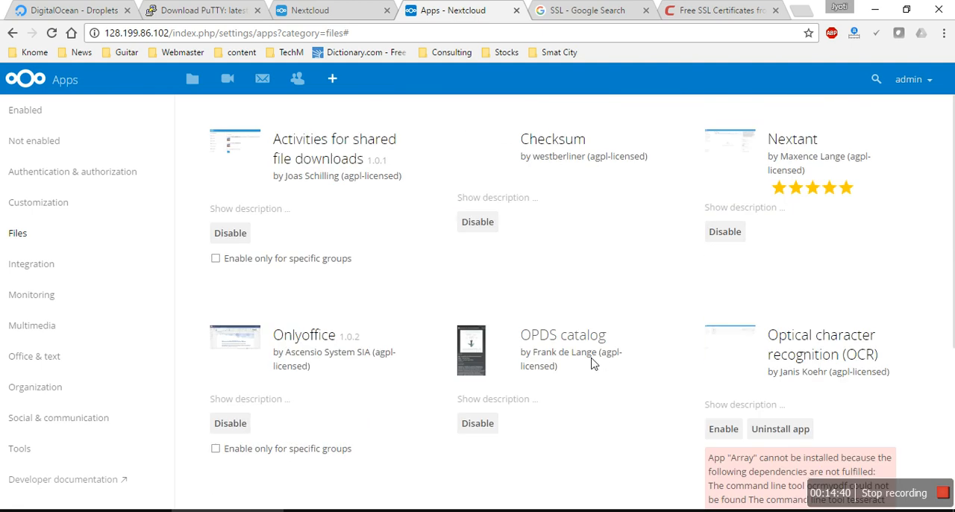
scroll("down", 3)
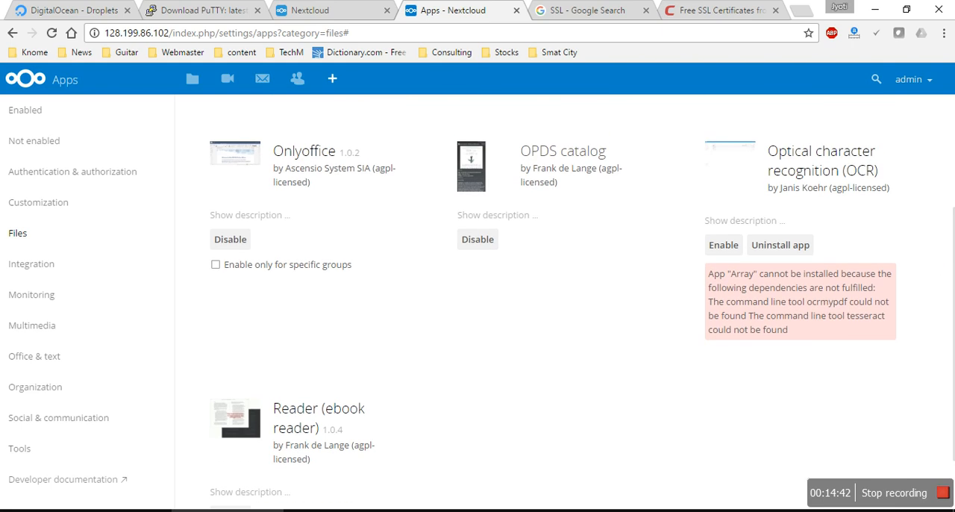
mouse_move(919, 356)
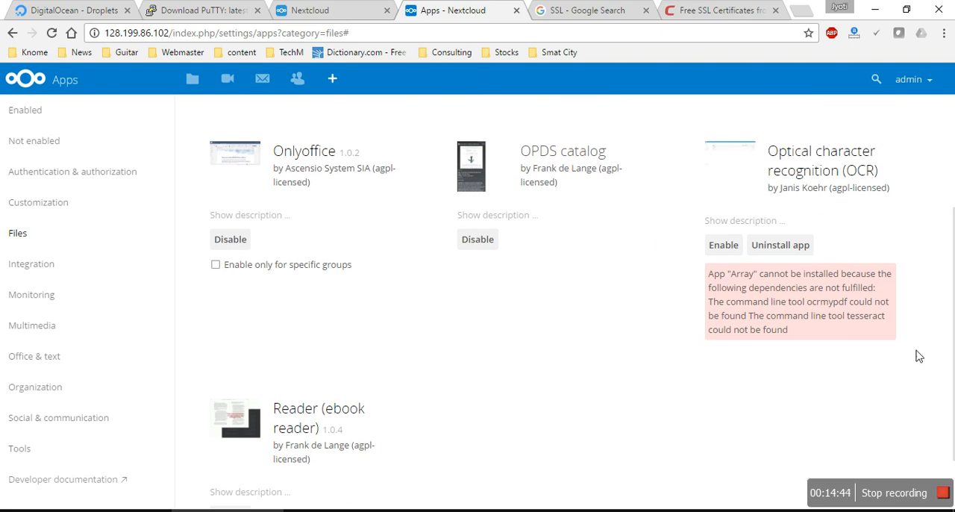
mouse_move(828, 153)
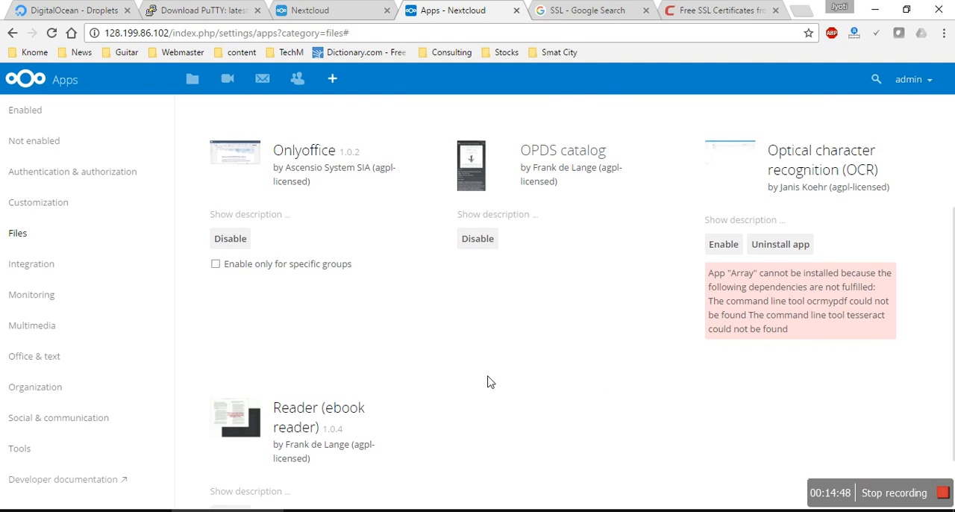
scroll("down", 3)
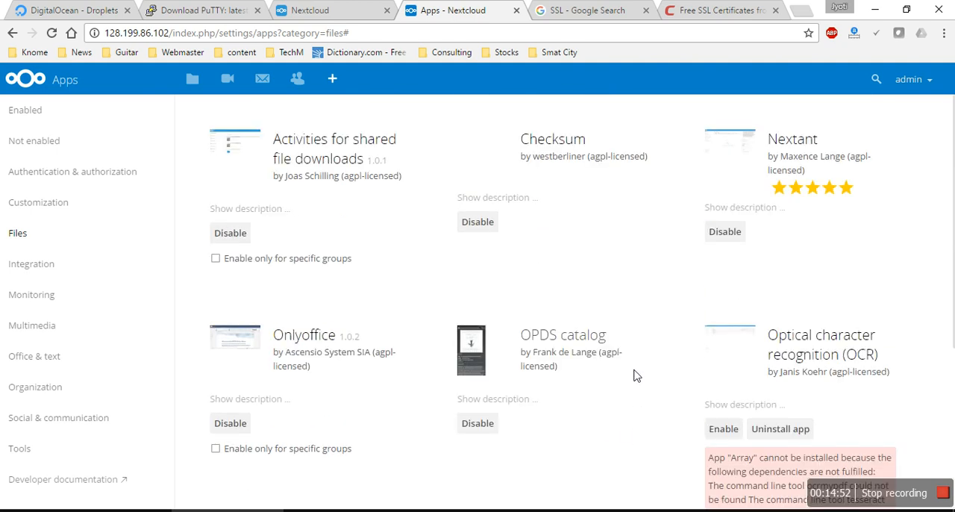
scroll("down", 3)
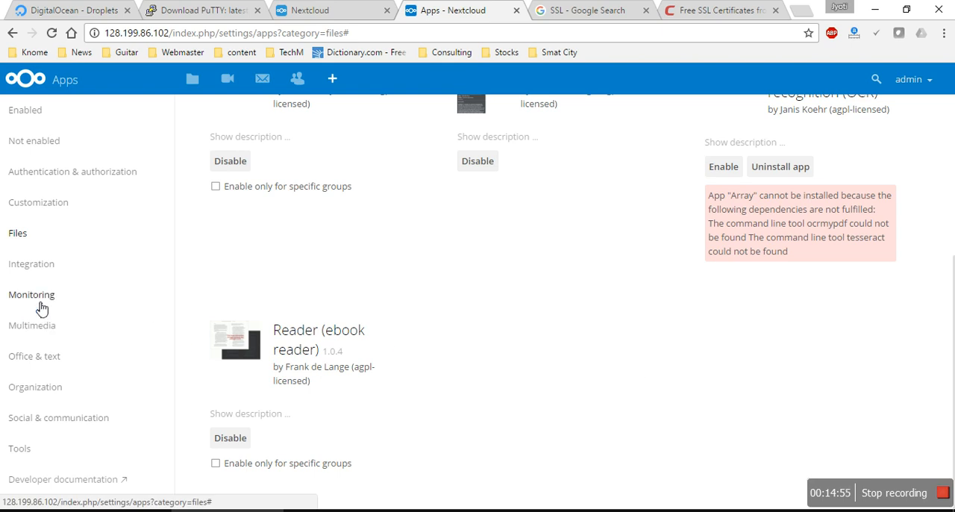
Enable the Admin notifications app from the Monitoring category
left_click(31, 294)
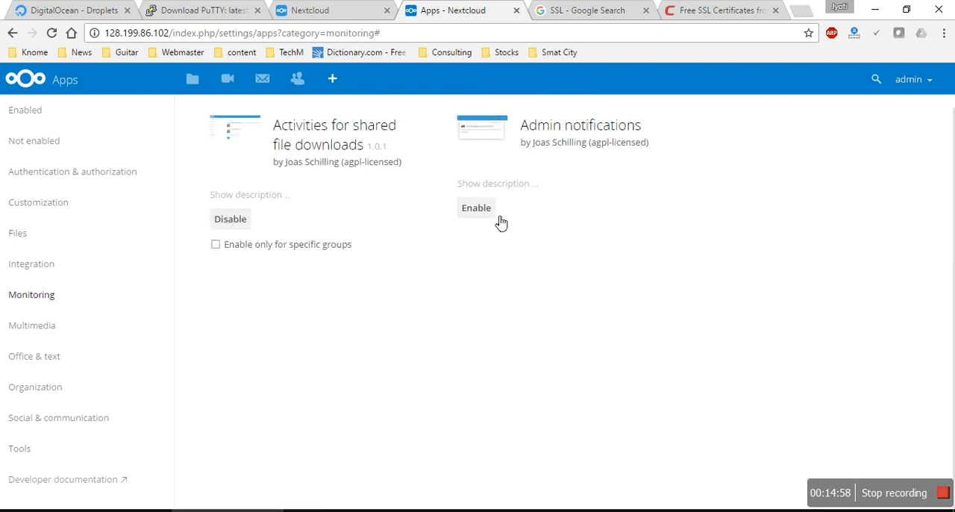
left_click(476, 207)
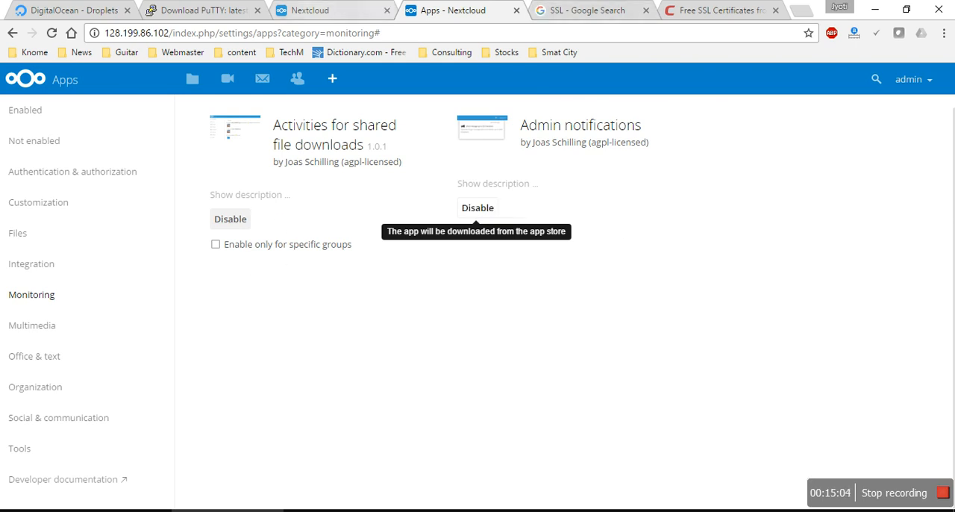
mouse_move(748, 446)
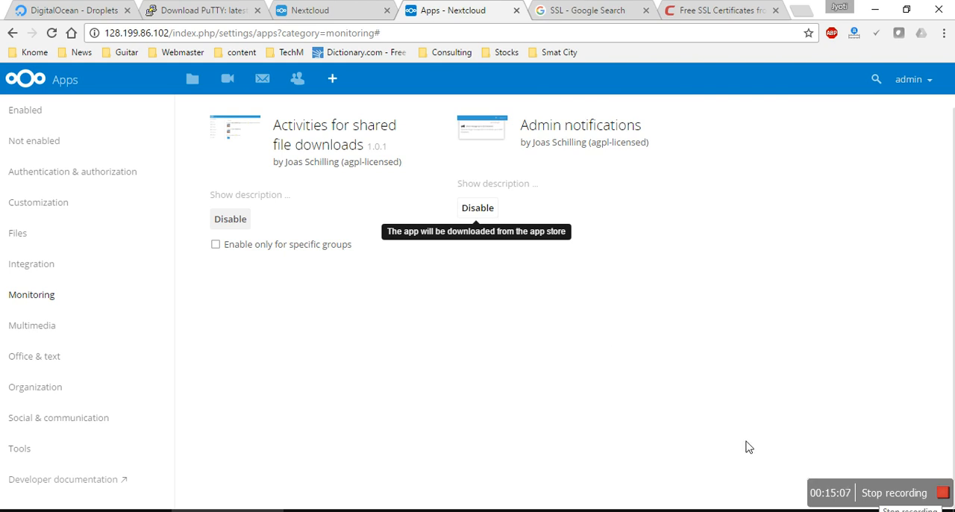